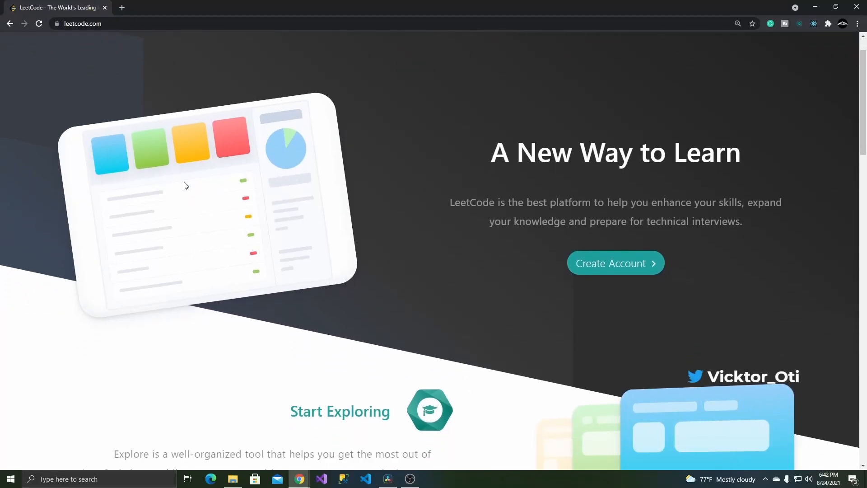
- Browse down through the LeetCode landing page and back up to the header
scroll("down", 3)
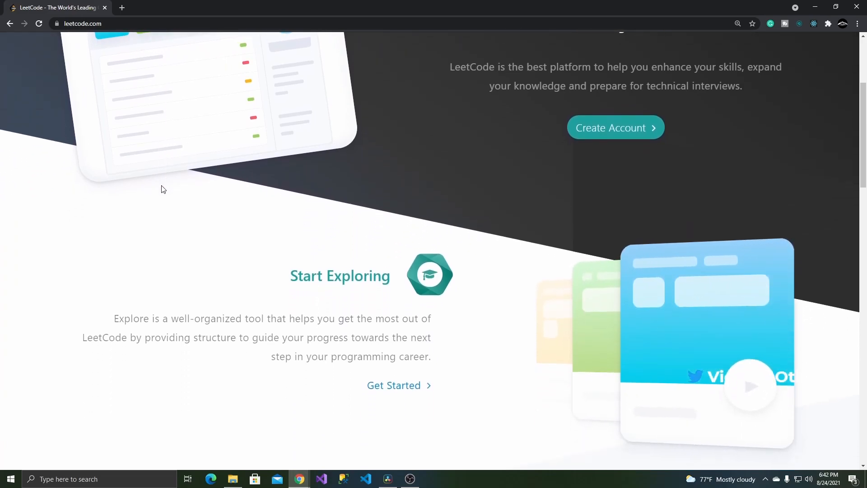
scroll("down", 3)
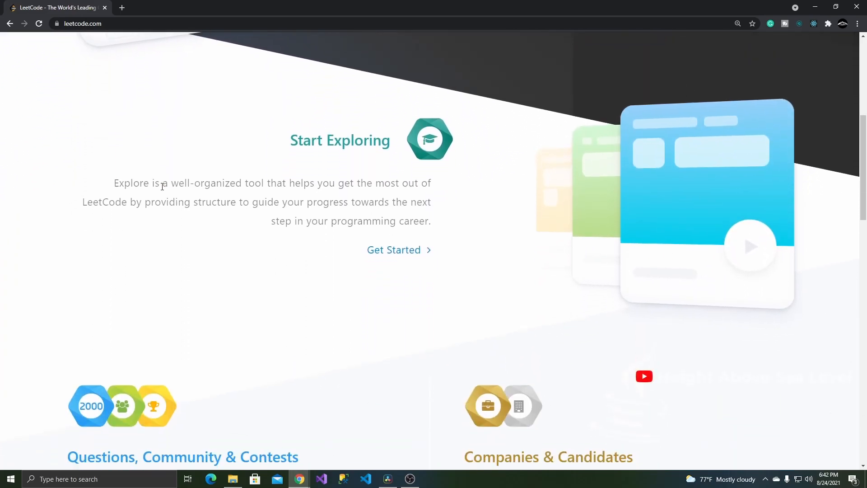
scroll("down", 3)
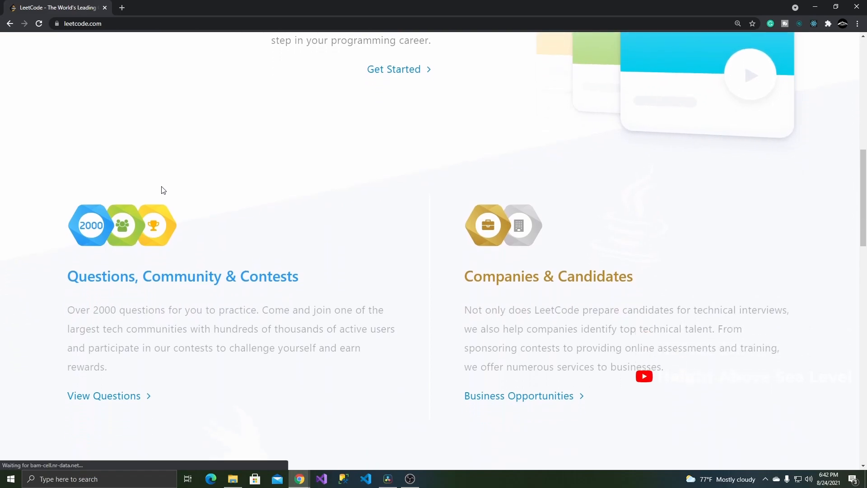
scroll("down", 3)
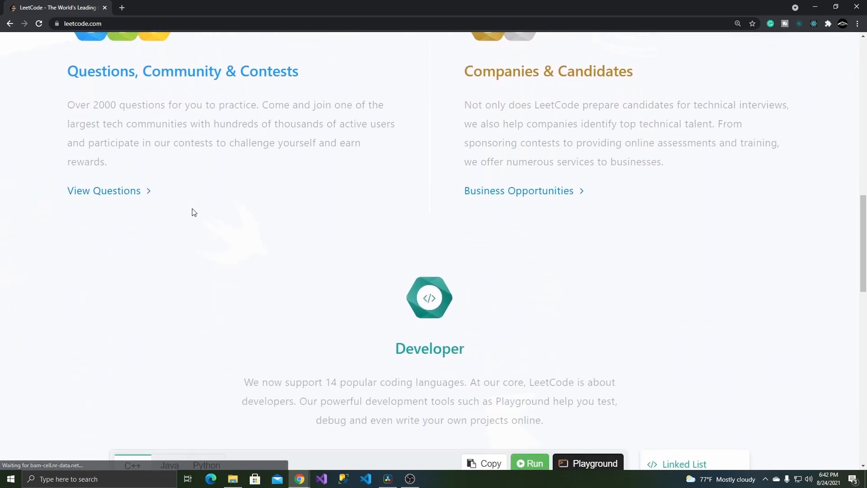
scroll("down", 3)
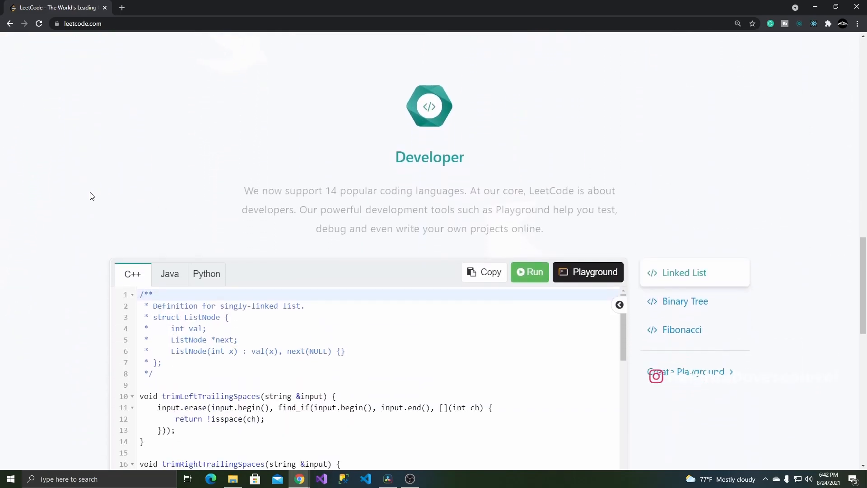
scroll("down", 3)
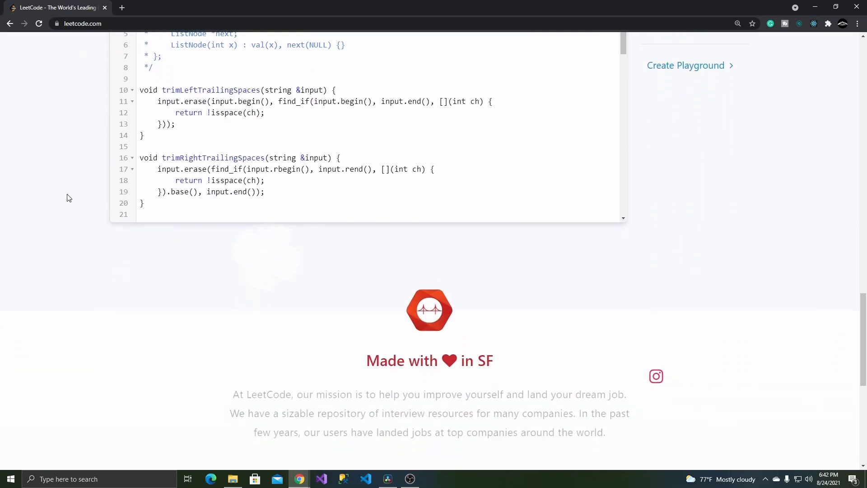
scroll("down", 3)
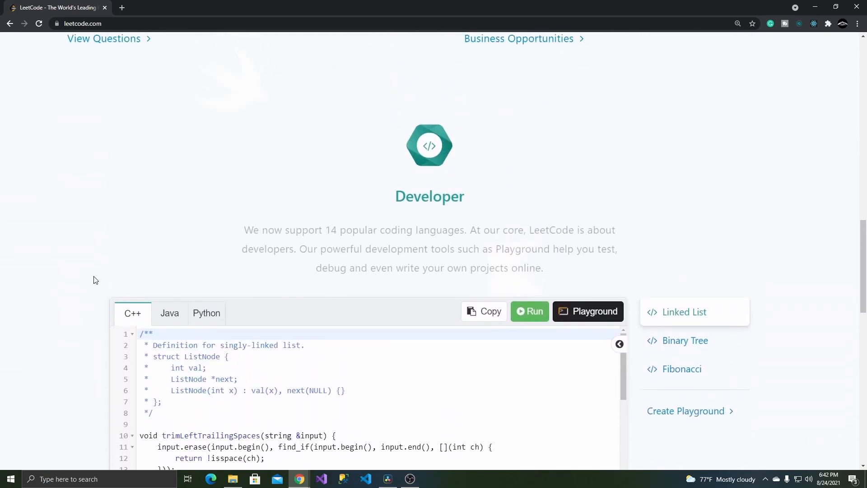
scroll("up", 3)
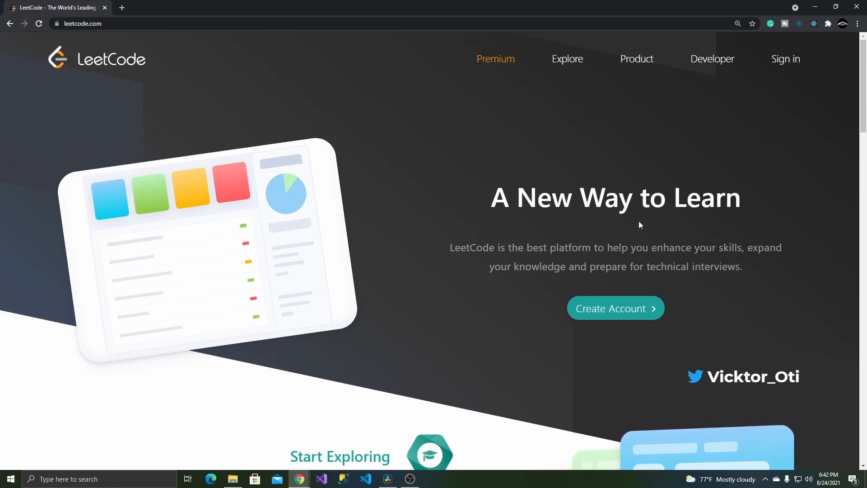
mouse_move(804, 63)
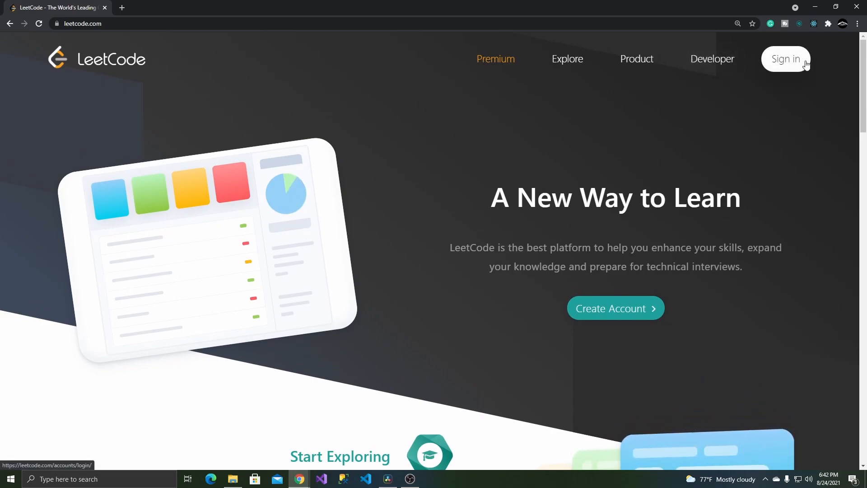
- Sign in to LeetCode with the GitHub account and skim the home feed of posts and contests
left_click(786, 59)
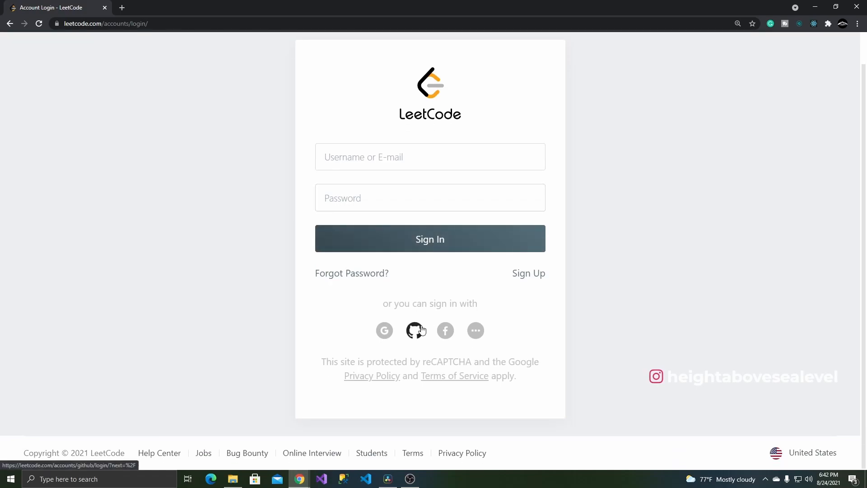
left_click(416, 330)
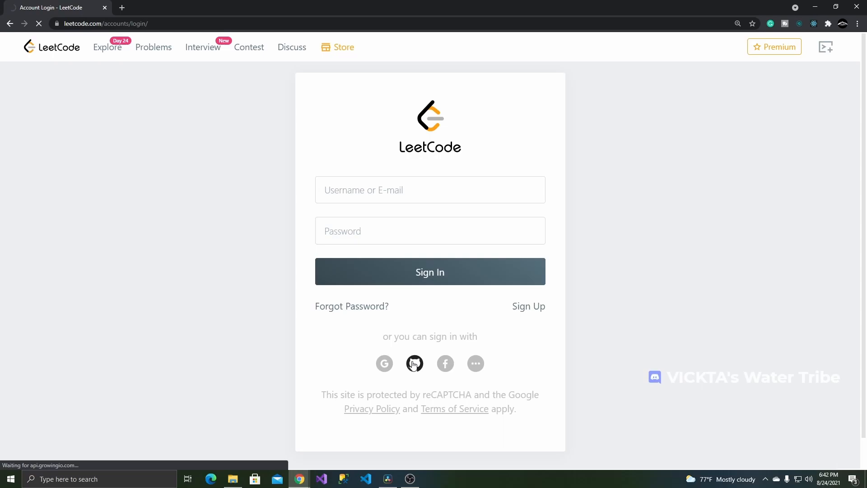
left_click(415, 363)
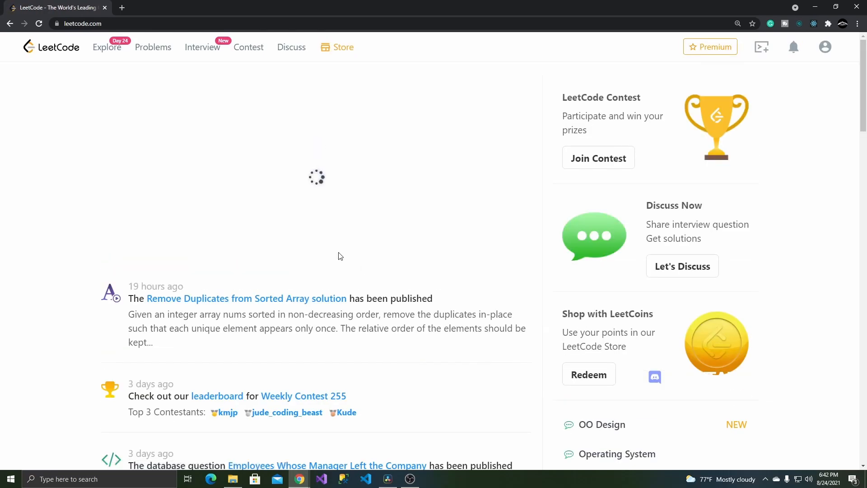
scroll("down", 3)
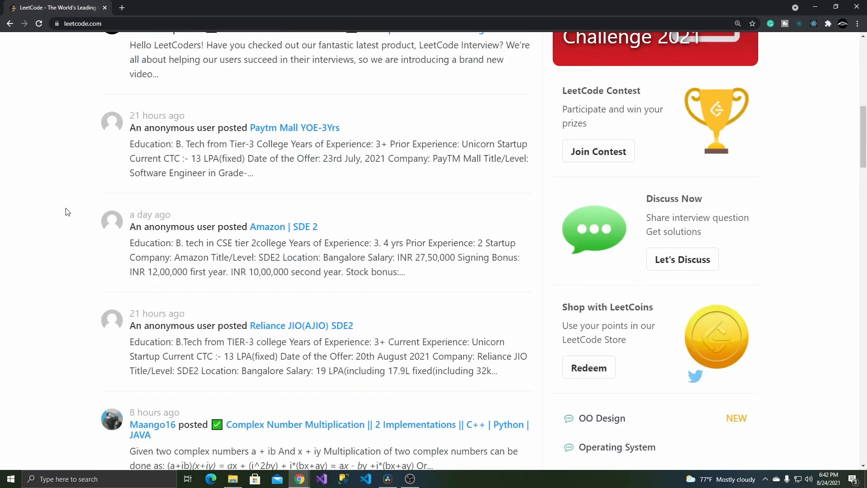
scroll("up", 3)
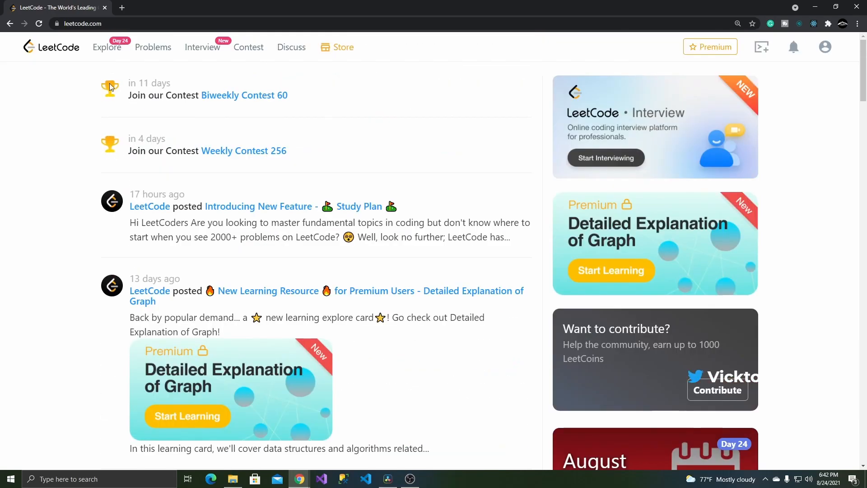
mouse_move(202, 47)
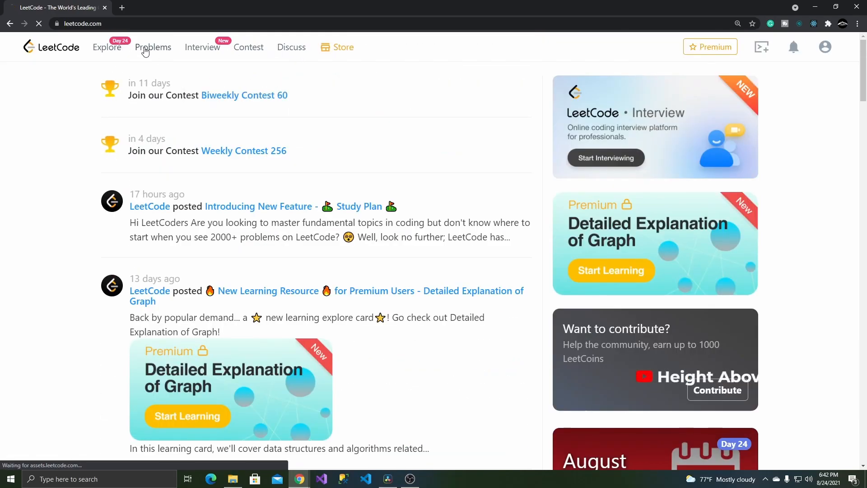
- Expand and collapse the topic tags on the problem set, then choose '1. Two Sum'
left_click(154, 47)
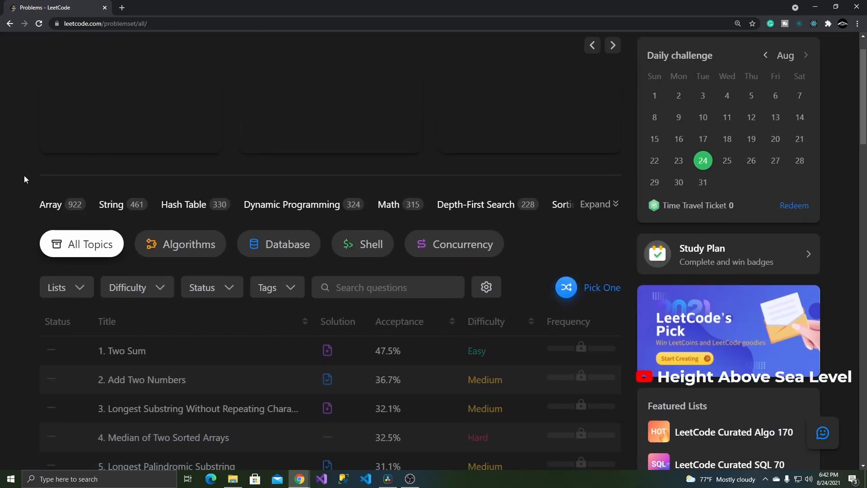
scroll("down", 3)
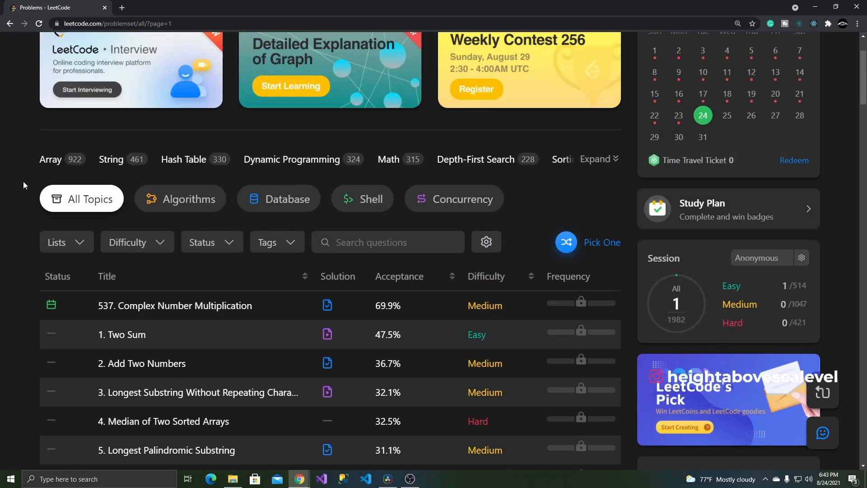
left_click(595, 158)
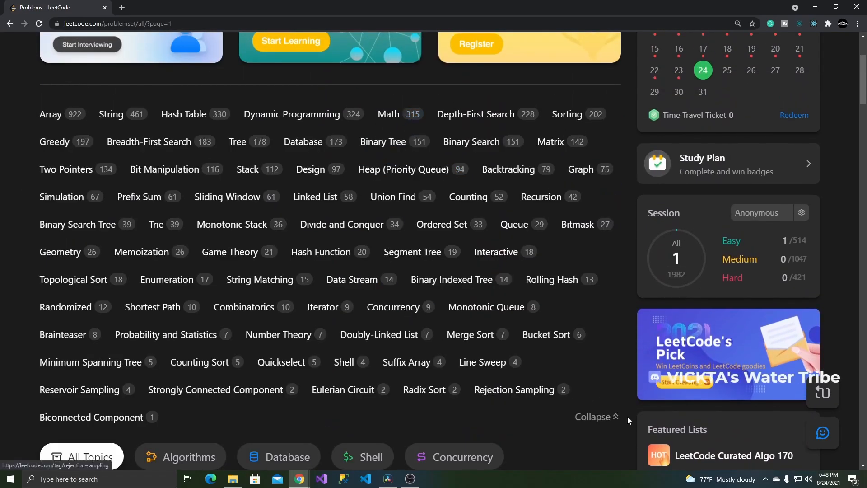
left_click(596, 417)
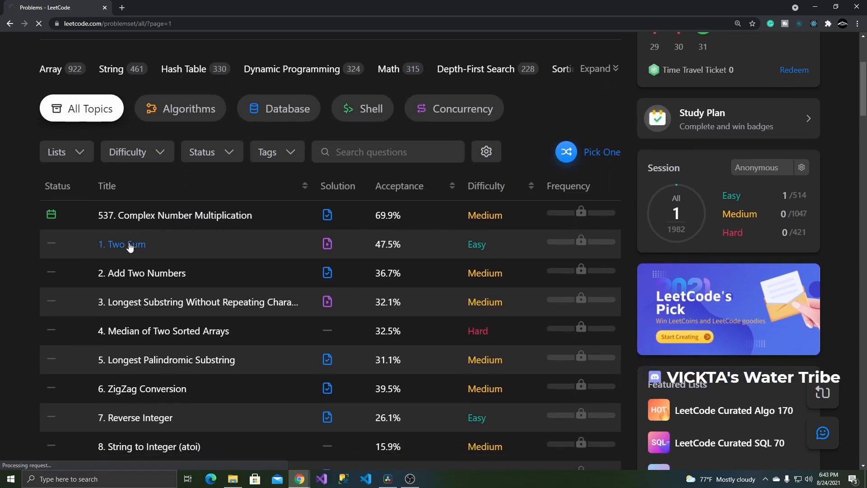
left_click(122, 244)
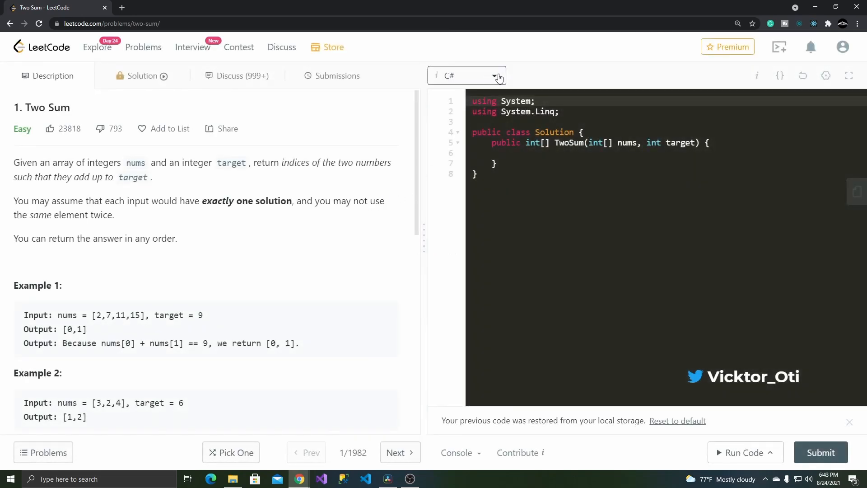
- Try the Python starter template for Two Sum, then return the editor language to C#
left_click(466, 76)
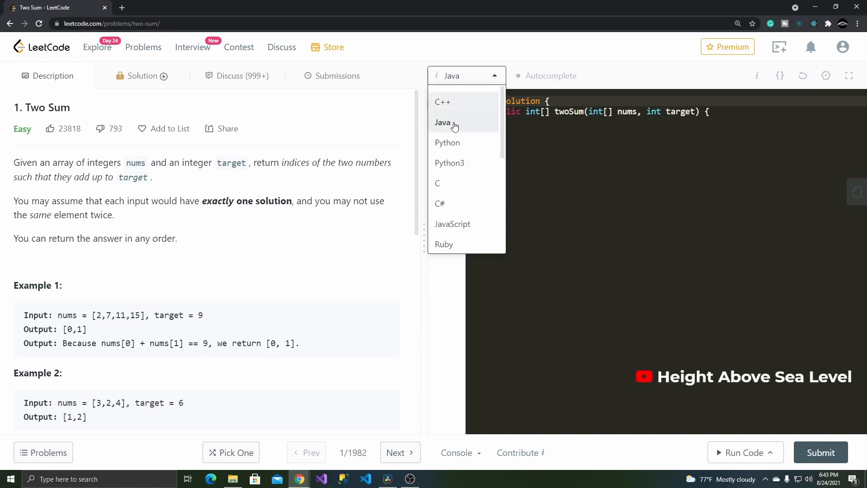
left_click(447, 142)
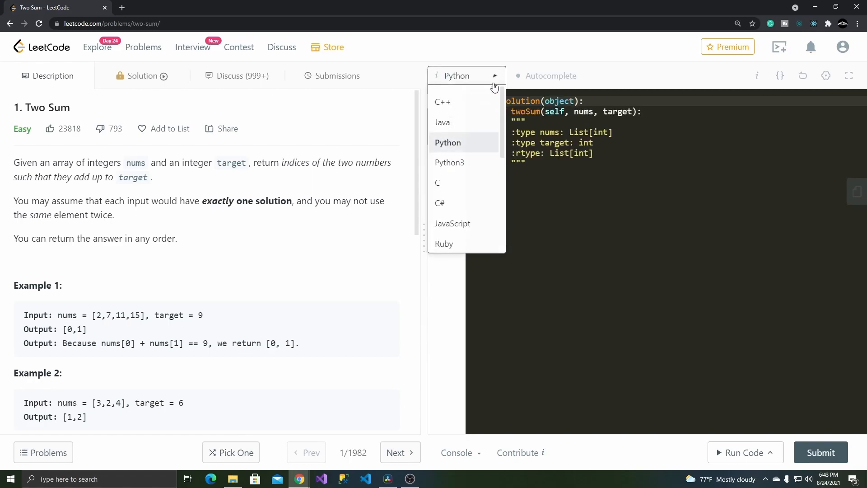
left_click(439, 203)
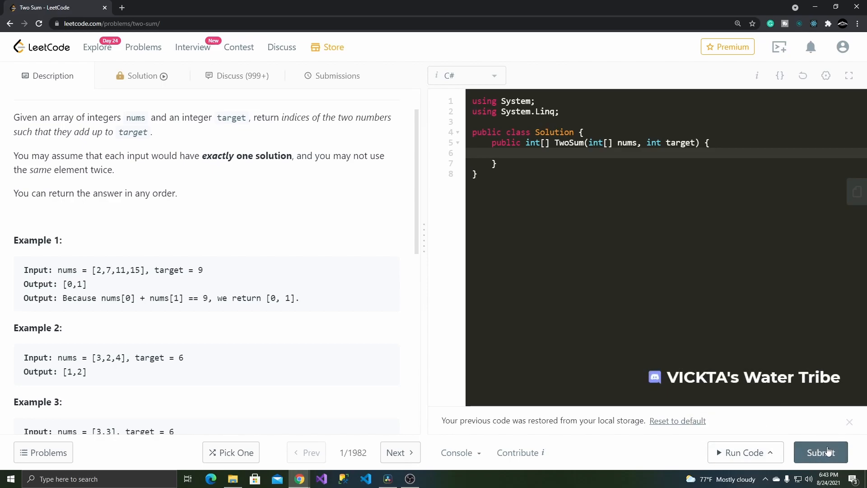
scroll("down", 3)
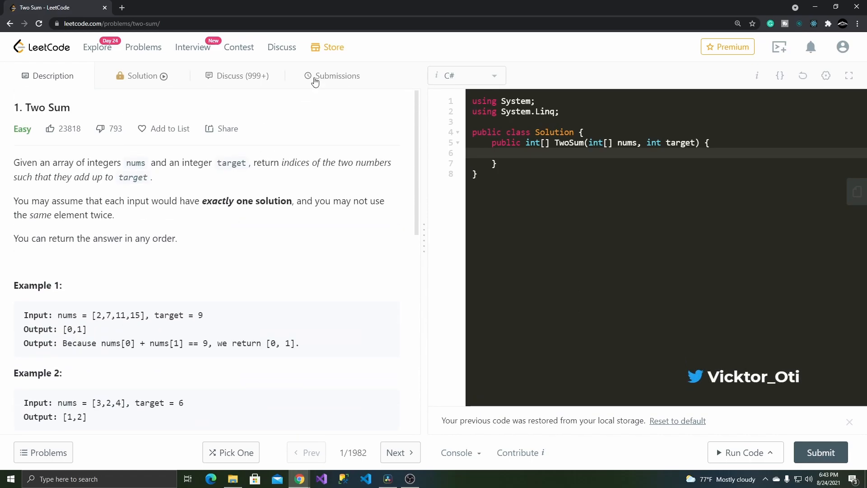
- Visit Two Sum's discussion, empty submission history and premium-locked solution, then its description
left_click(242, 76)
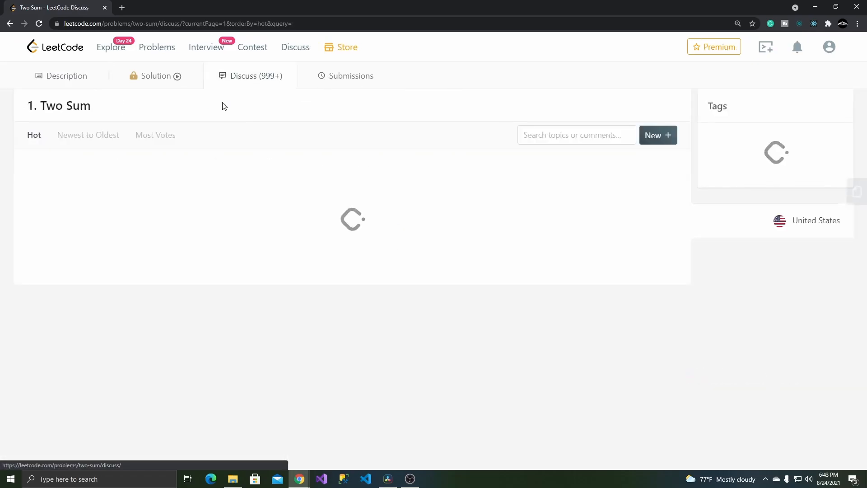
left_click(338, 76)
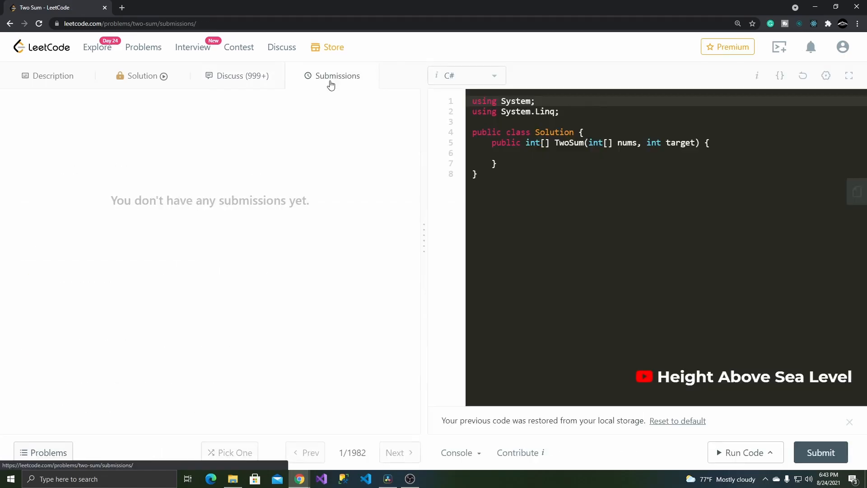
left_click(142, 76)
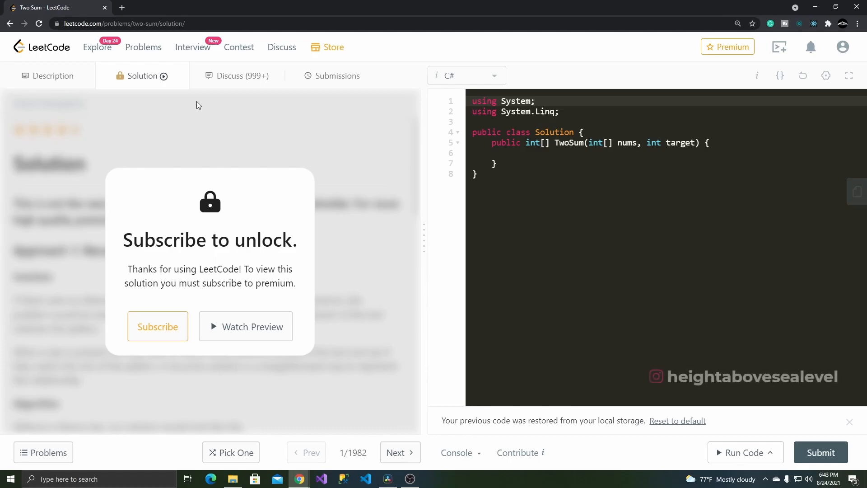
left_click(52, 76)
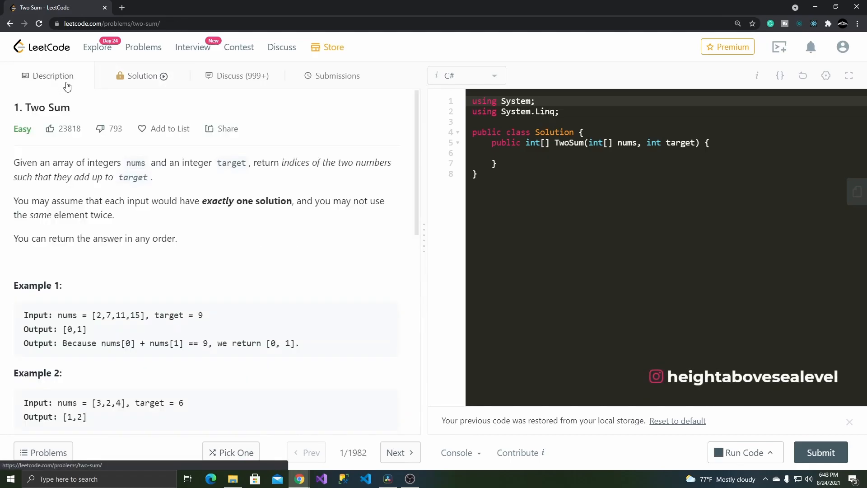
mouse_move(102, 54)
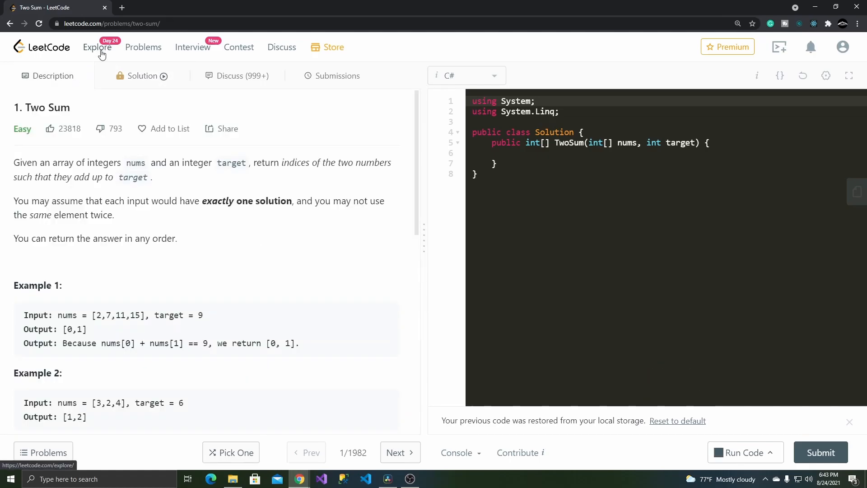
left_click(96, 47)
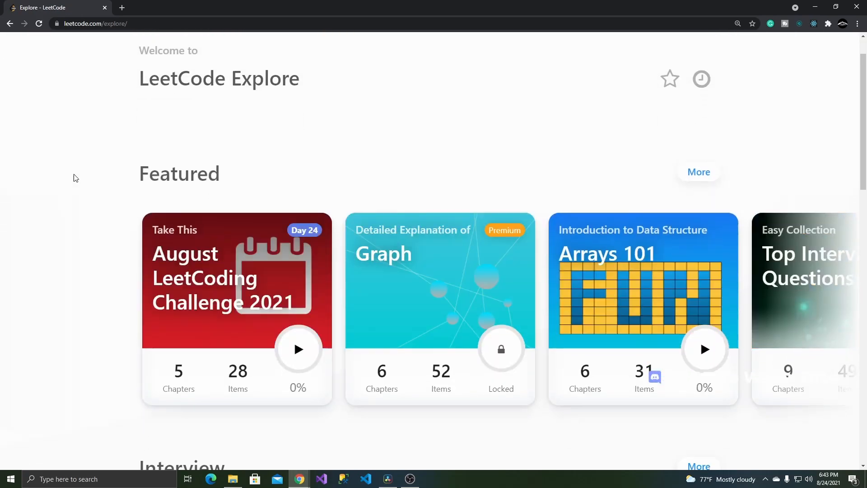
scroll("down", 3)
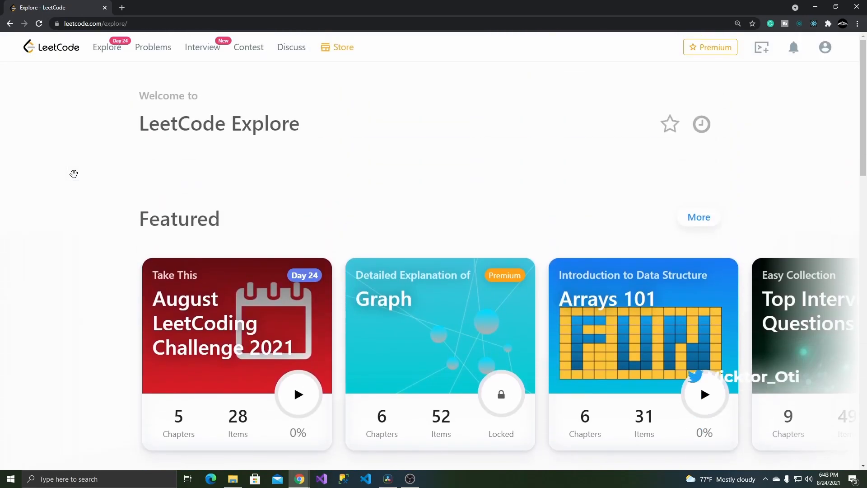
left_click(153, 47)
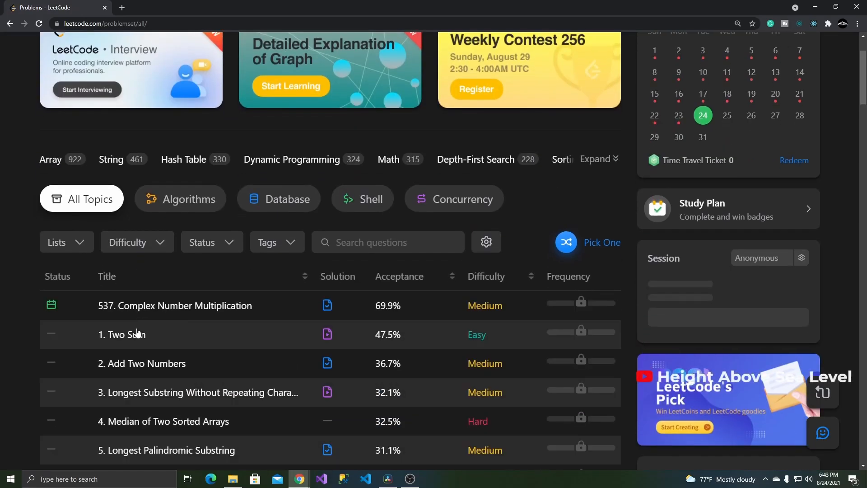
left_click(122, 334)
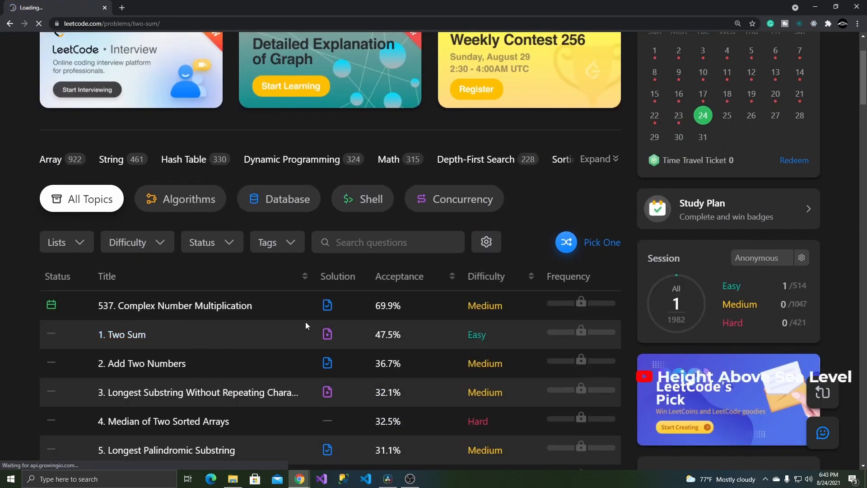
left_click(123, 334)
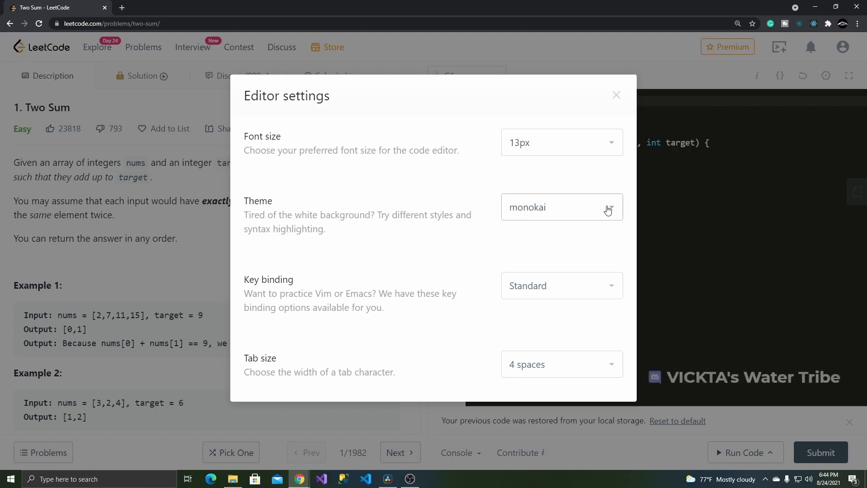
mouse_move(610, 248)
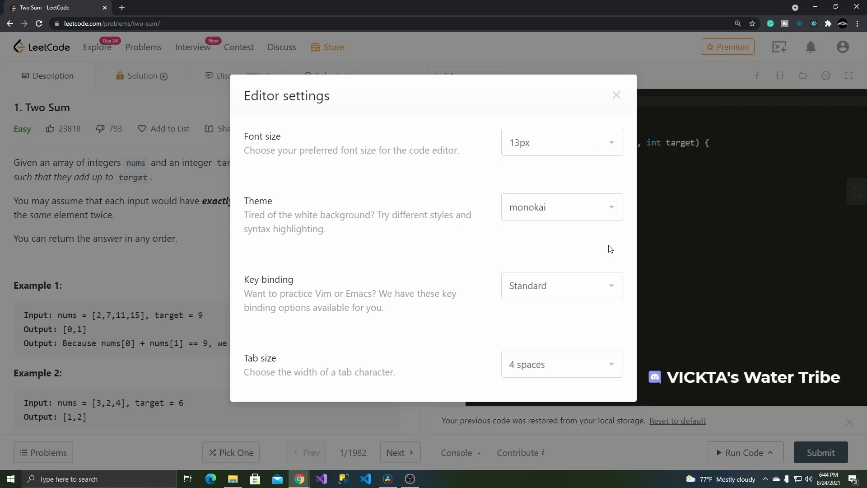
left_click(616, 95)
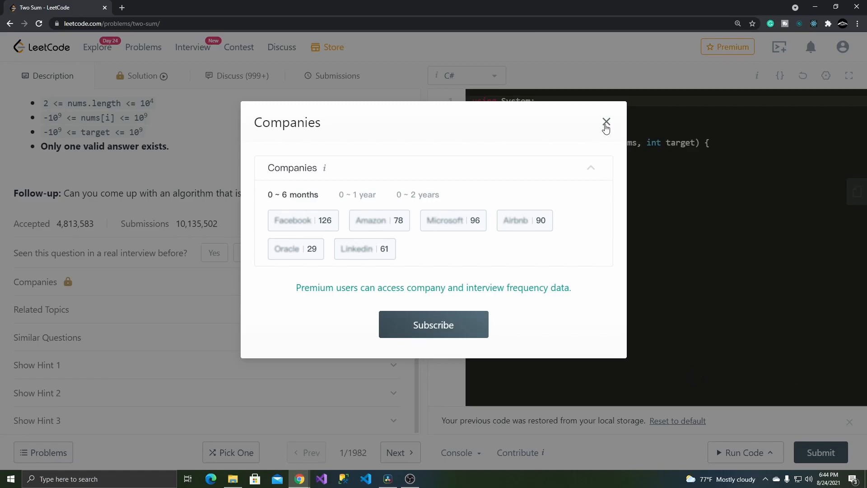
left_click(606, 121)
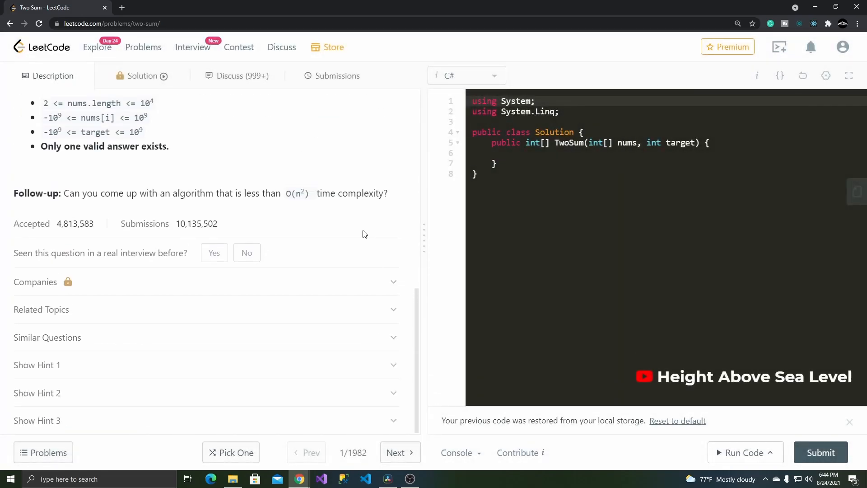
mouse_move(143, 53)
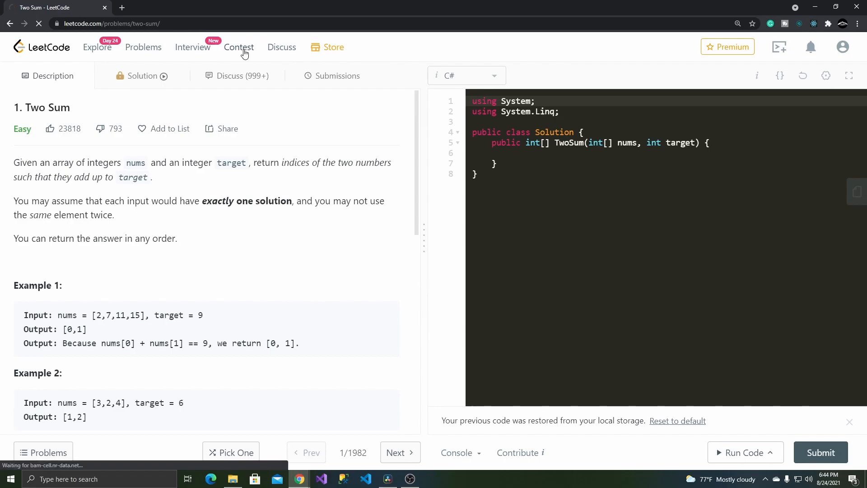
- View the Contest page's upcoming contests, then browse the Store's LeetCoin redeemable items
left_click(239, 47)
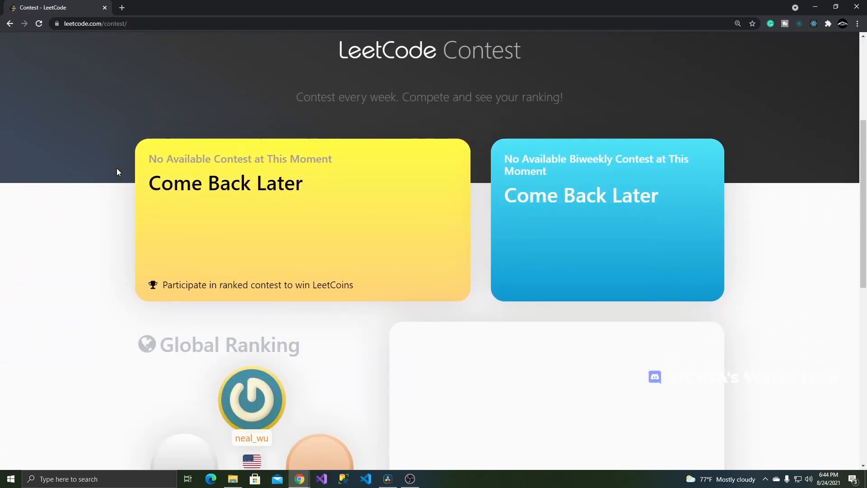
scroll("down", 3)
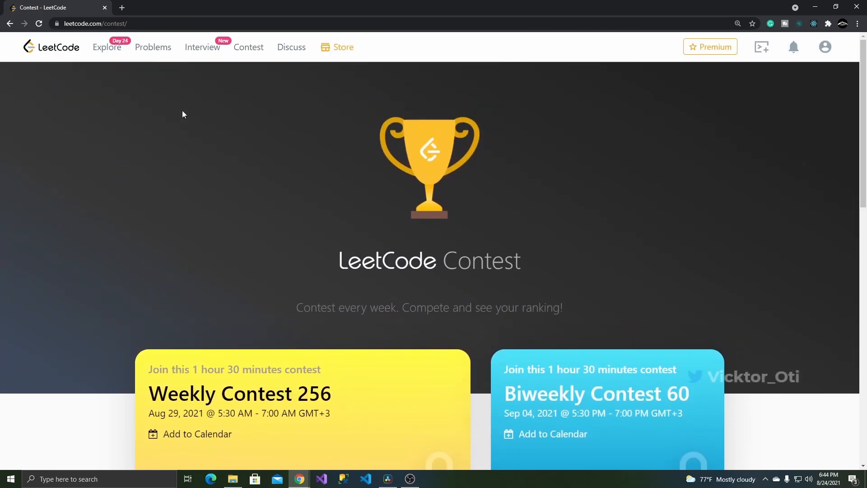
left_click(343, 47)
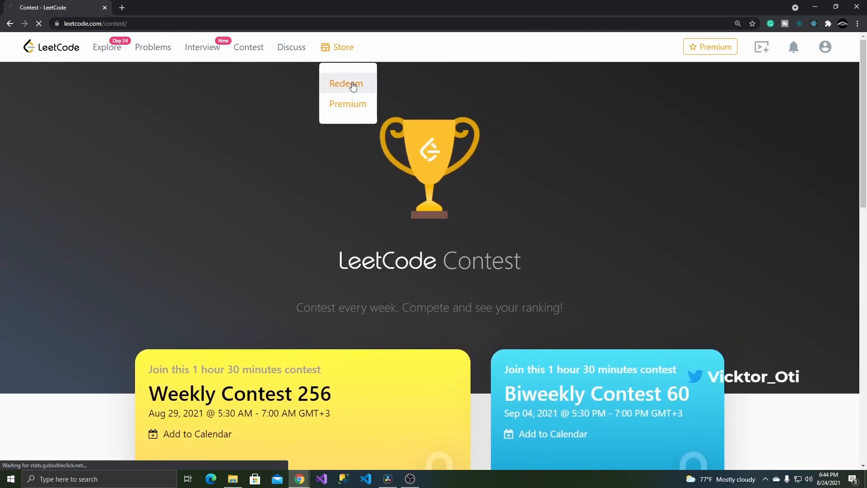
left_click(346, 83)
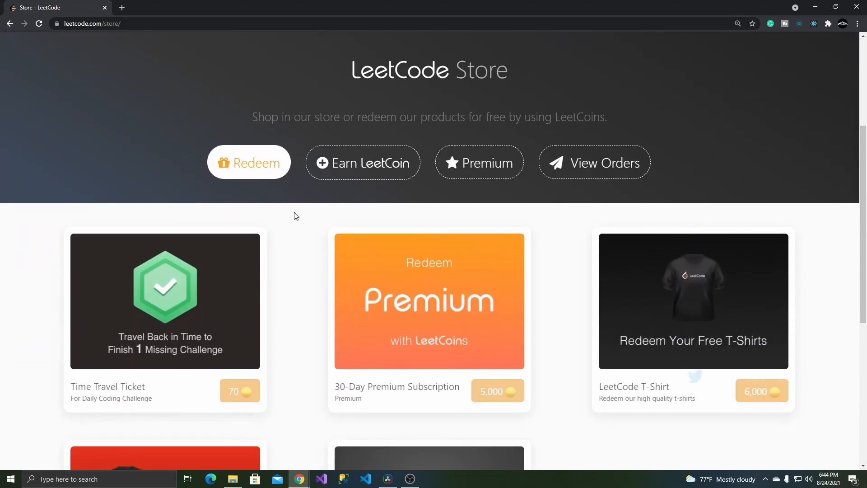
scroll("down", 3)
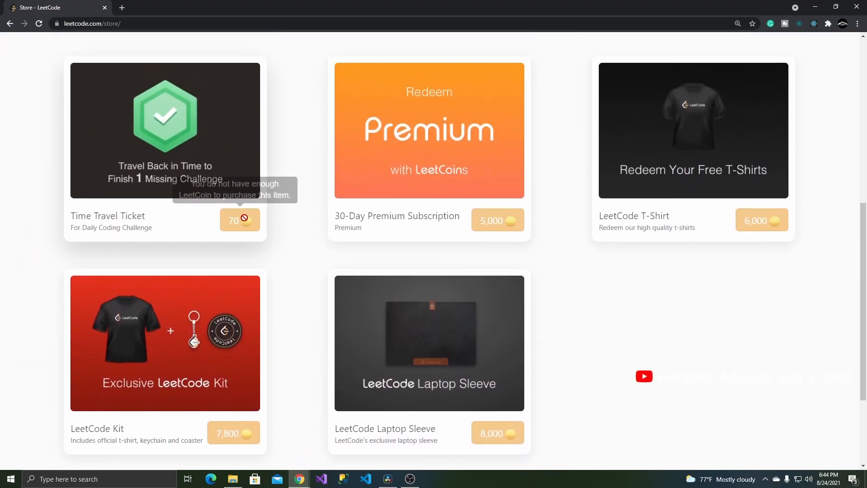
scroll("up", 3)
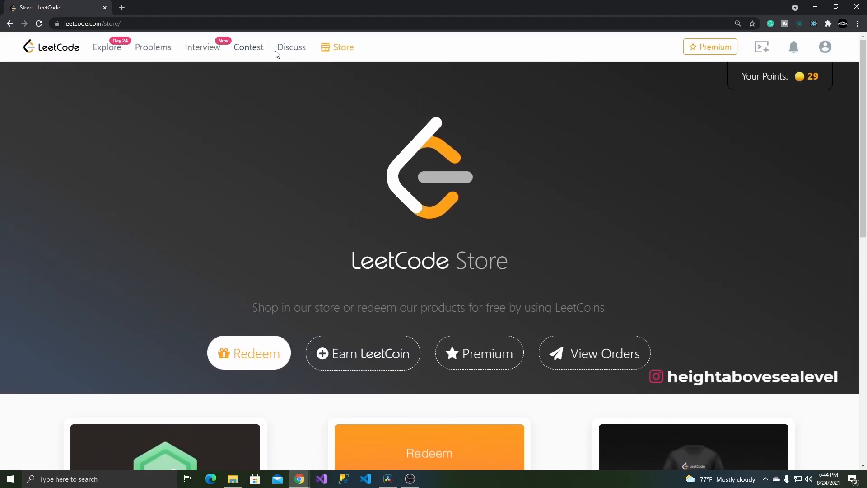
- Browse the LeetCode Premium page through its plans, features and FAQ
left_click(485, 361)
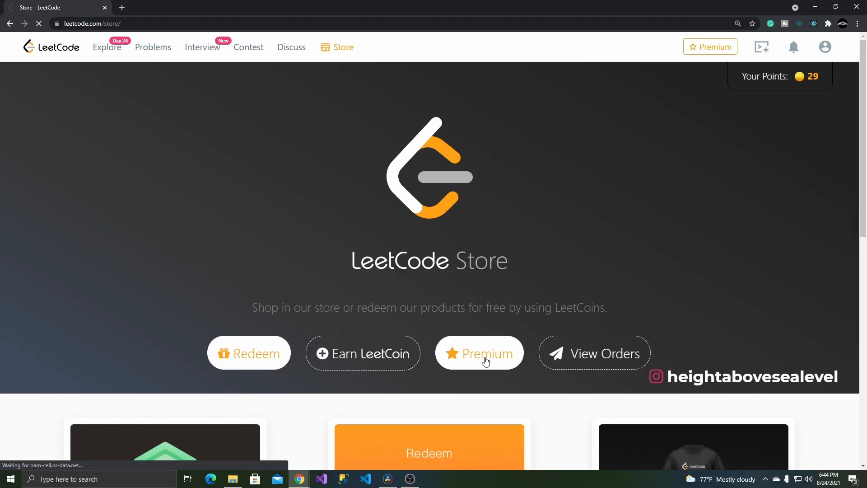
left_click(486, 354)
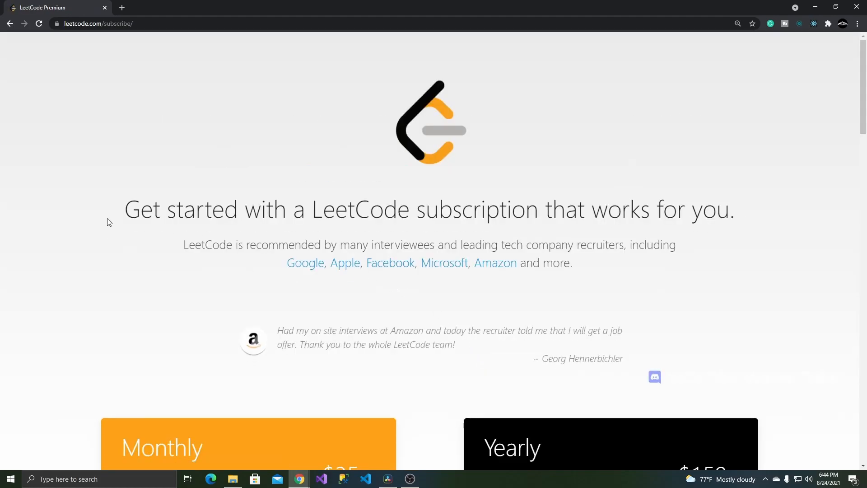
scroll("down", 3)
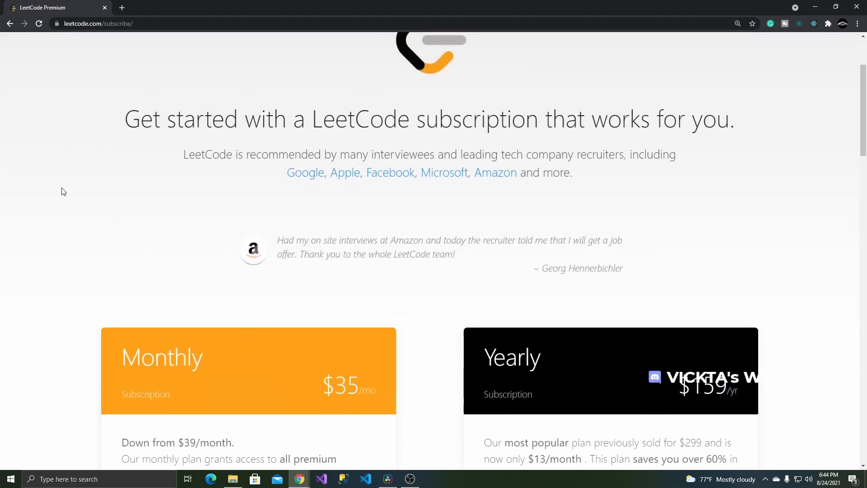
scroll("down", 3)
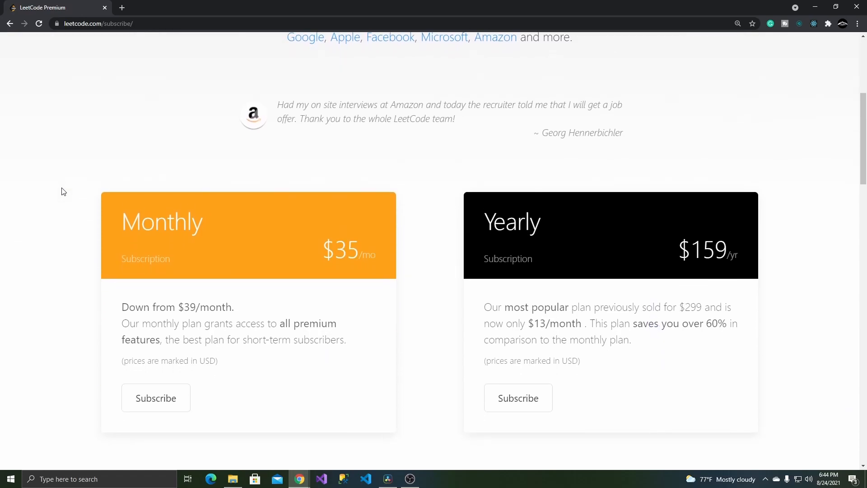
scroll("down", 3)
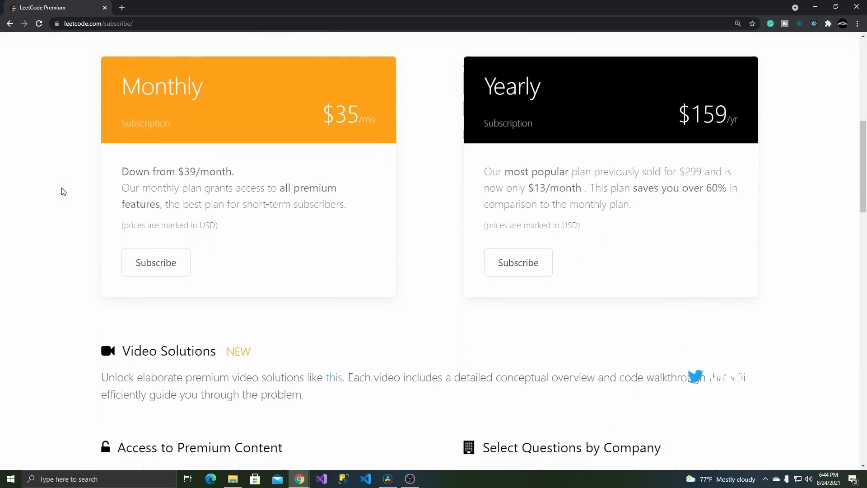
mouse_move(77, 180)
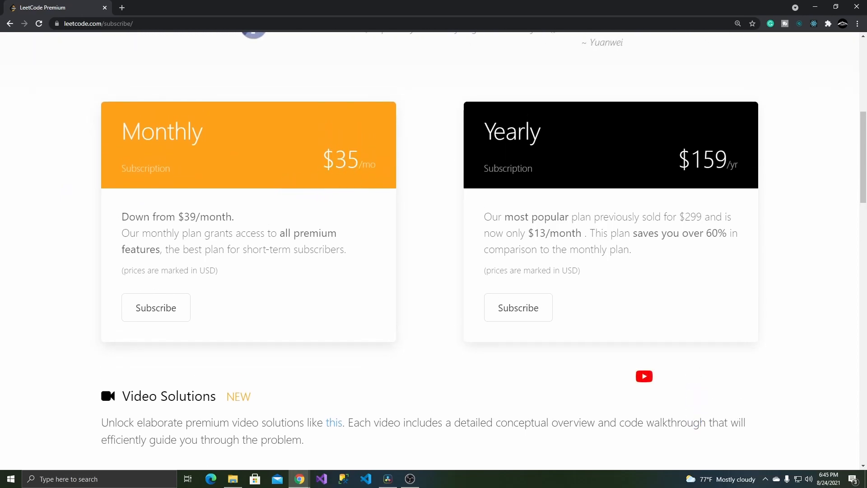
scroll("down", 3)
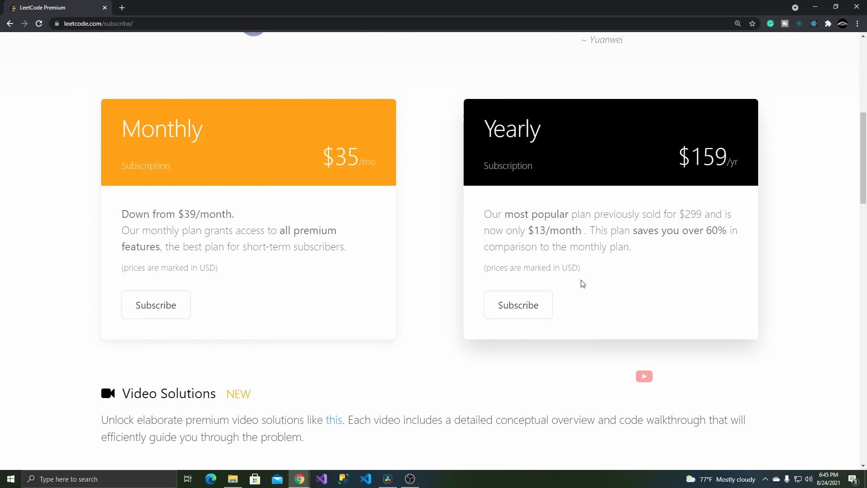
scroll("down", 3)
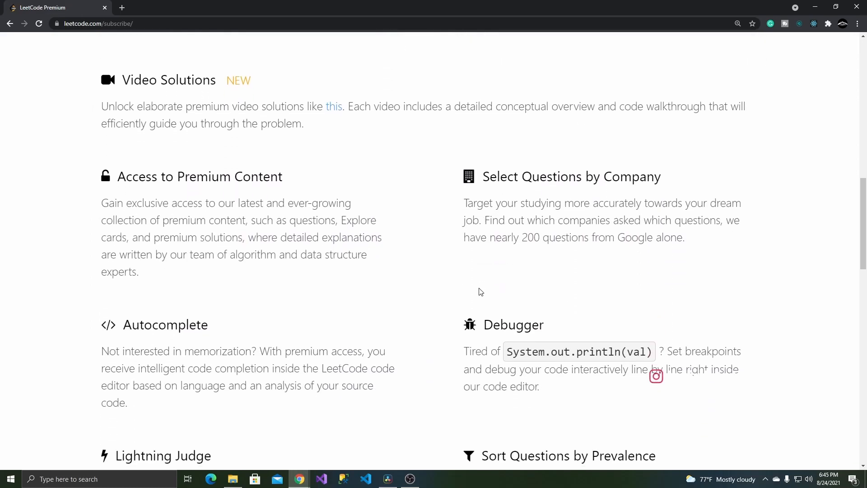
scroll("down", 3)
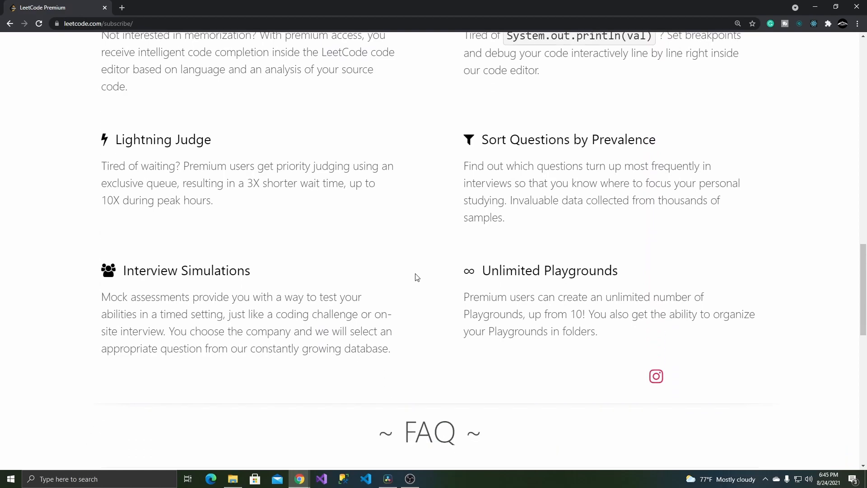
scroll("down", 3)
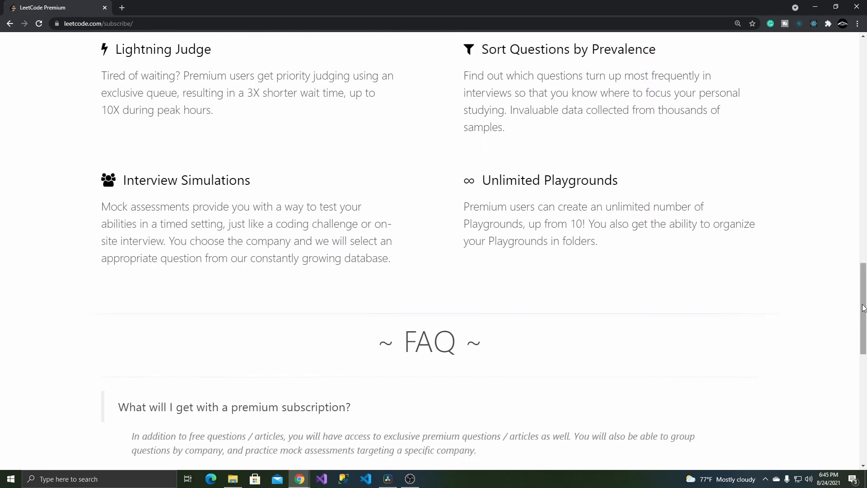
scroll("down", 3)
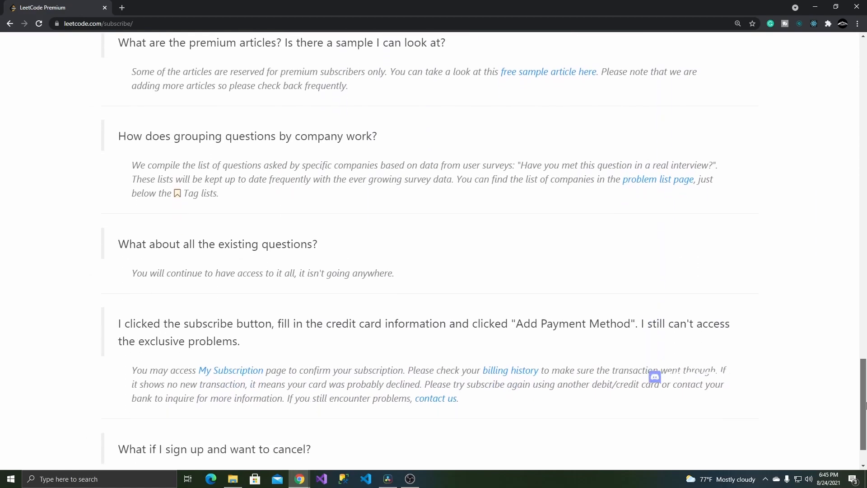
scroll("up", 3)
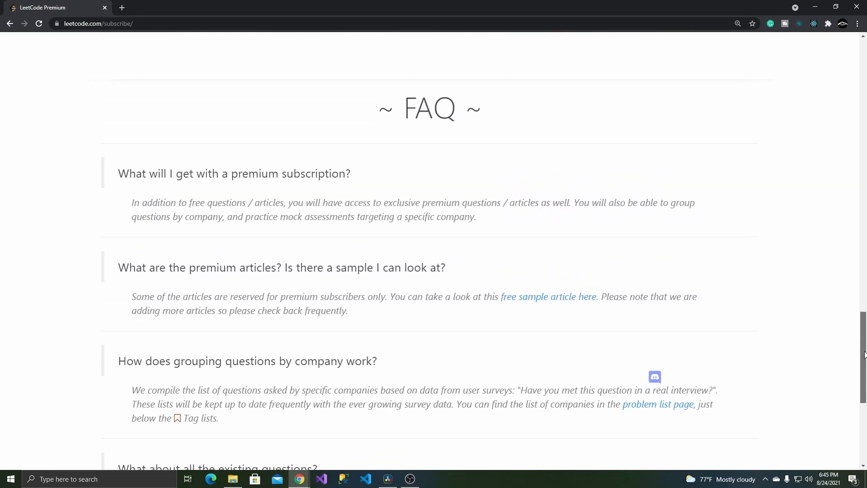
scroll("up", 3)
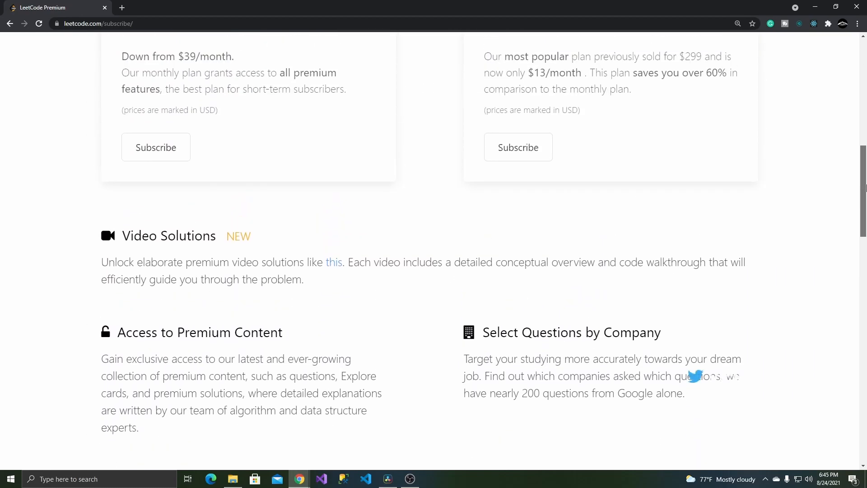
scroll("up", 3)
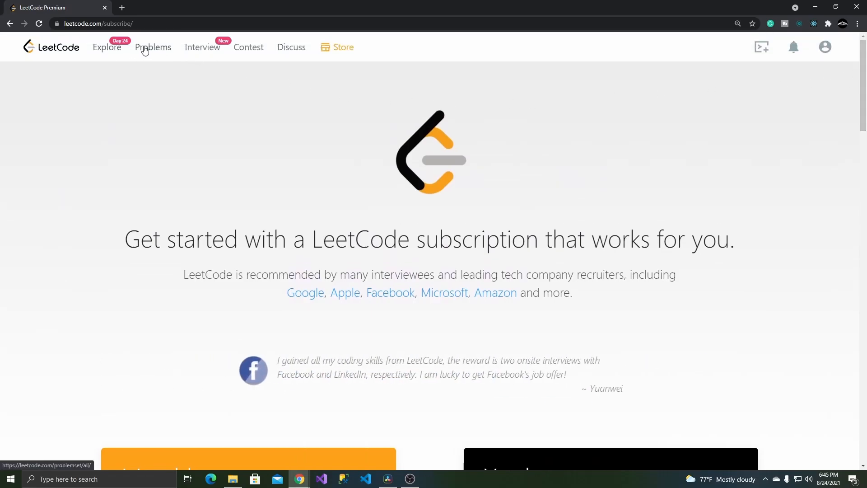
- Leave the Premium offer and return to the full problem list
left_click(153, 47)
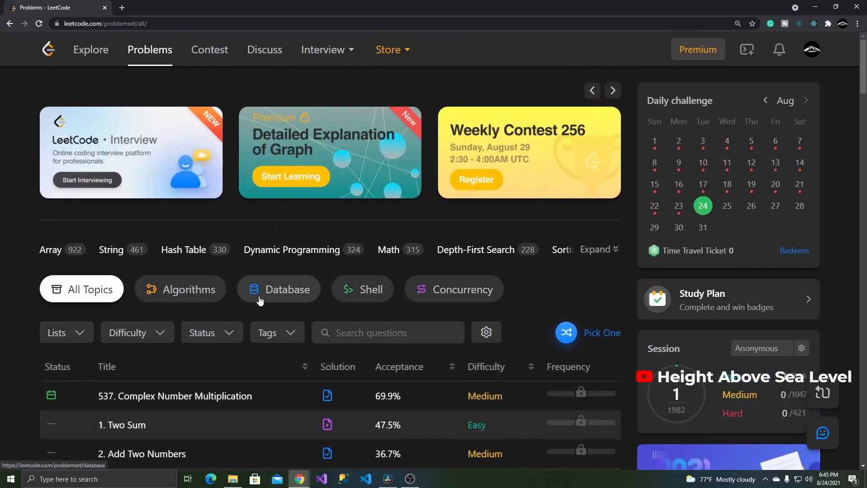
mouse_move(336, 64)
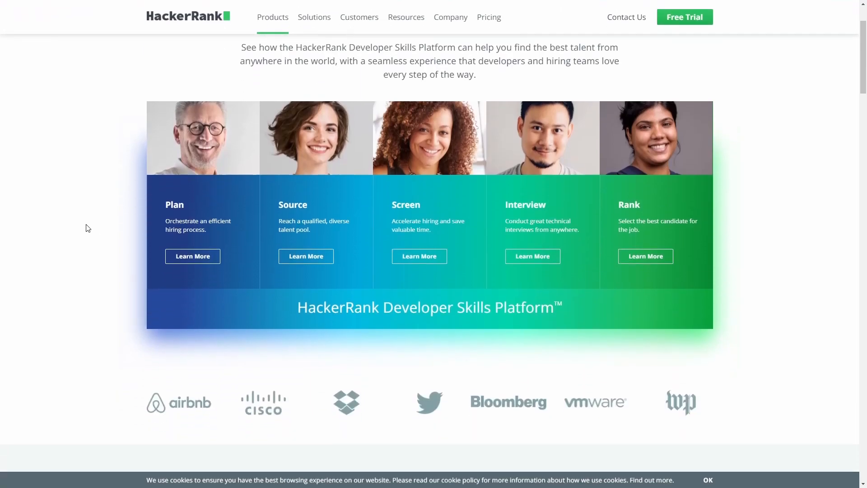
- Scroll the HackerRank Developer Skills Platform page down to the ATS integrations section
scroll("down", 3)
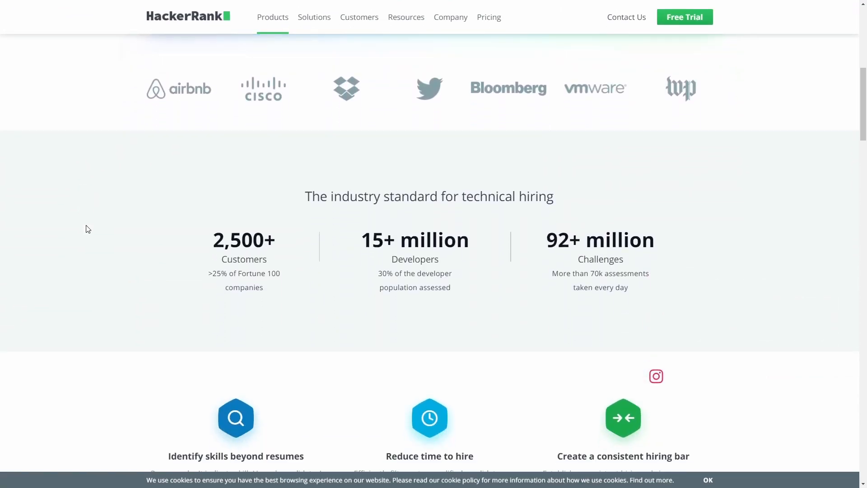
scroll("down", 3)
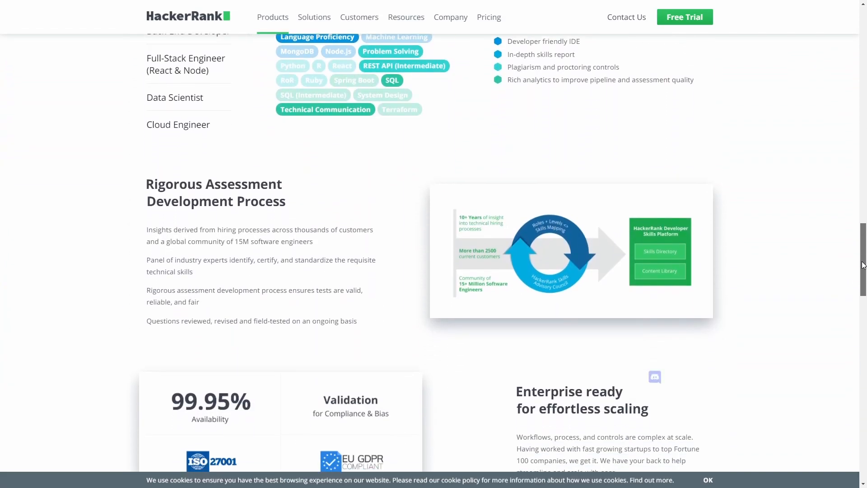
scroll("down", 3)
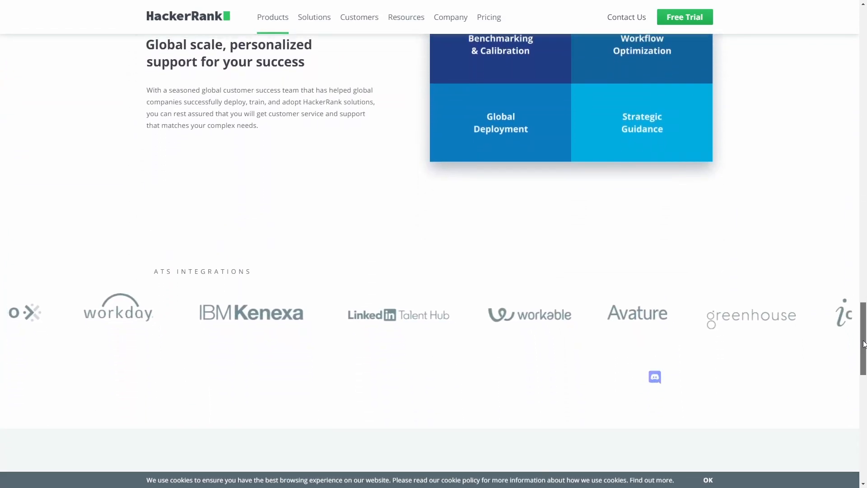
scroll("up", 3)
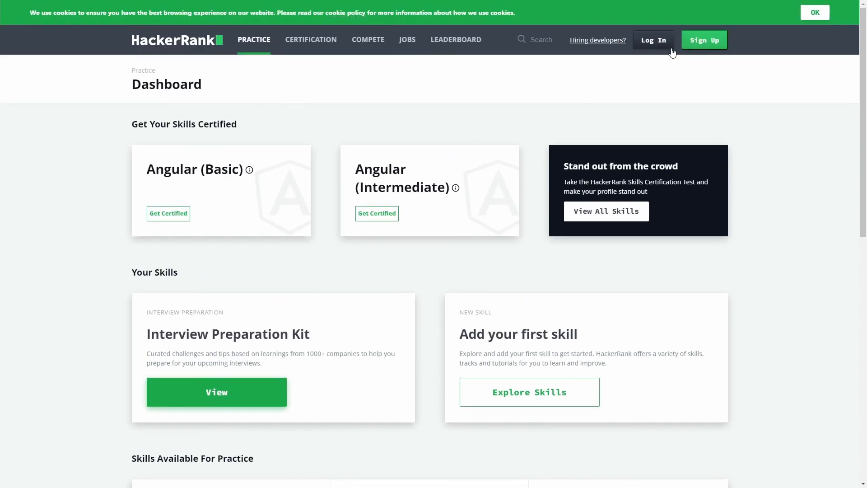
- Log in to HackerRank from the practice dashboard via the sign-in dialog
left_click(654, 40)
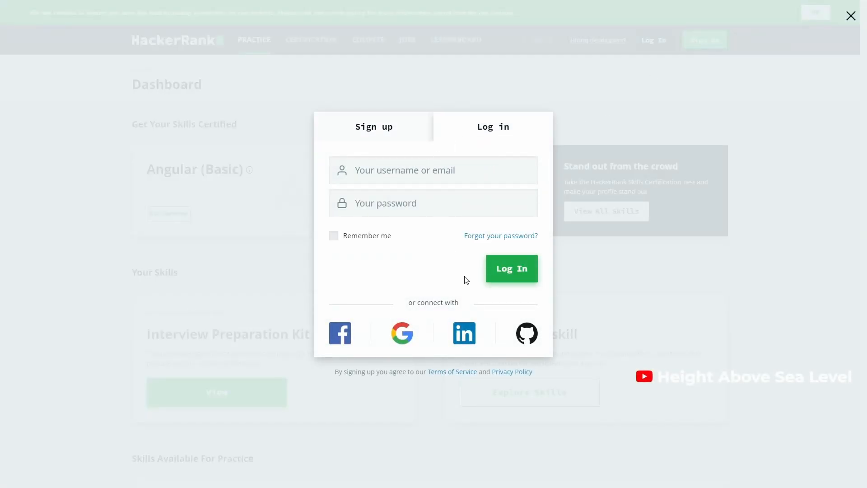
left_click(526, 333)
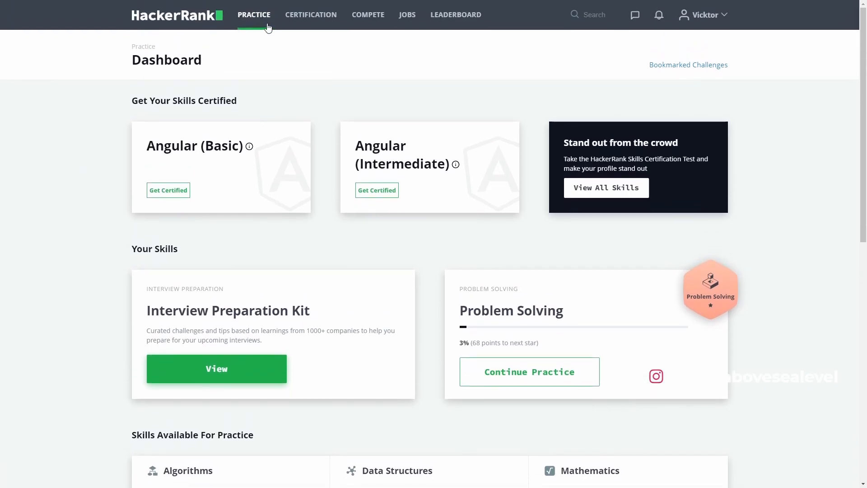
scroll("down", 3)
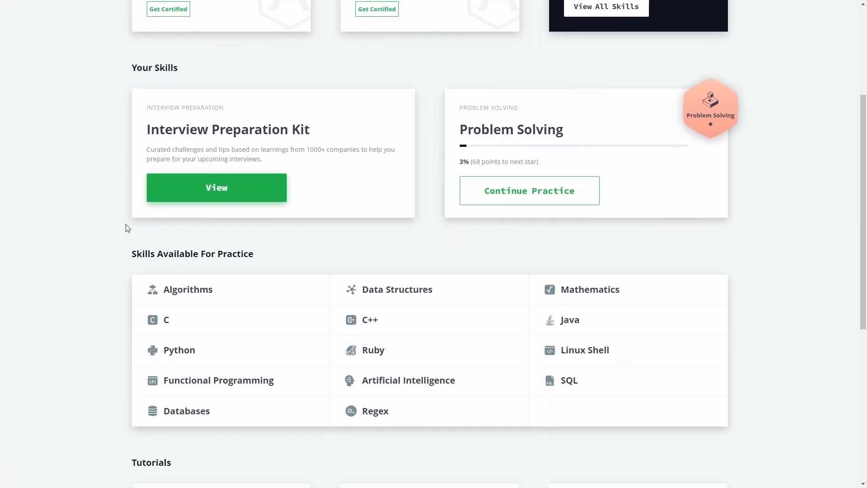
scroll("down", 3)
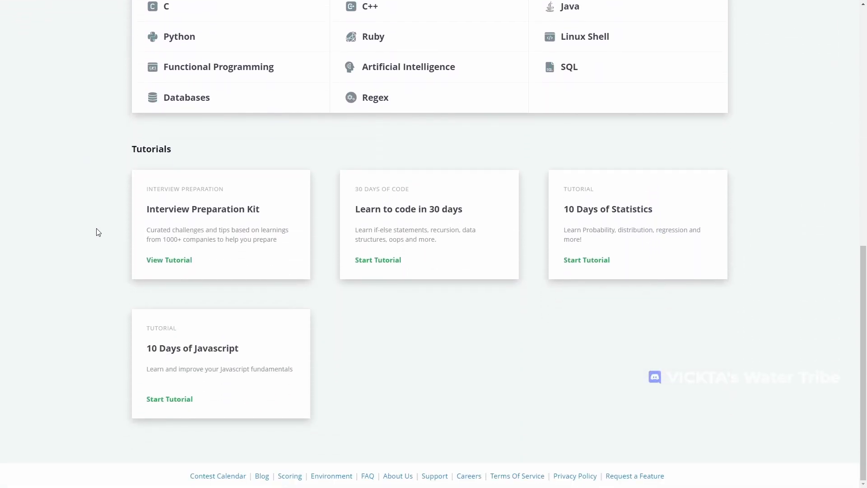
scroll("up", 3)
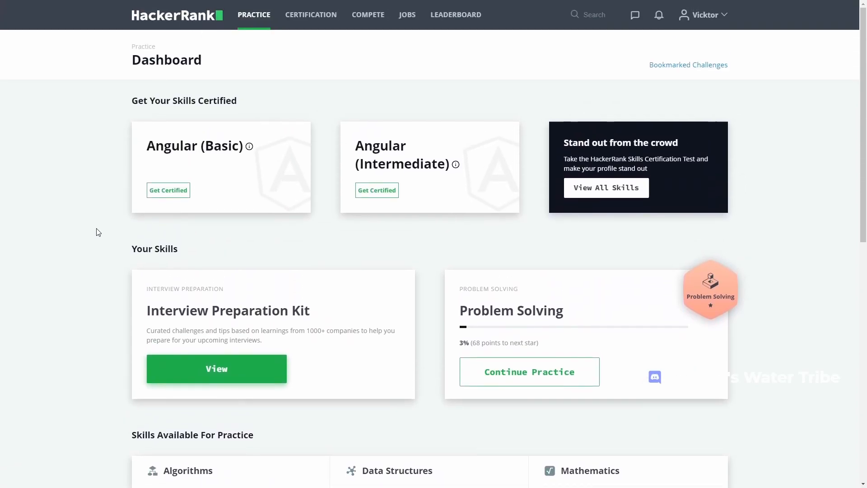
scroll("down", 3)
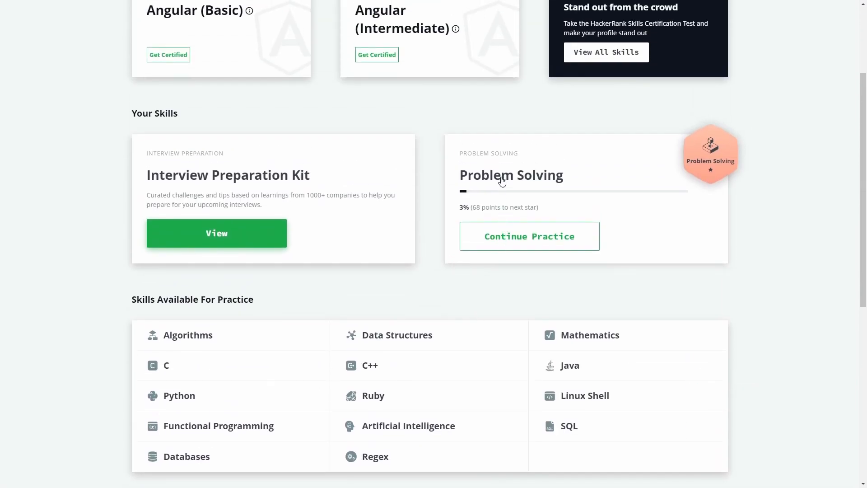
- Browse the Problem Solving track's unsolved challenges and choose Plus Minus
left_click(529, 236)
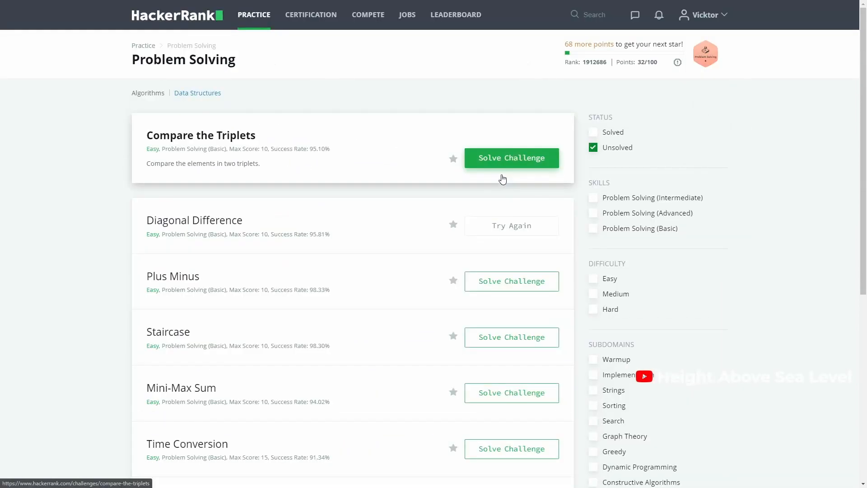
scroll("down", 3)
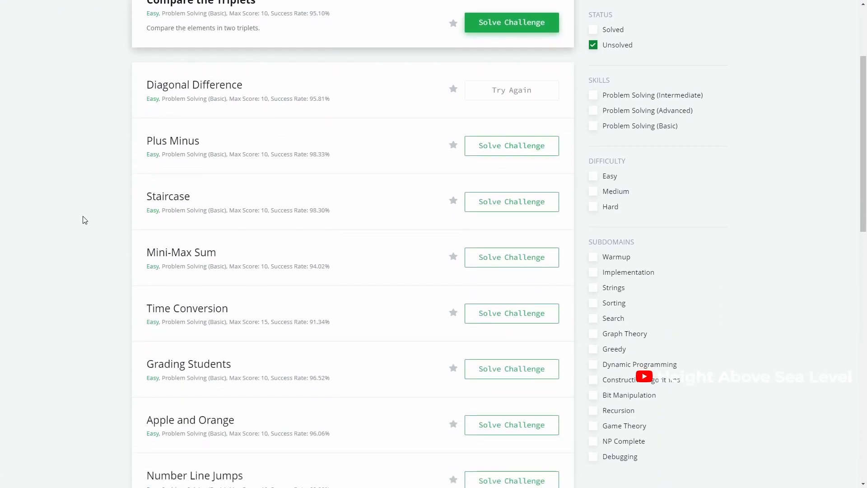
mouse_move(607, 309)
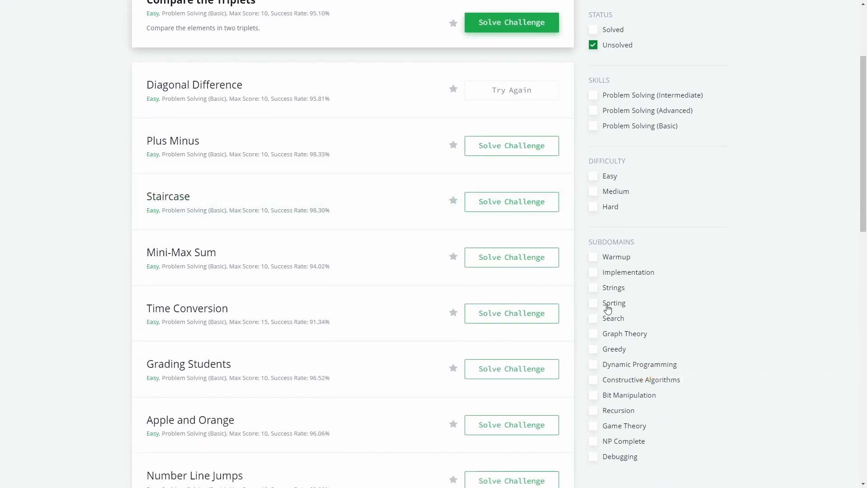
scroll("up", 3)
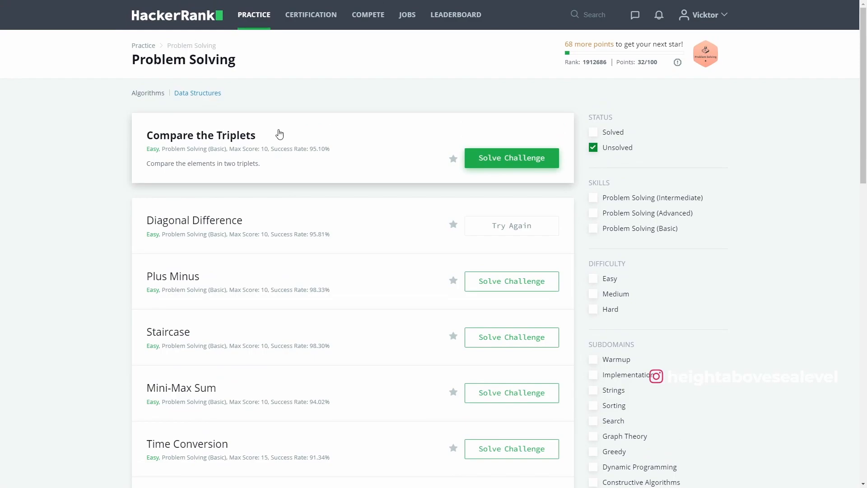
mouse_move(397, 159)
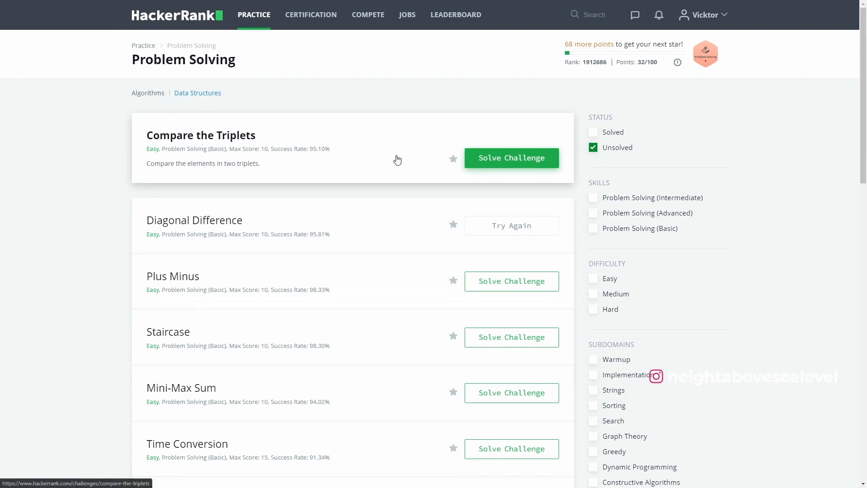
scroll("down", 3)
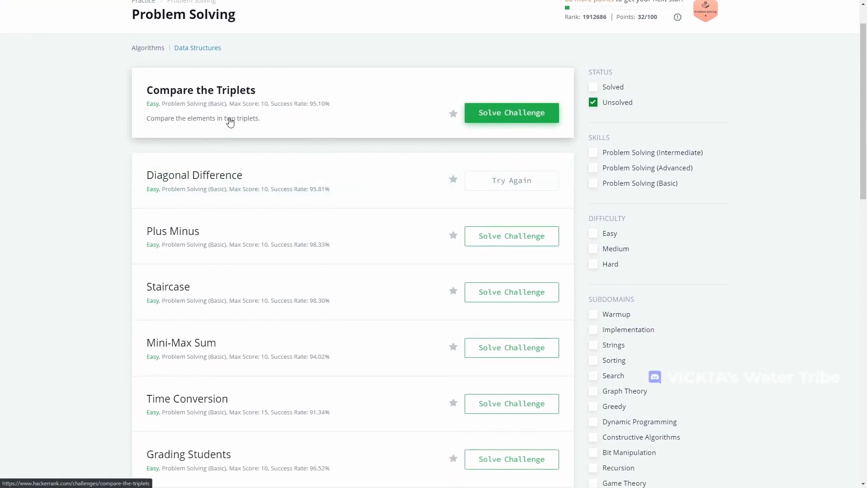
scroll("down", 3)
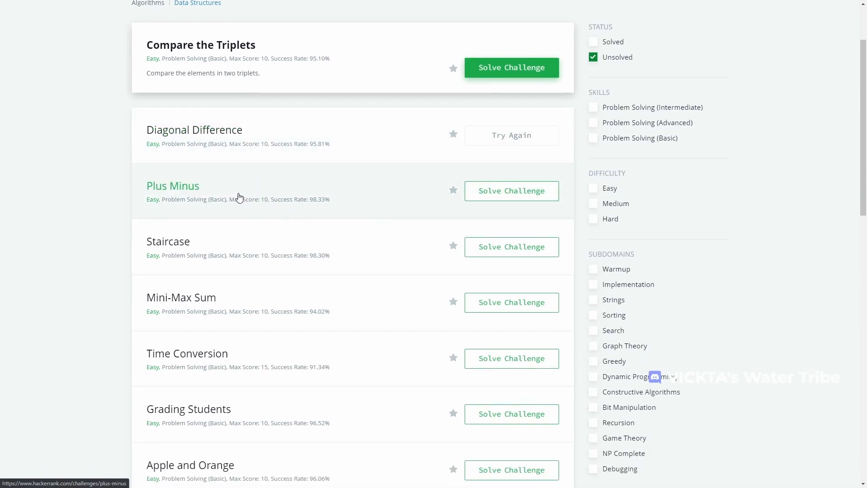
left_click(172, 188)
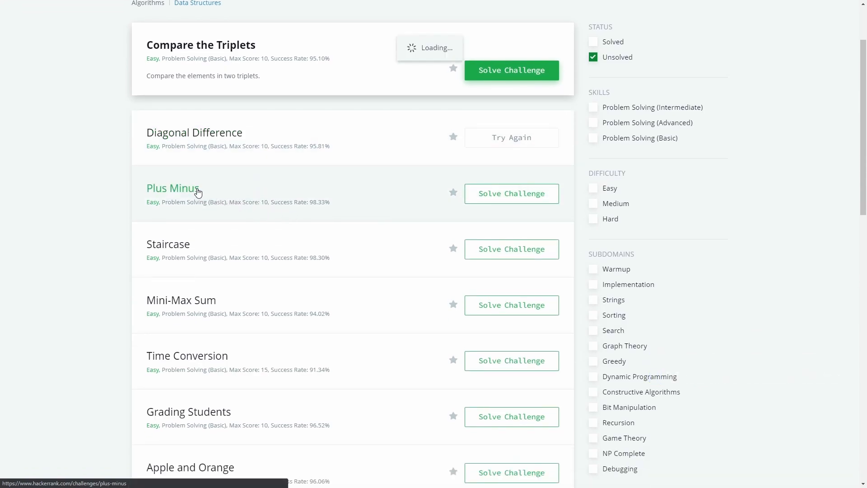
- Load the Plus Minus challenge page with its explanation and C# editor
left_click(171, 188)
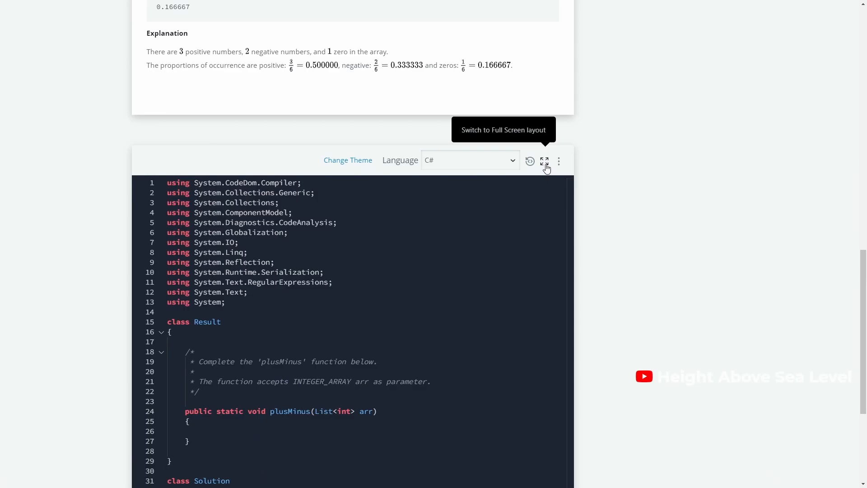
- Show Plus Minus full-screen beside the editor, try the Go template, then restore C#
left_click(543, 161)
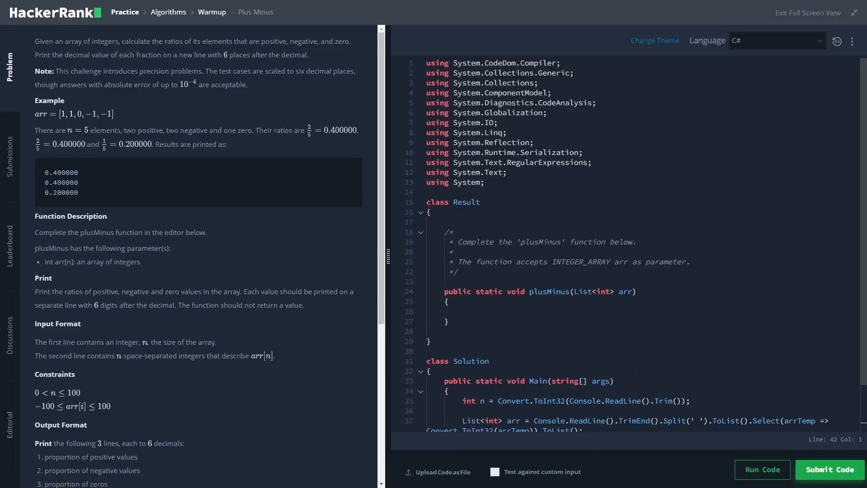
scroll("down", 3)
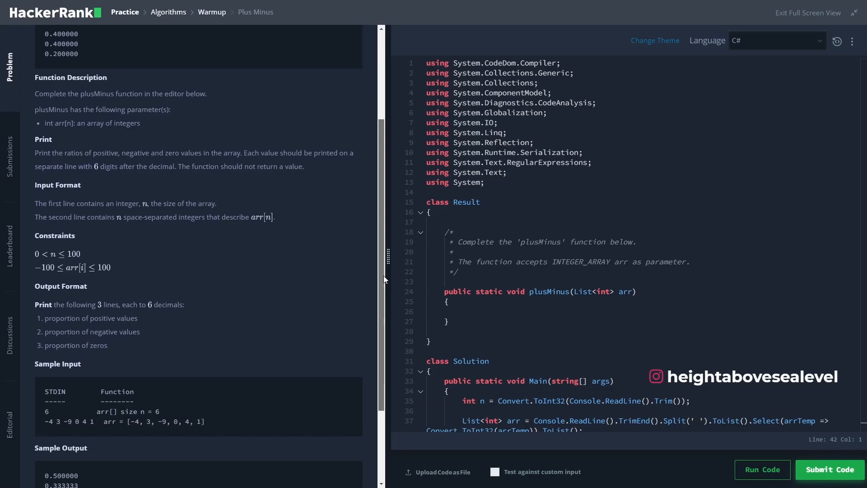
scroll("down", 3)
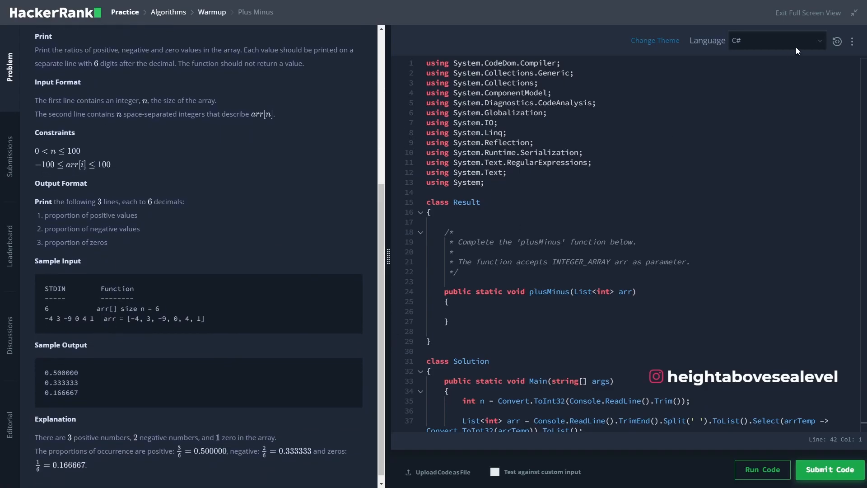
left_click(777, 41)
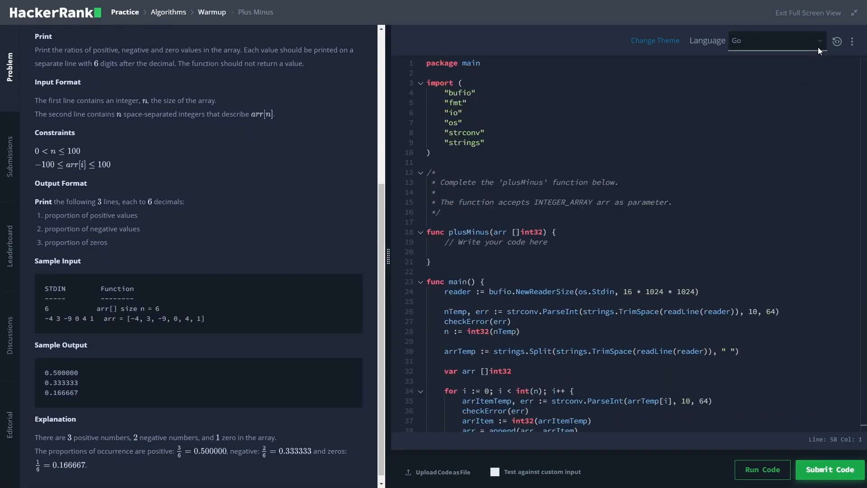
left_click(776, 40)
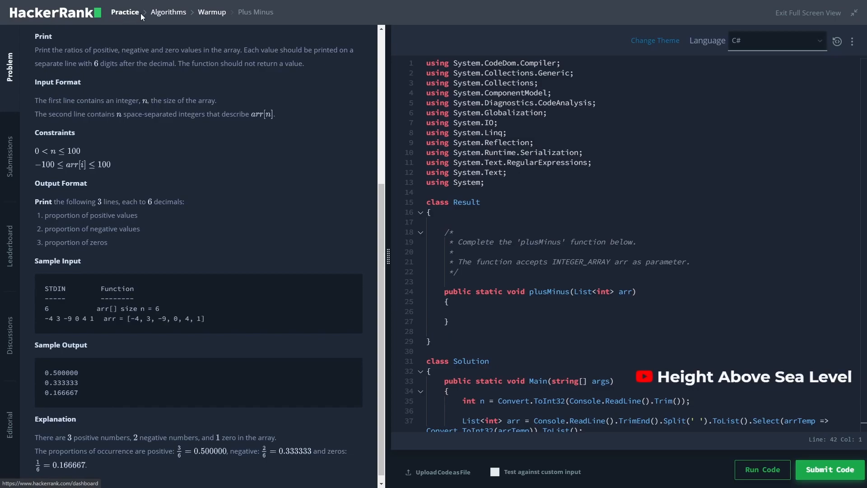
- Enter 'arr.la' inside plusMinus to surface the array's Last-related IntelliSense suggestions
scroll("down", 3)
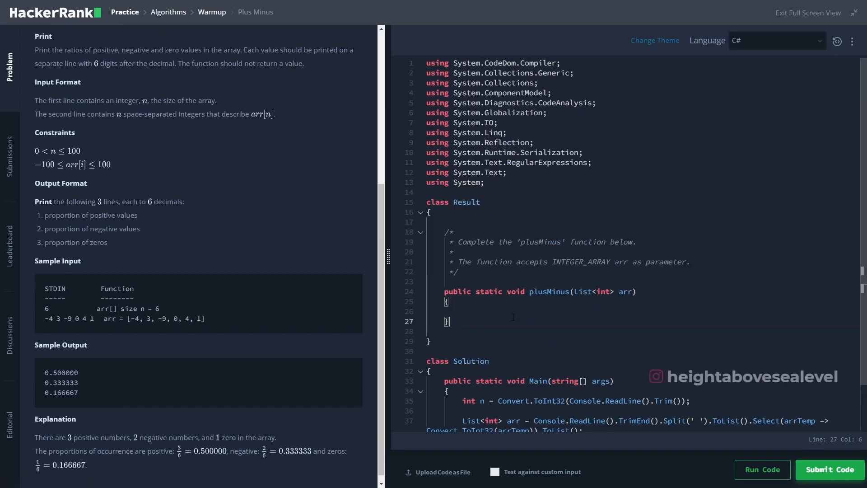
type("arr.l")
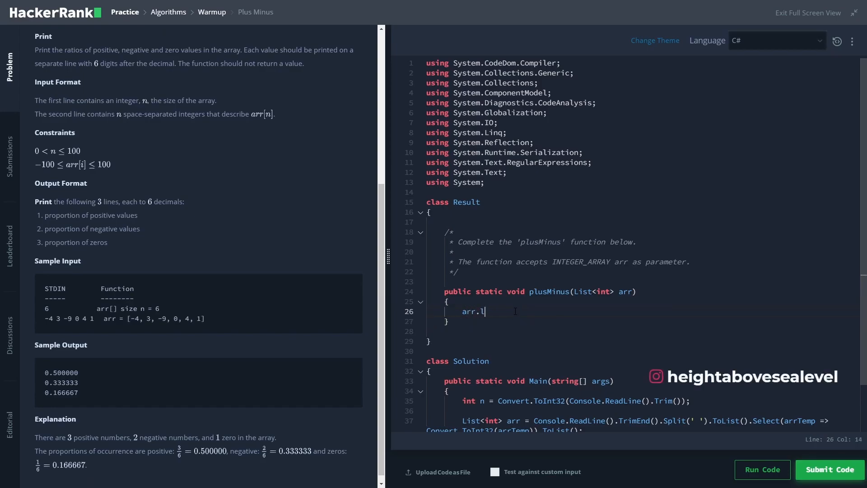
type("as")
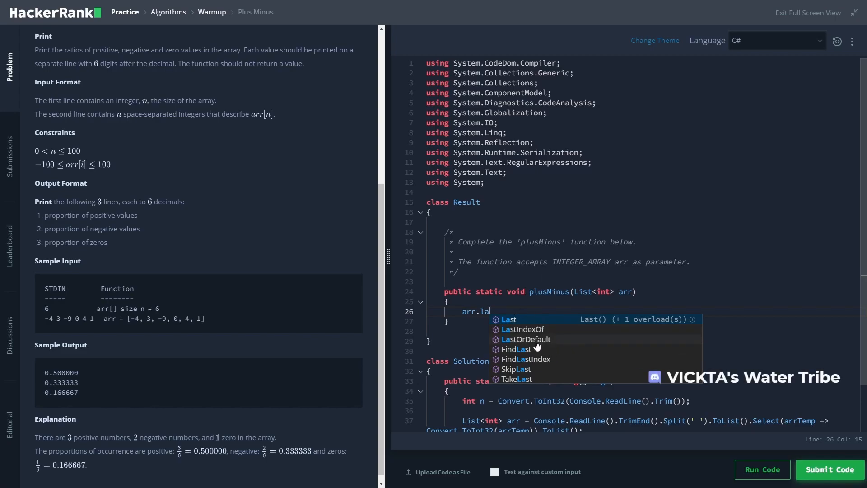
mouse_move(517, 381)
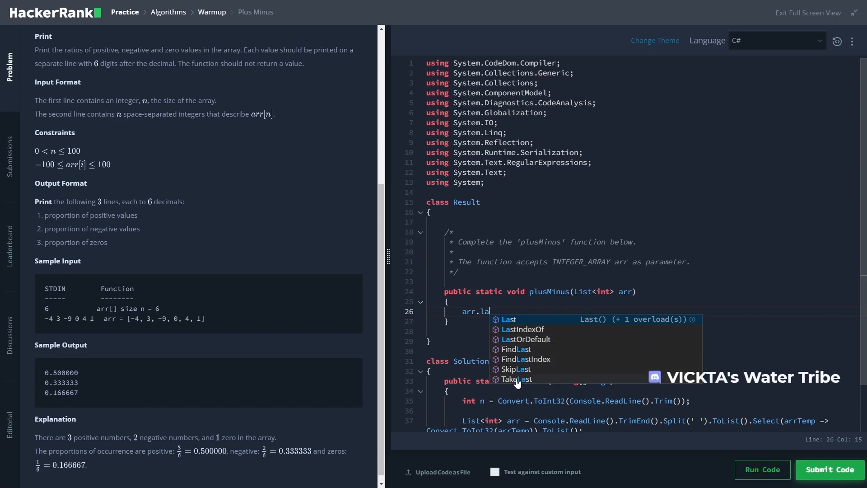
key("Backspace")
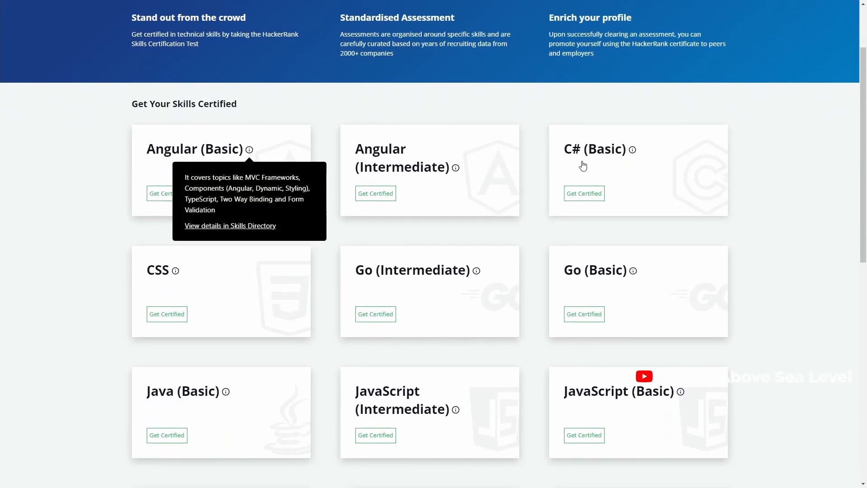
- Scroll the skill certification cards, then the archived contest listings under Compete
scroll("down", 3)
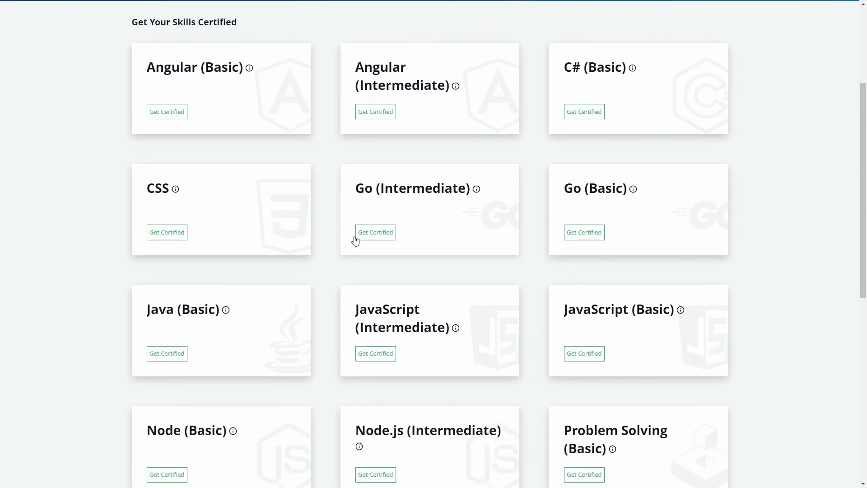
scroll("down", 3)
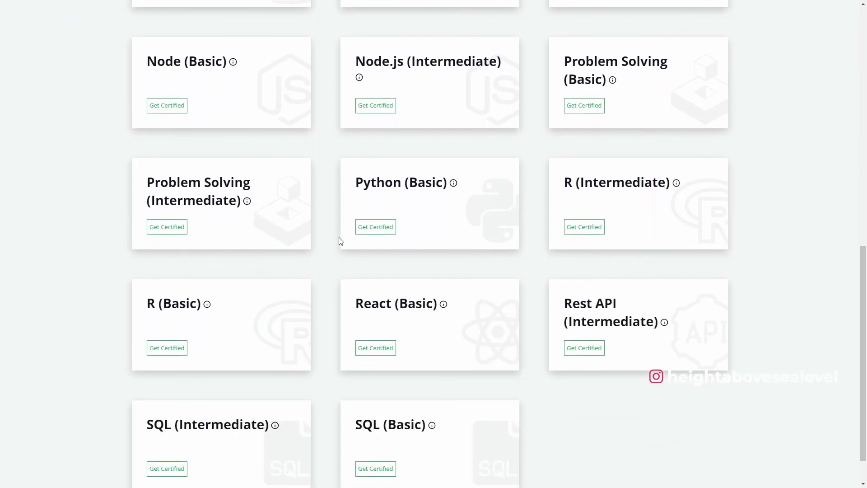
scroll("up", 3)
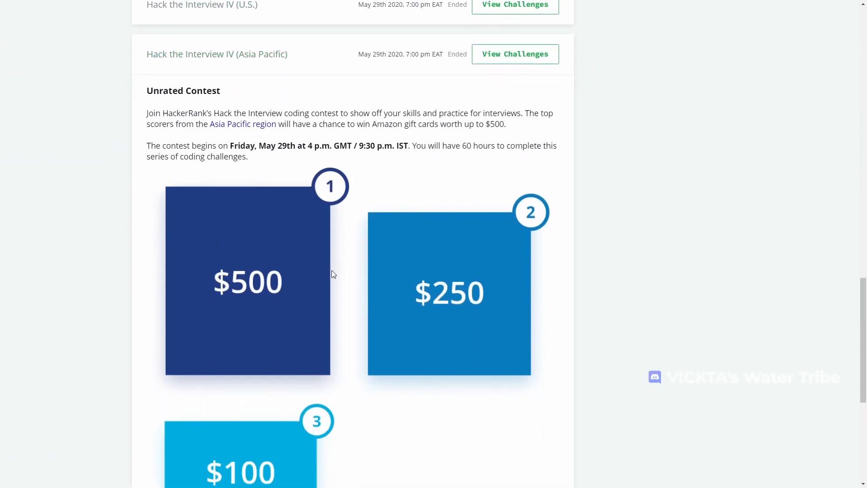
scroll("down", 3)
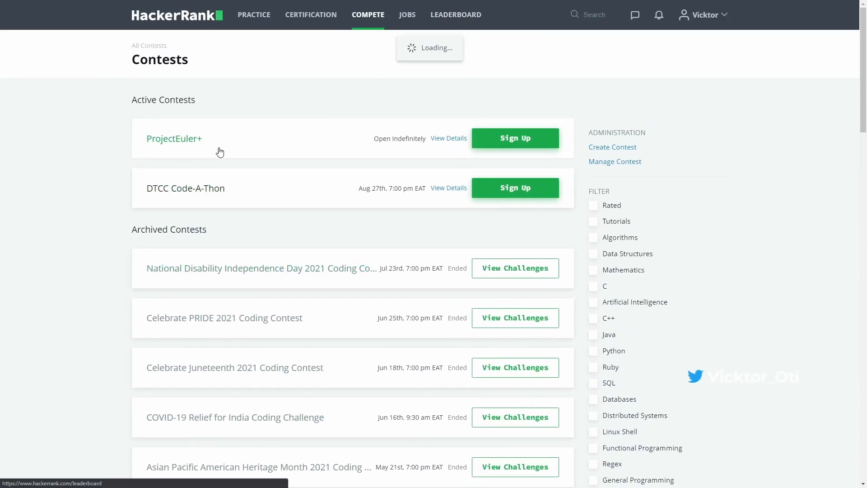
- View the global leaderboard, browse the engineering job openings, and return to Practice
left_click(455, 14)
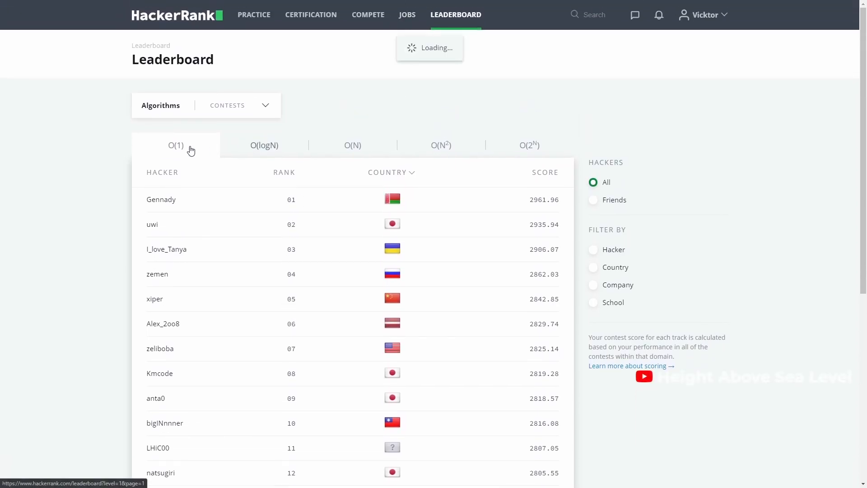
left_click(406, 14)
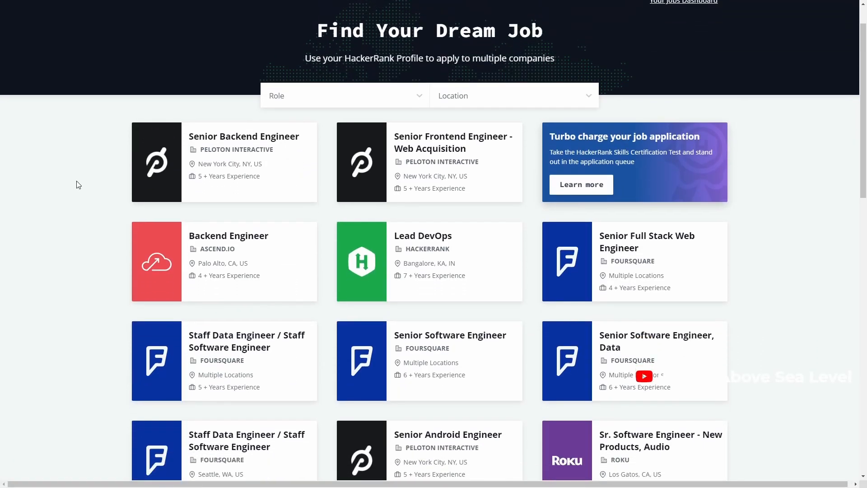
scroll("down", 3)
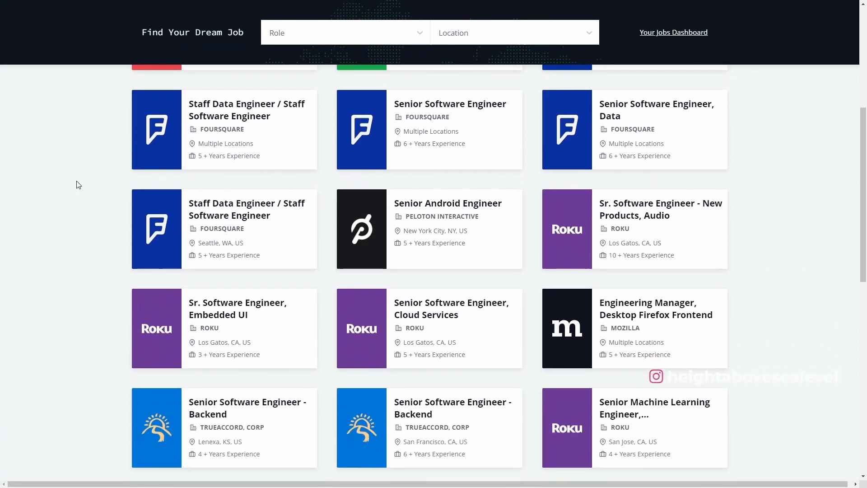
scroll("down", 3)
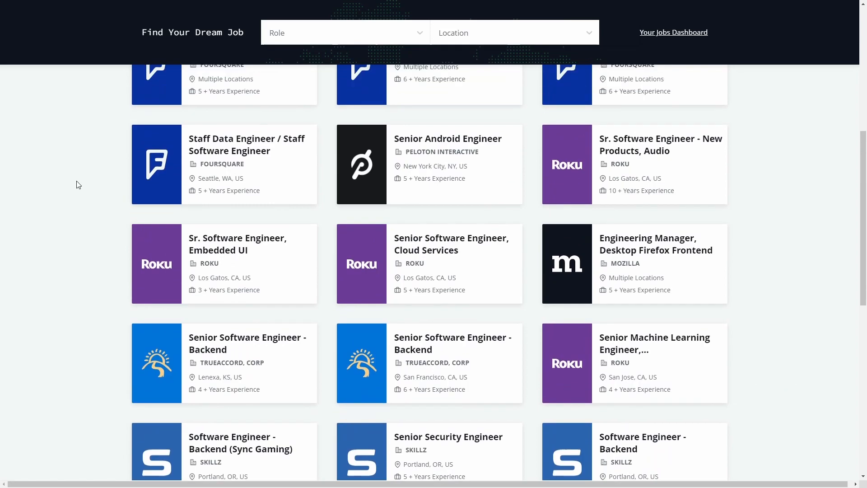
scroll("up", 3)
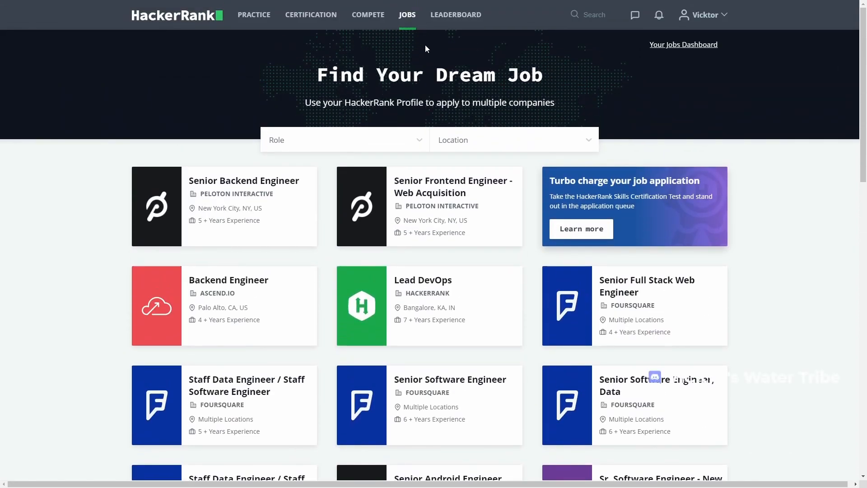
left_click(253, 14)
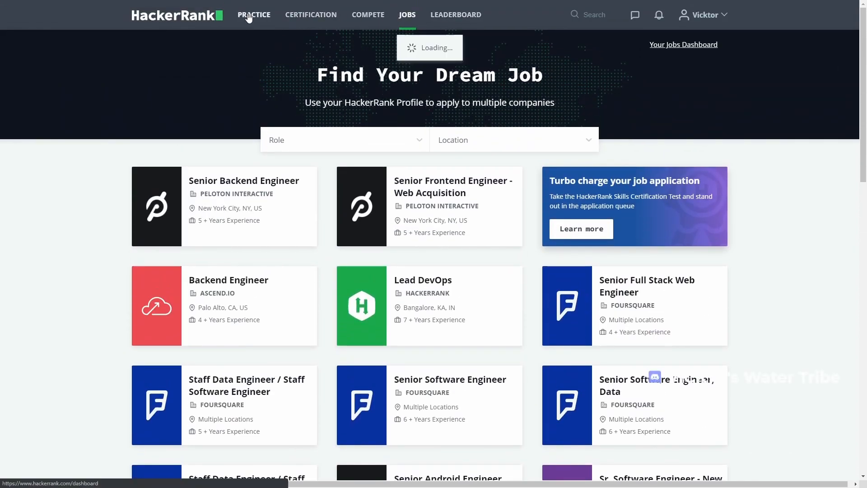
- Review the dashboard's skills and tutorials, visit Contests, and reach the Problem Solving challenges
left_click(253, 15)
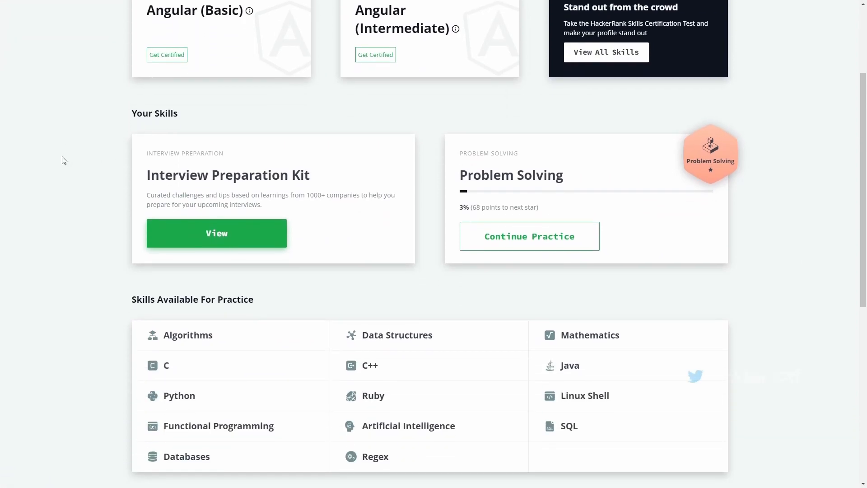
scroll("down", 3)
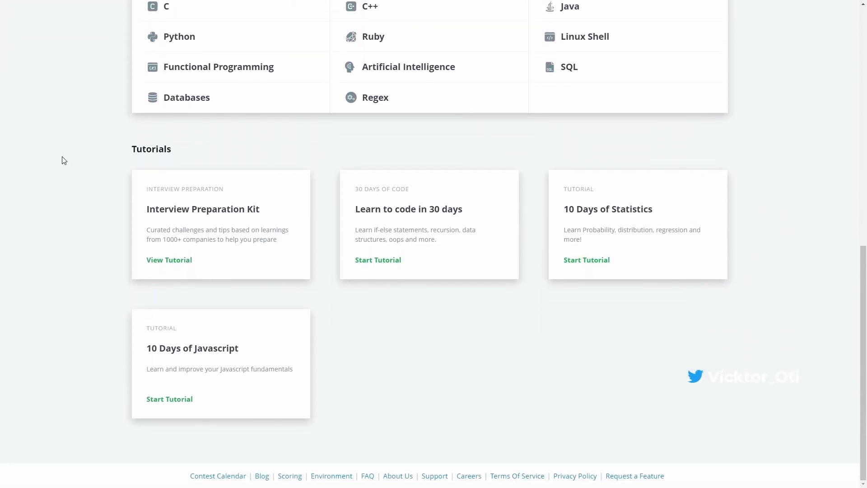
scroll("up", 3)
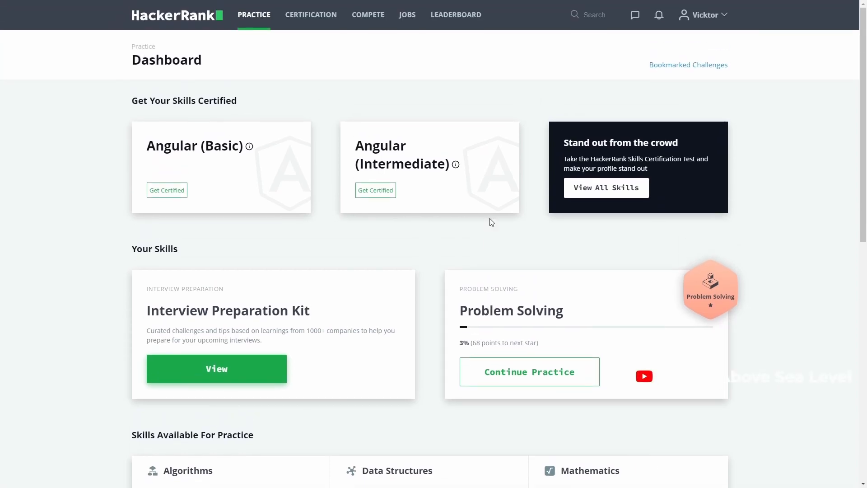
mouse_move(586, 238)
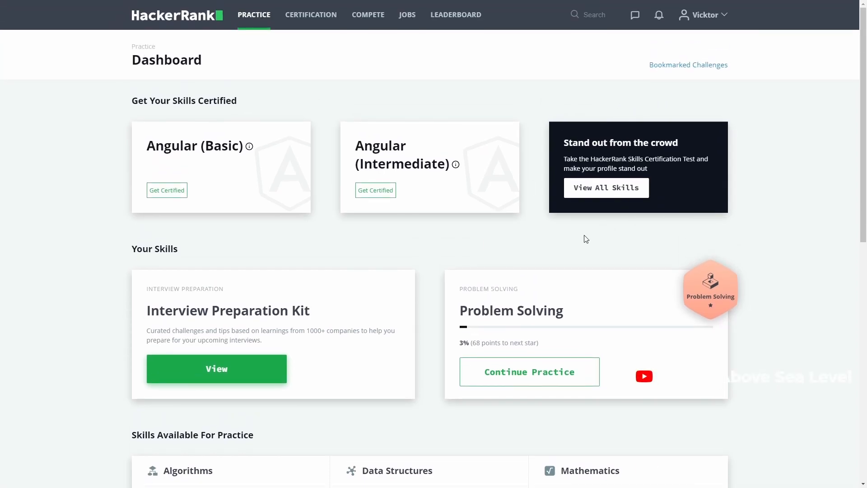
left_click(369, 15)
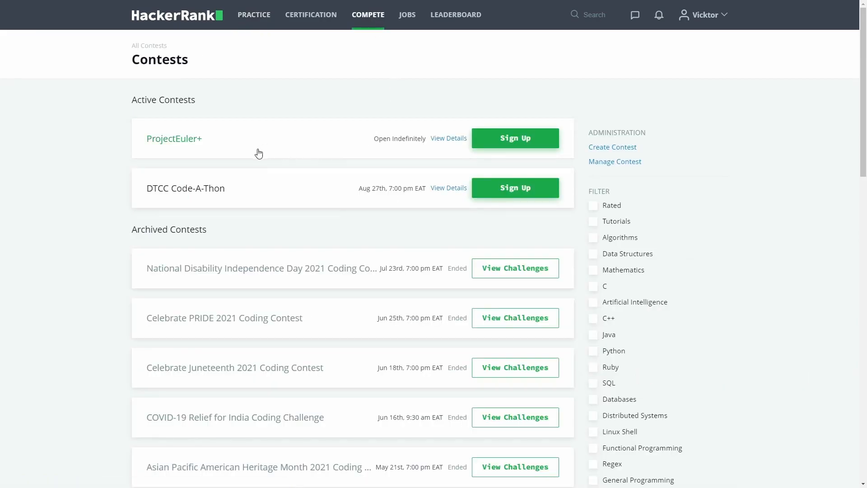
left_click(254, 14)
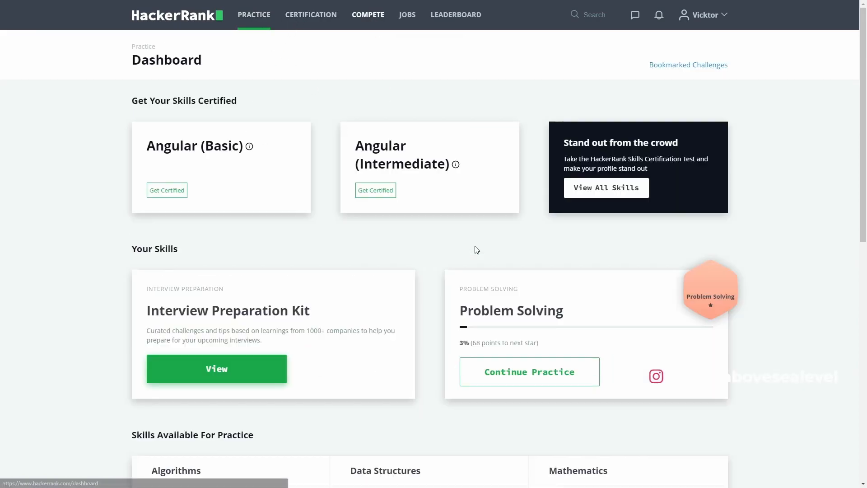
scroll("down", 3)
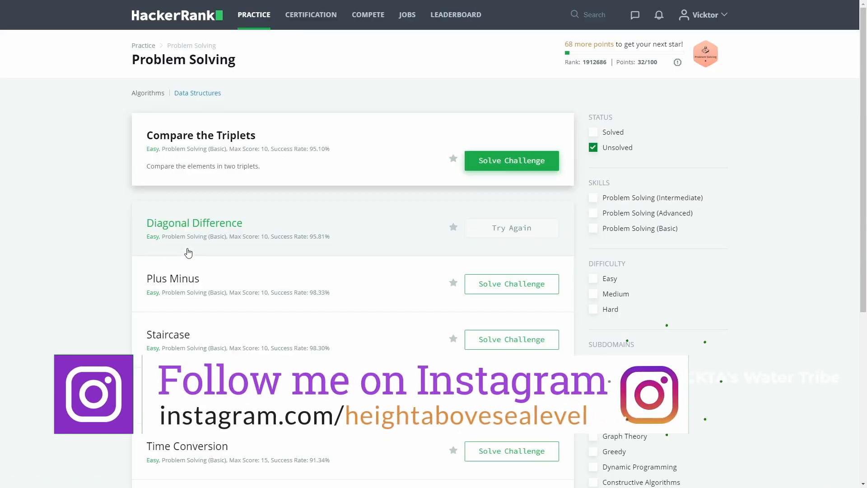
- View Plus Minus's Submissions, Leaderboard and Discussions, returning to the problem statement
left_click(511, 284)
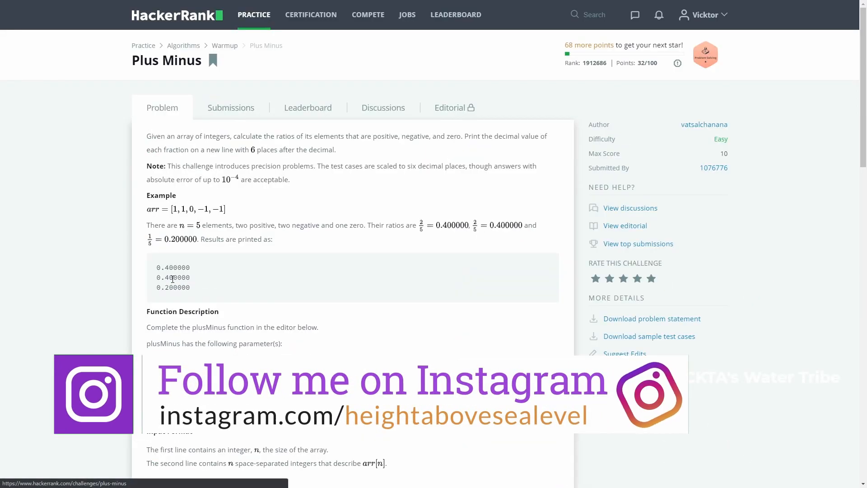
left_click(230, 63)
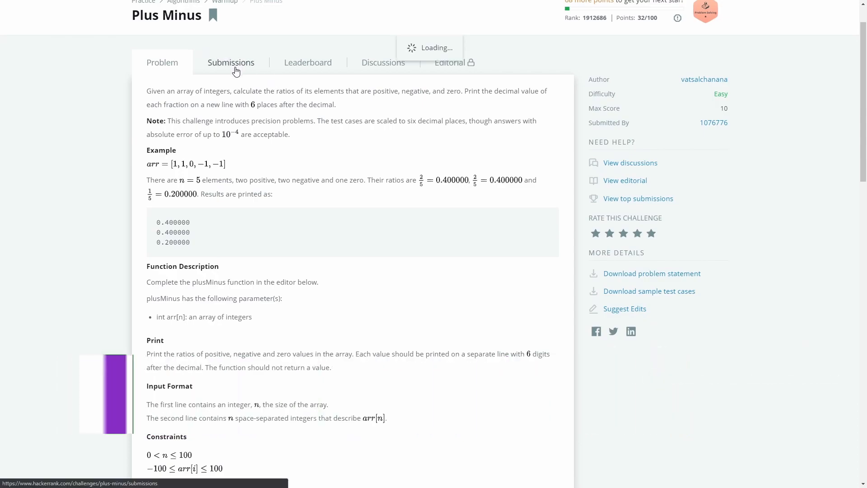
left_click(307, 62)
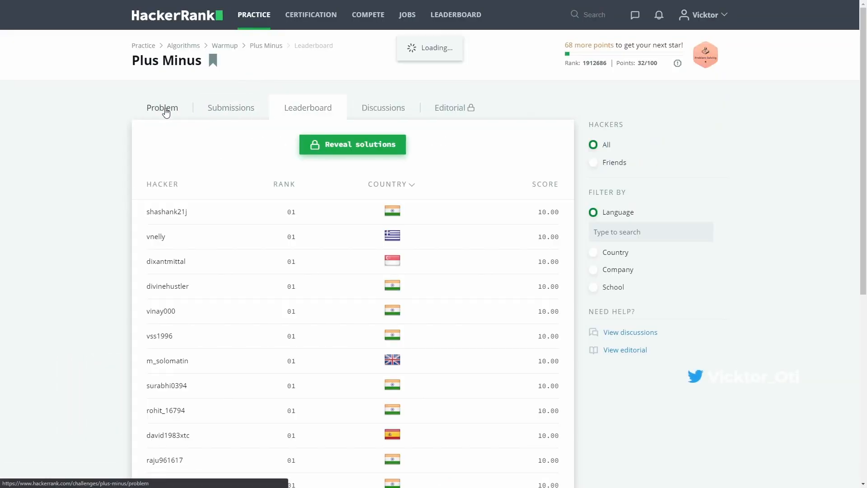
left_click(163, 107)
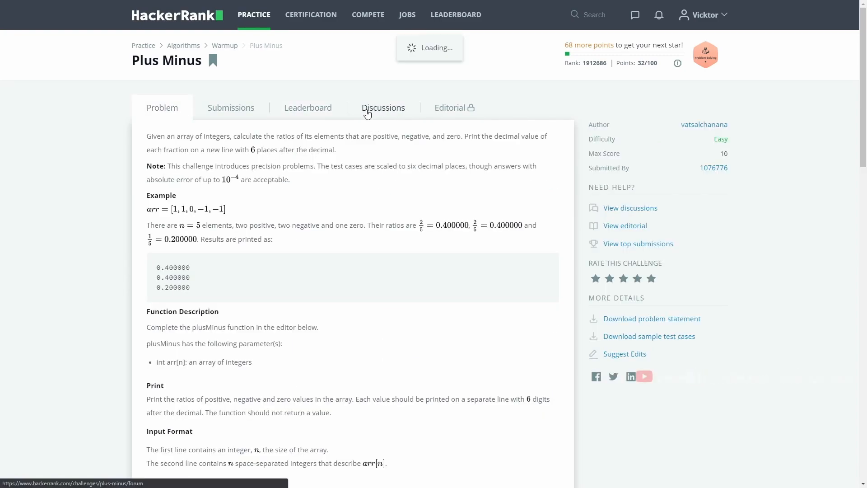
left_click(383, 108)
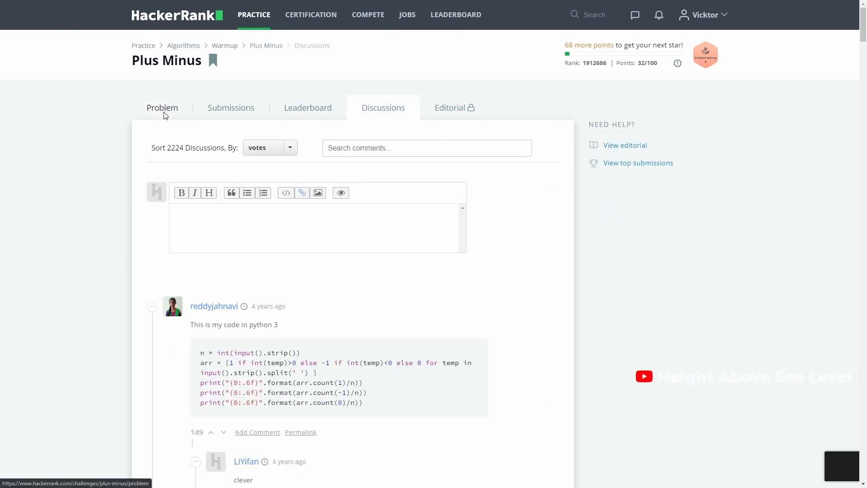
left_click(162, 107)
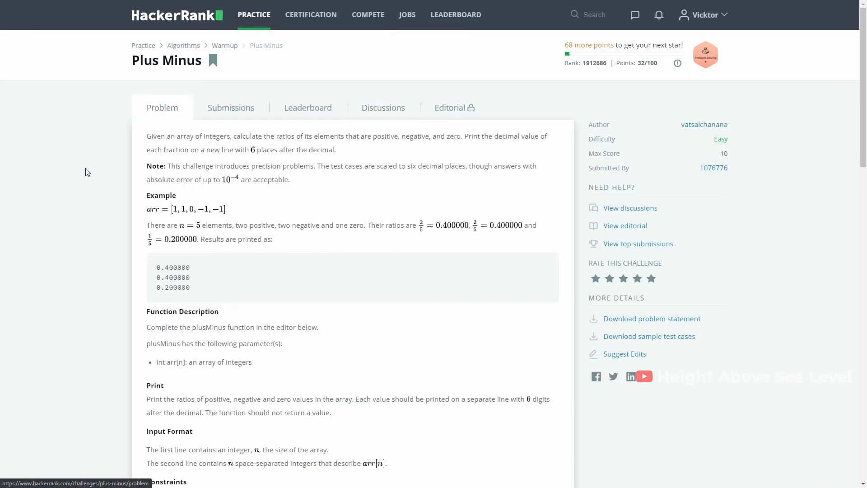
mouse_move(316, 21)
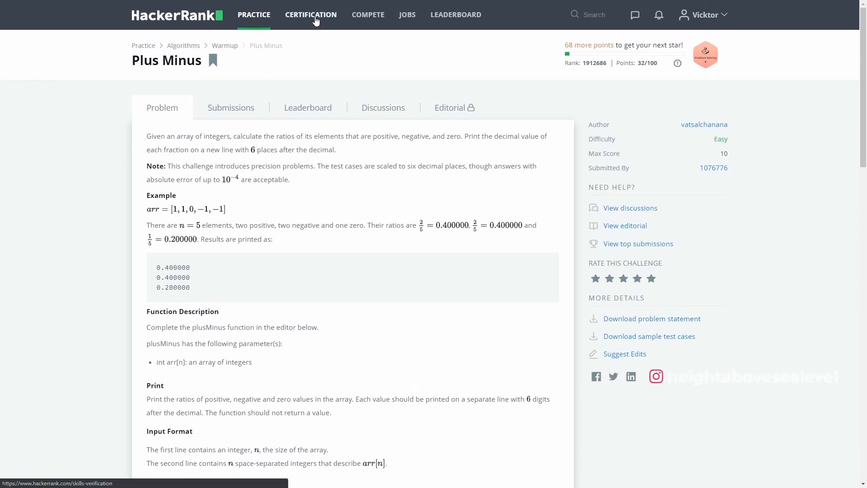
- Scroll the full list of certification tests and return to the practice dashboard
left_click(310, 14)
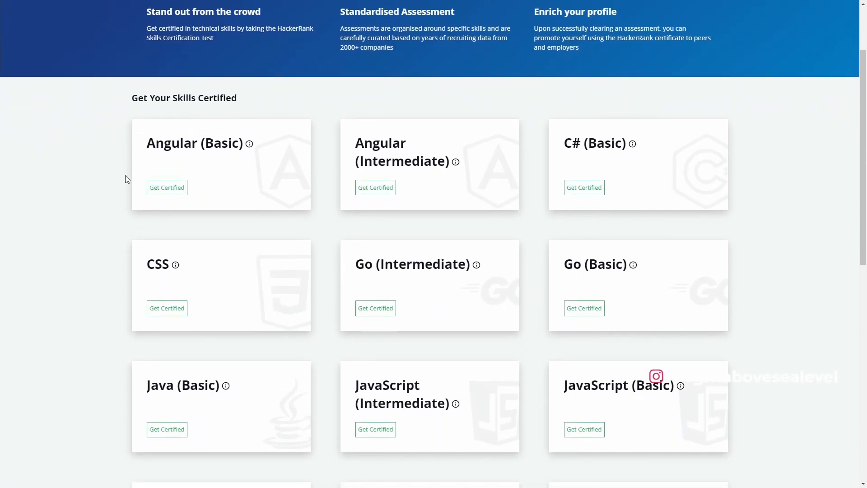
scroll("down", 3)
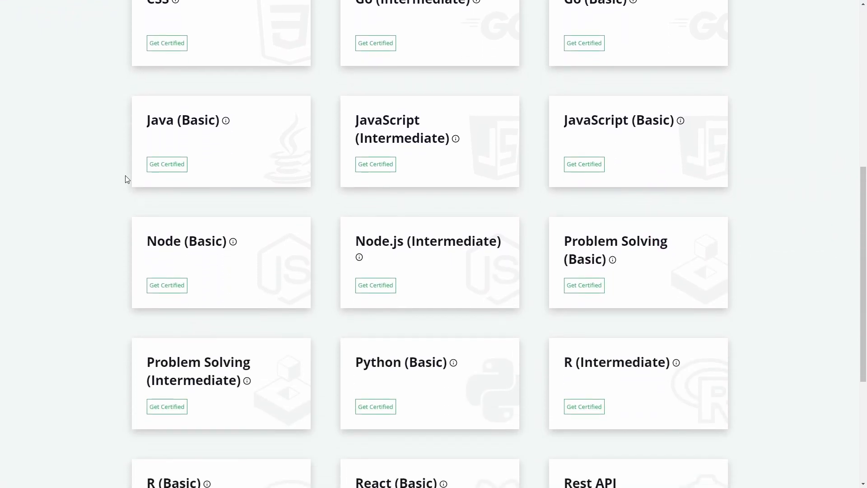
scroll("down", 3)
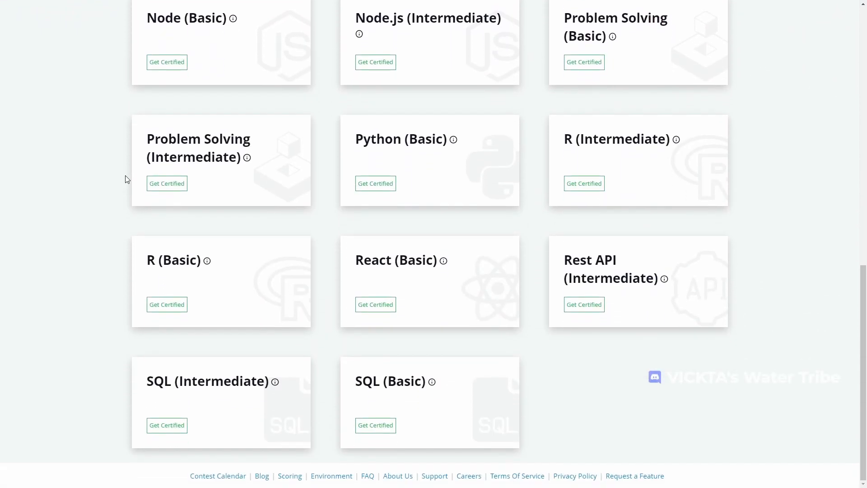
scroll("up", 3)
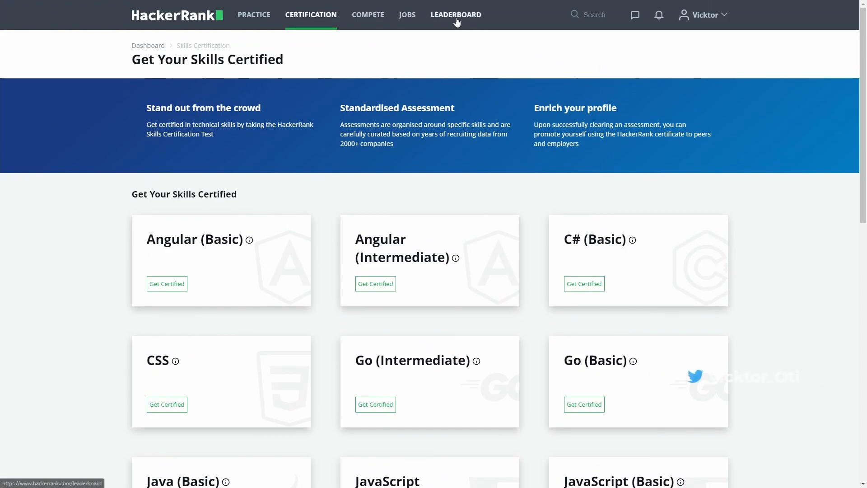
left_click(253, 15)
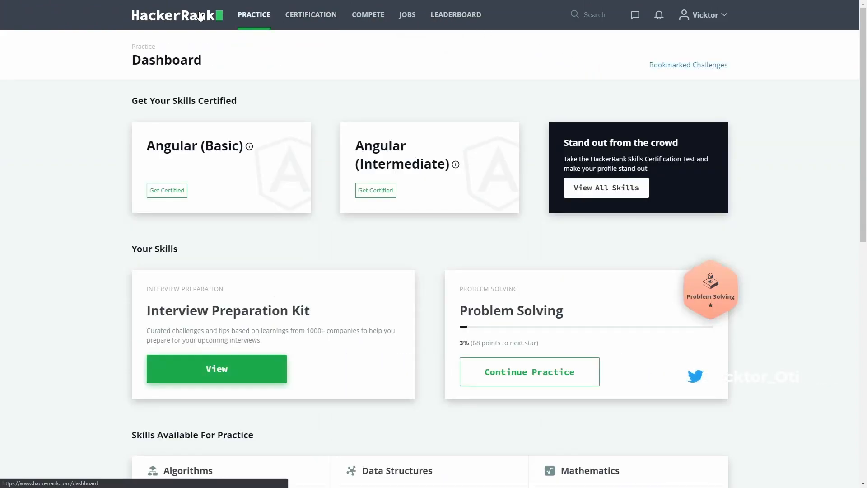
mouse_move(316, 16)
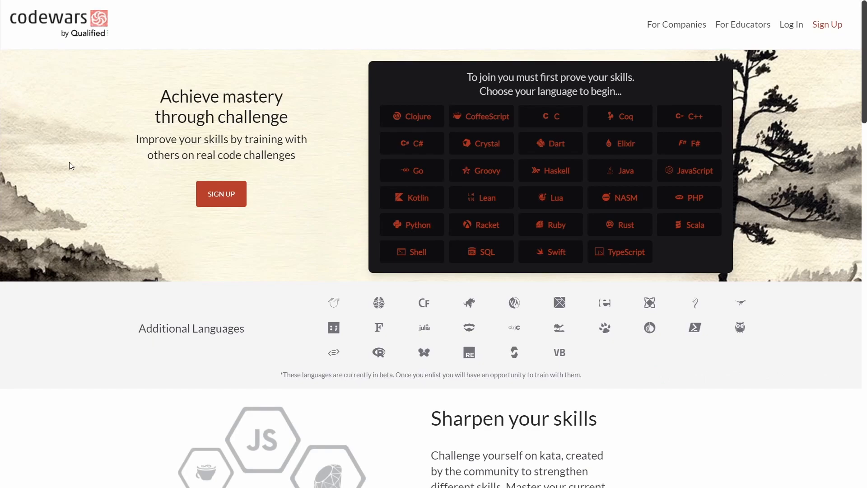
- Browse the homepage's kata, ranks and community sections, then log in to the account
scroll("down", 3)
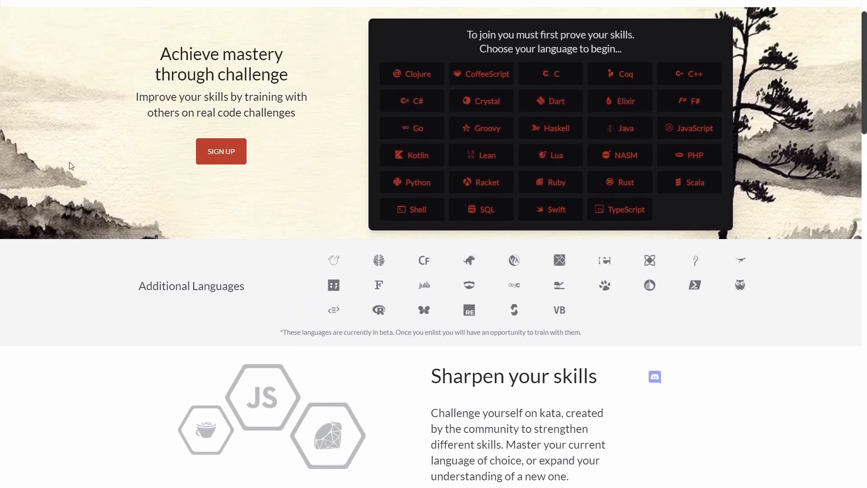
scroll("down", 3)
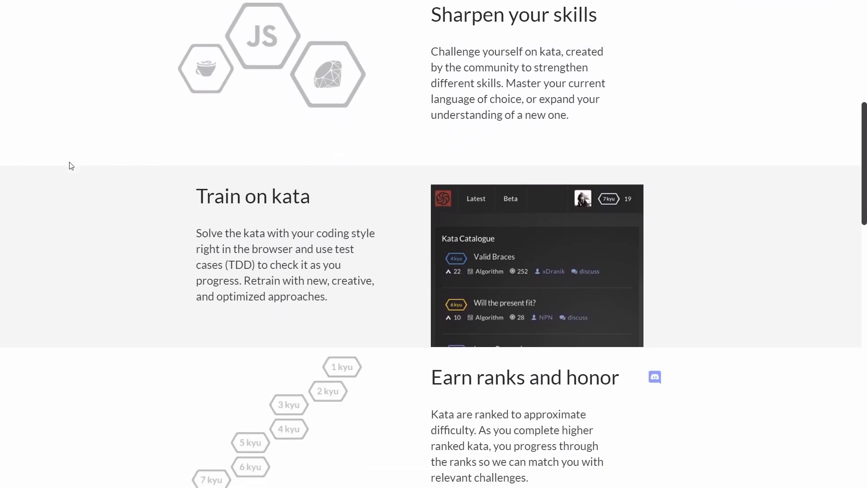
scroll("down", 3)
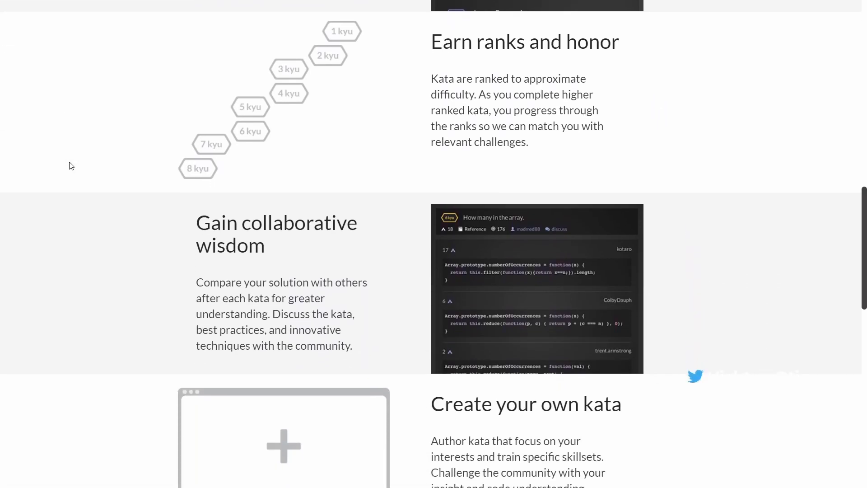
scroll("down", 3)
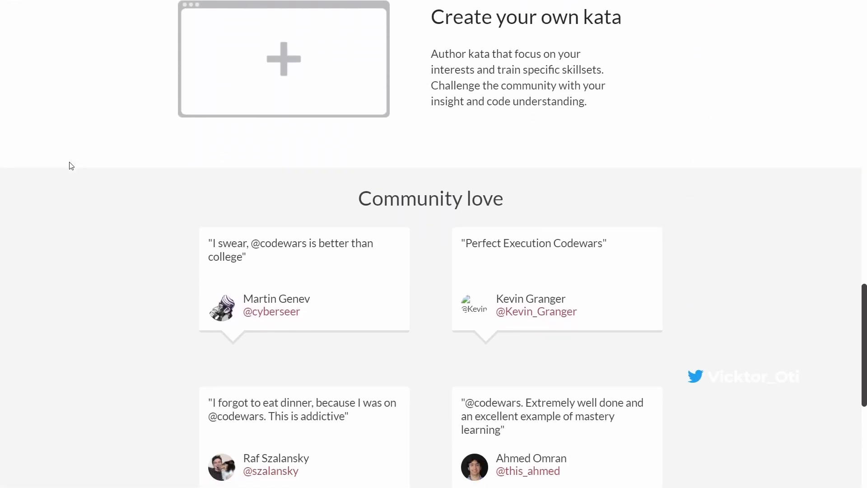
scroll("down", 3)
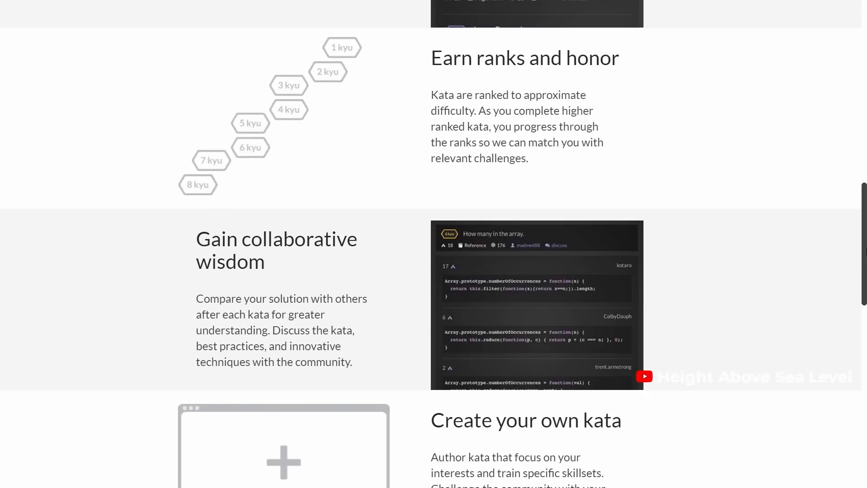
scroll("up", 3)
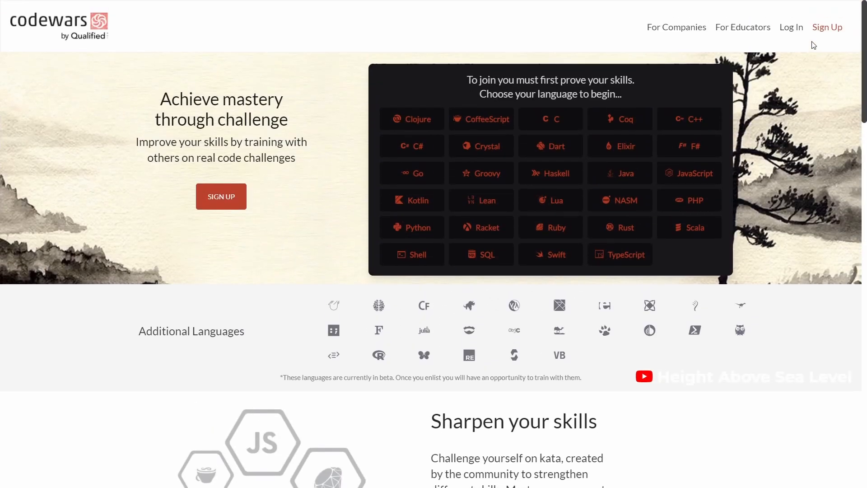
left_click(791, 27)
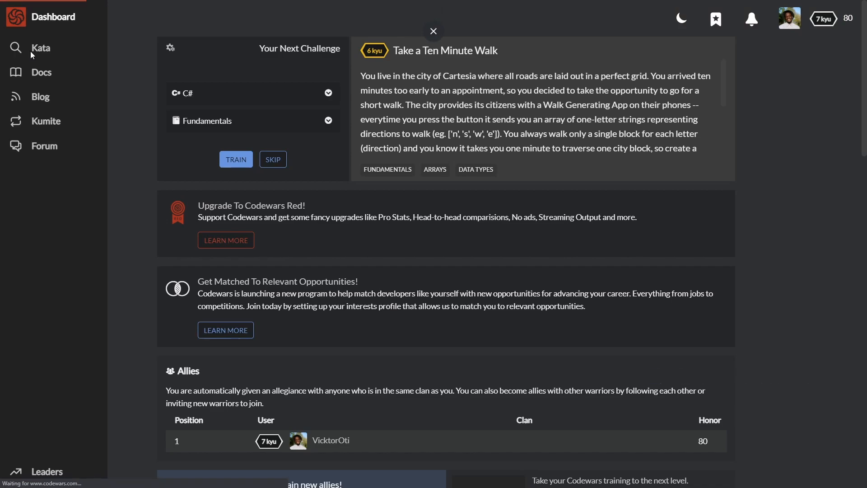
- Browse the kata library and filter it to kata tagged Strings
left_click(40, 47)
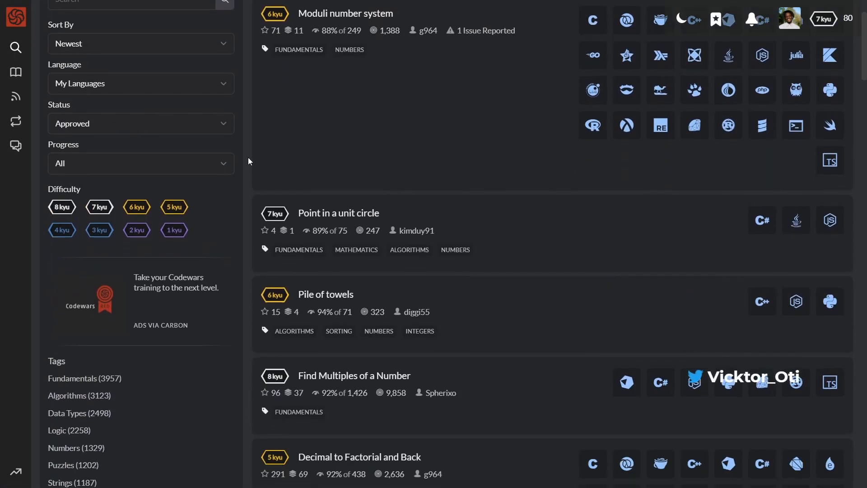
scroll("down", 3)
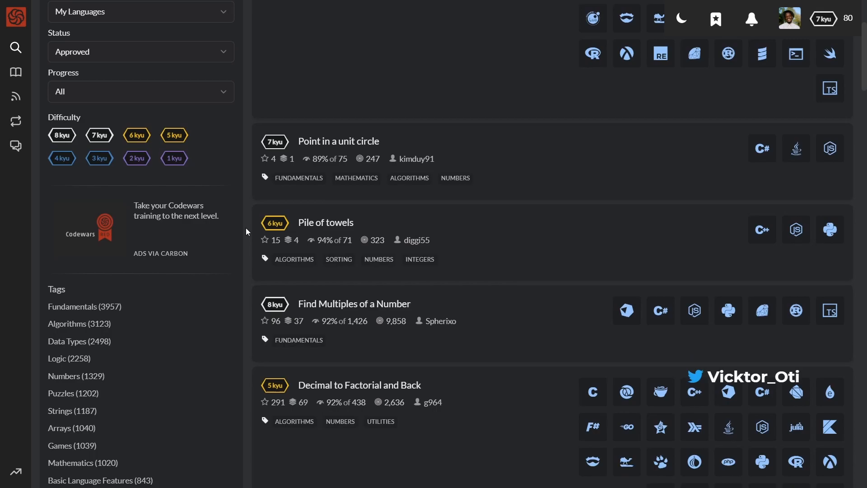
scroll("down", 3)
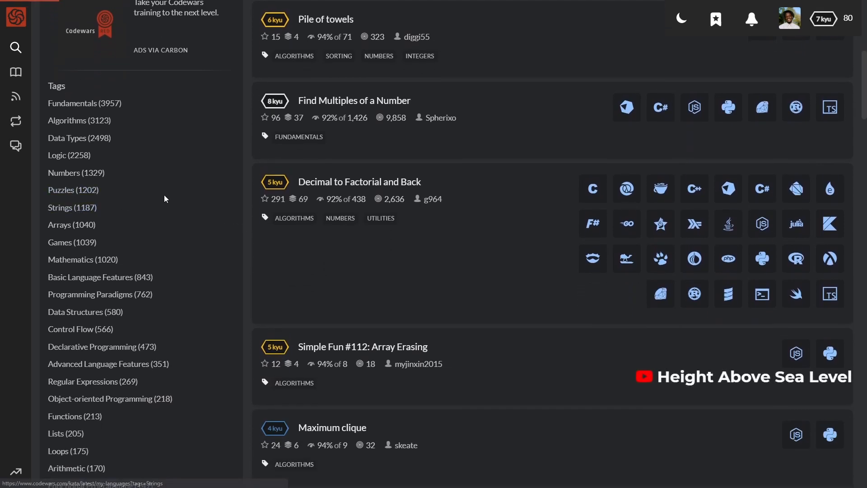
left_click(72, 208)
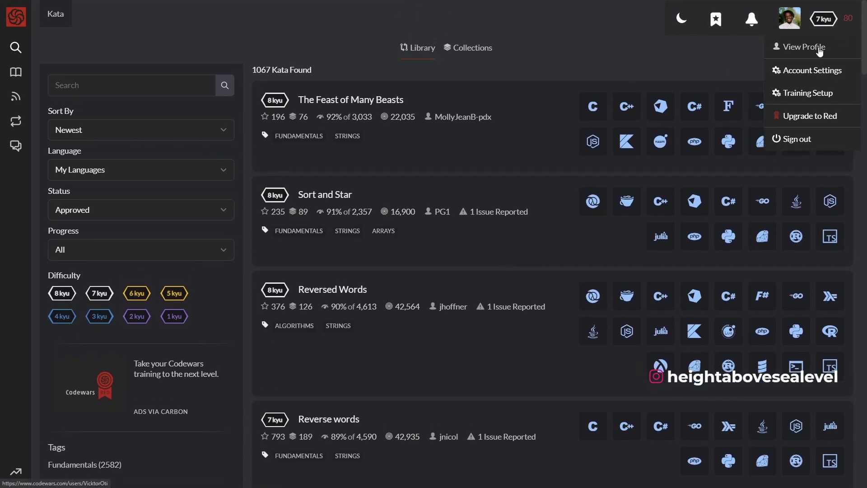
mouse_move(799, 95)
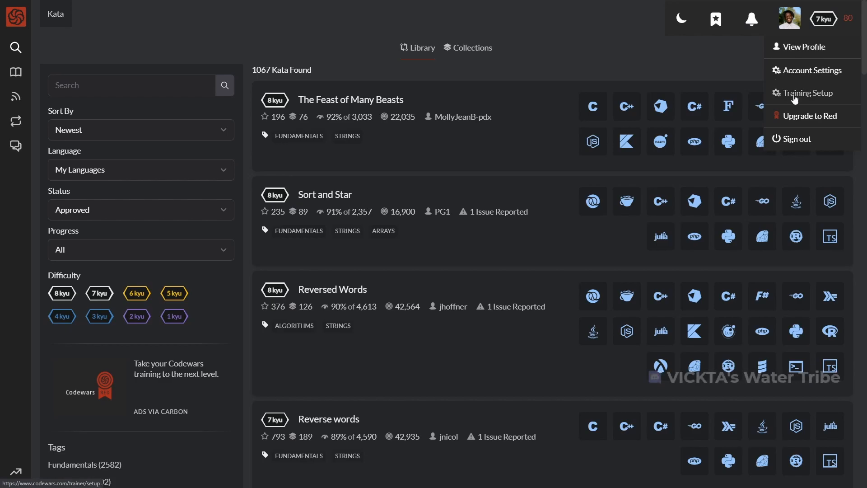
- Scroll the profile's rank and honor stats, then return to the full kata library
scroll("down", 3)
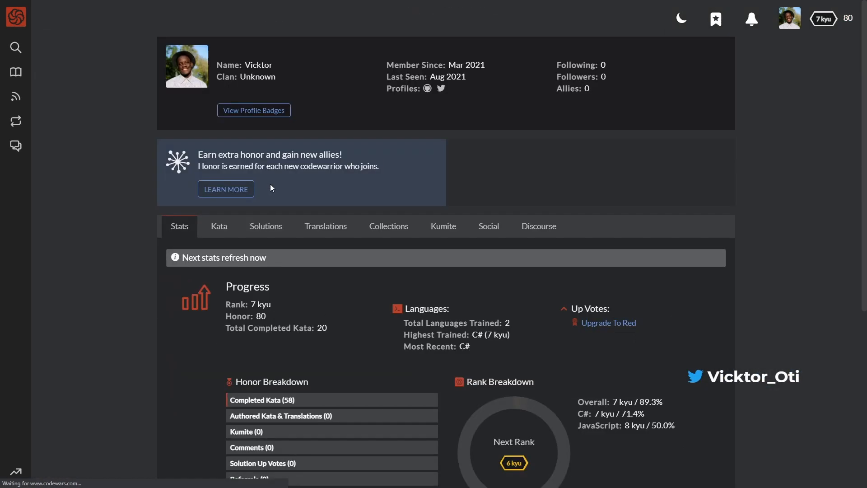
scroll("down", 3)
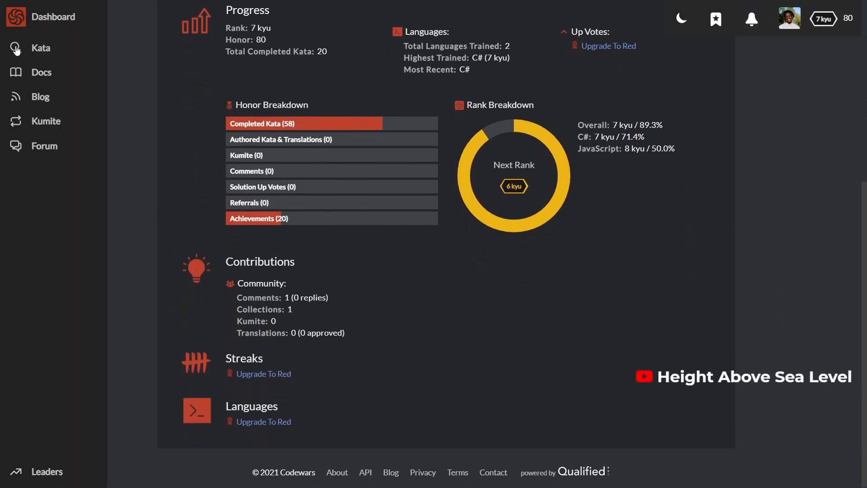
left_click(39, 48)
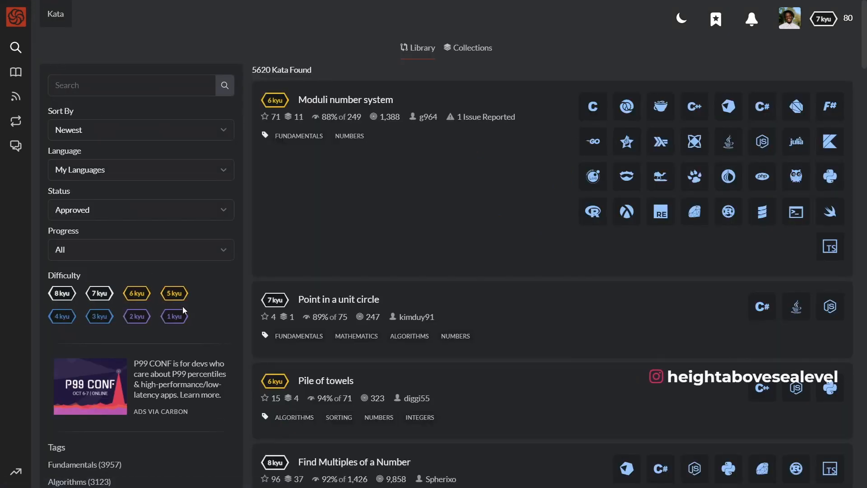
mouse_move(216, 233)
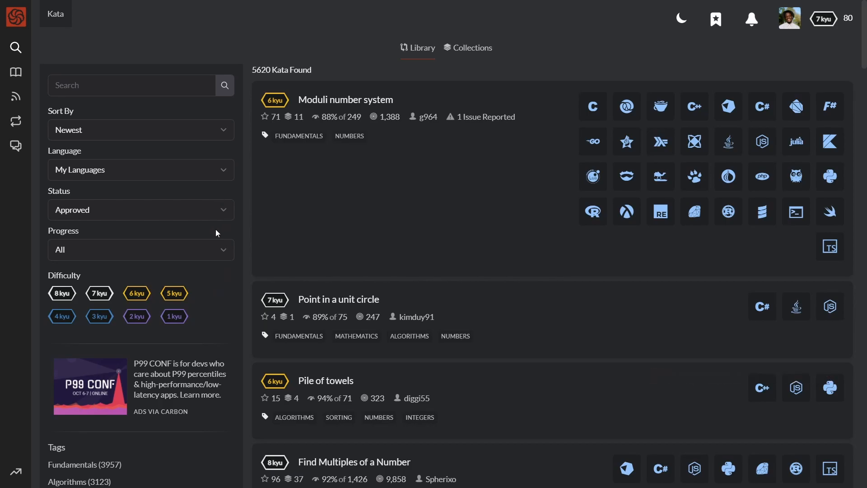
- Scroll the Moduli number system kata's description and examples
scroll("down", 3)
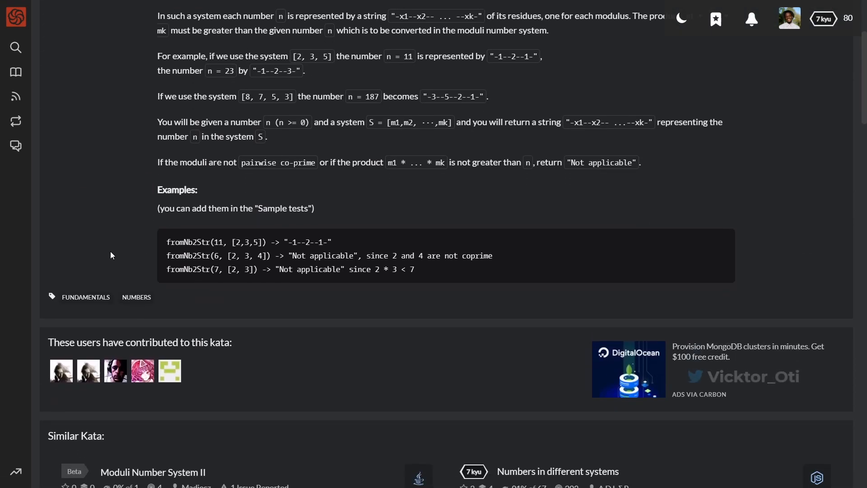
scroll("down", 3)
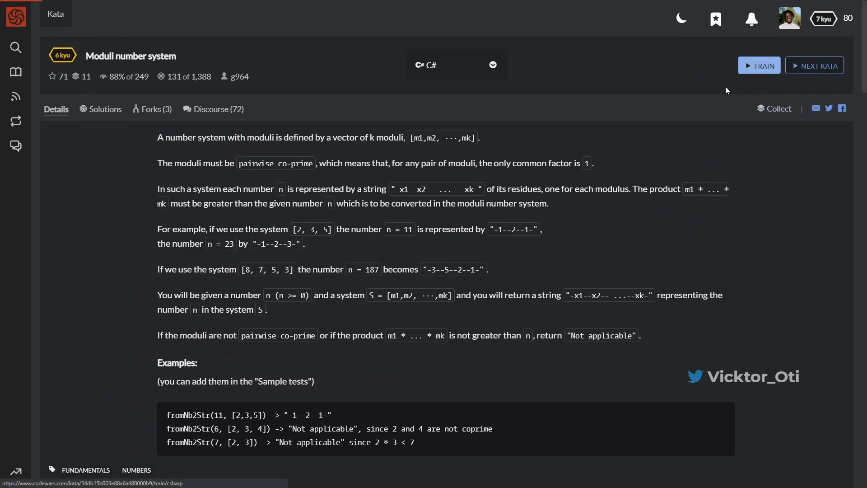
- Train on the kata keeping C#, scroll its instructions, and bring up the account menu
left_click(758, 65)
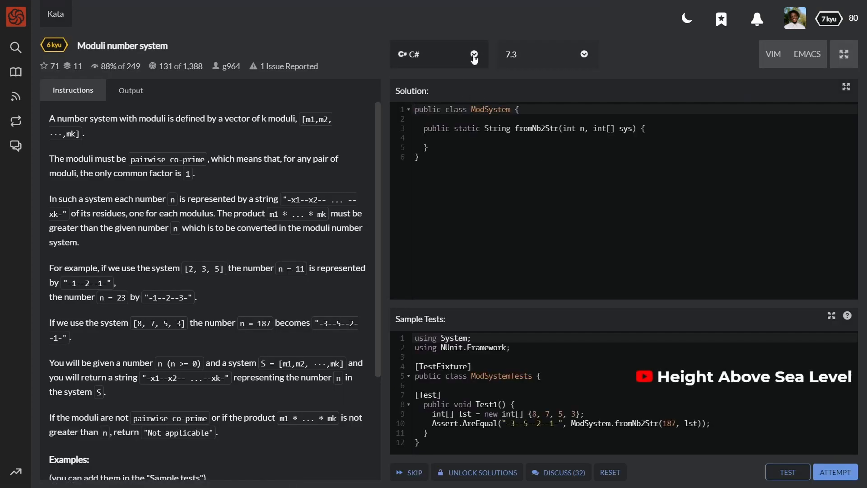
left_click(439, 54)
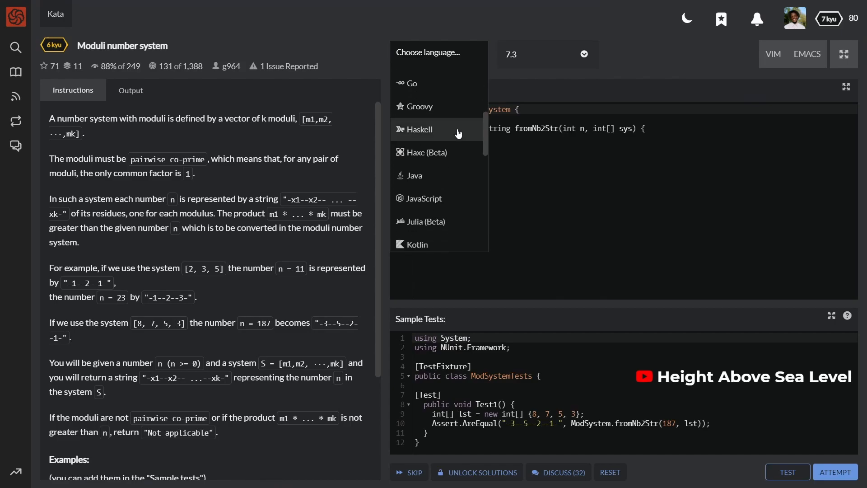
scroll("down", 3)
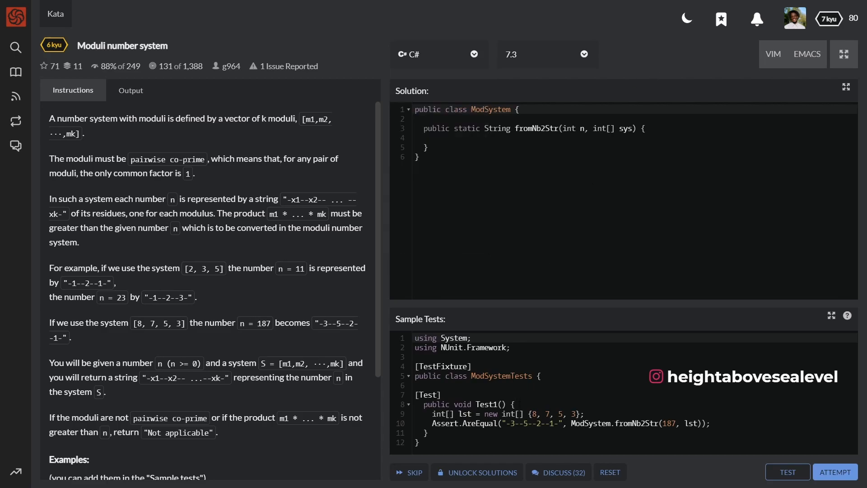
scroll("down", 3)
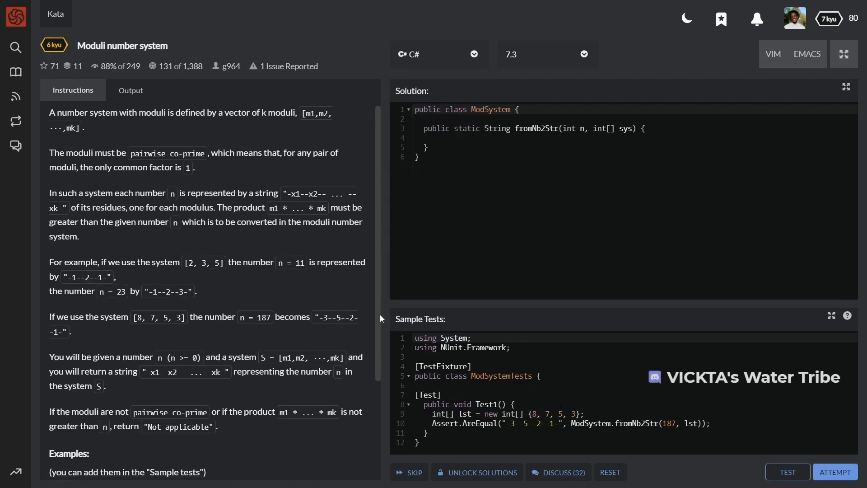
scroll("down", 3)
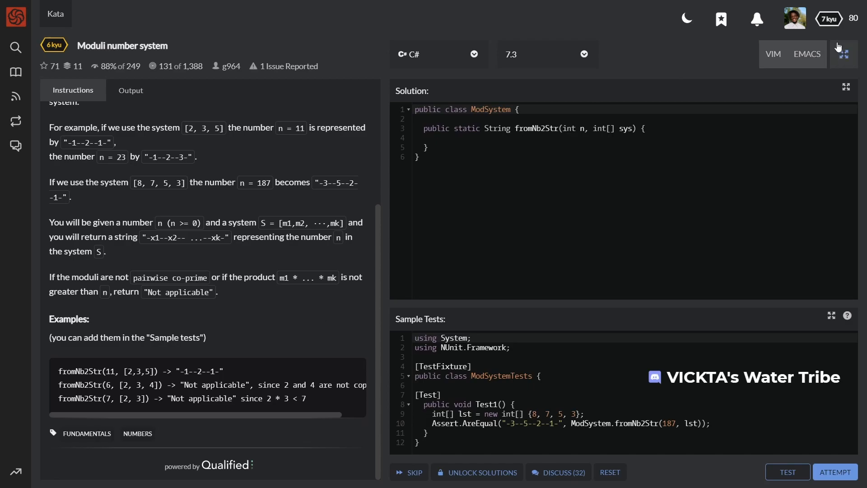
left_click(794, 19)
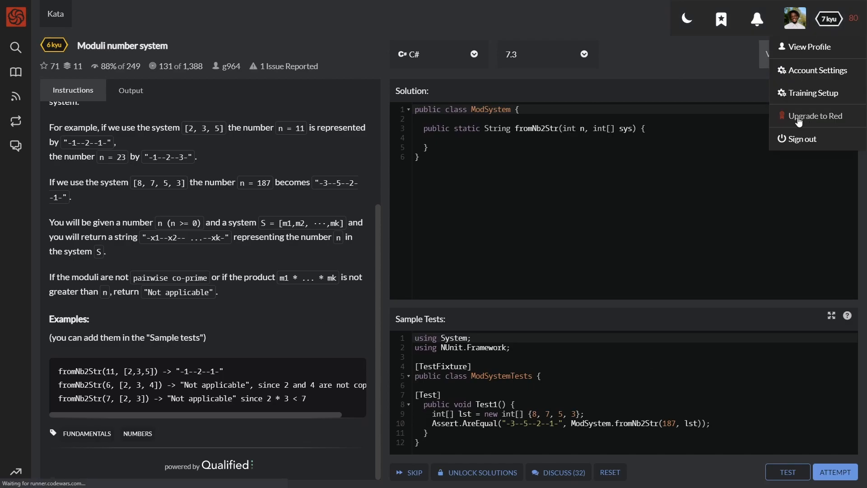
- View the Codewars Red subscription page, then go to the documentation introduction
left_click(815, 115)
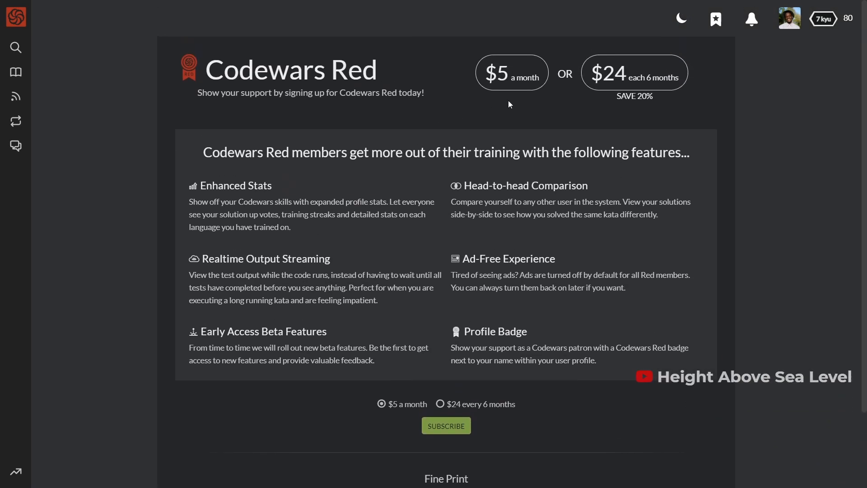
mouse_move(39, 74)
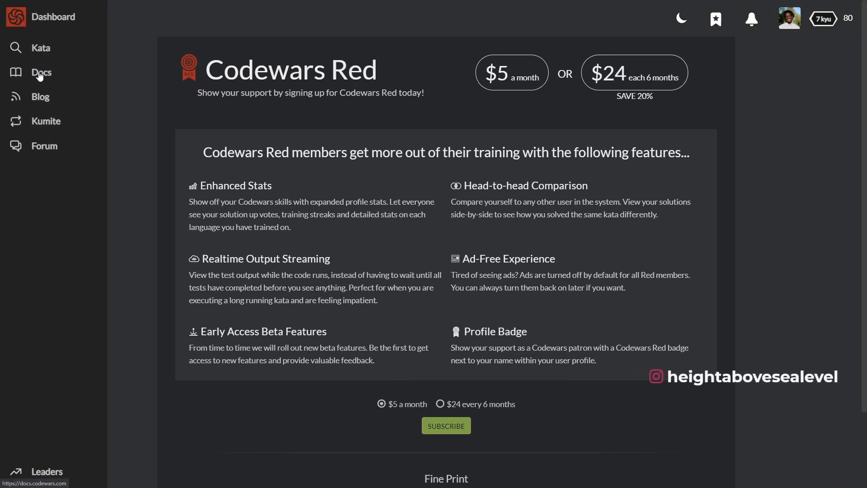
left_click(41, 72)
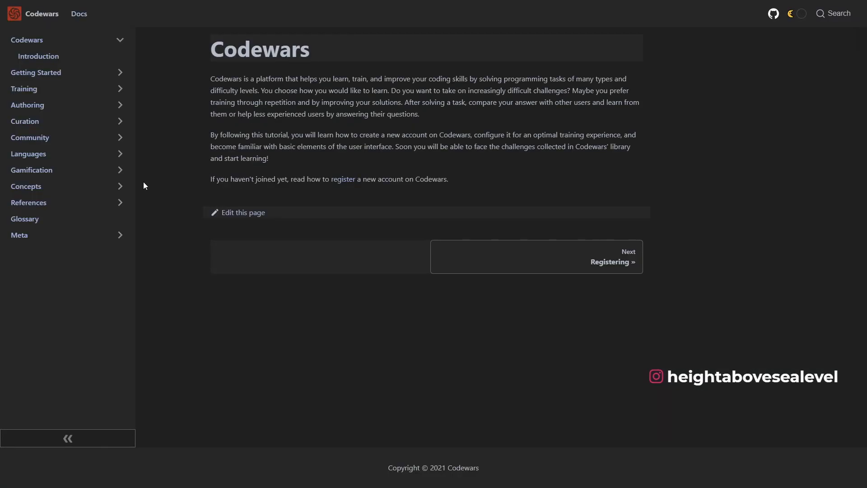
- Read the Following Other Users guide under the Community docs
left_click(30, 138)
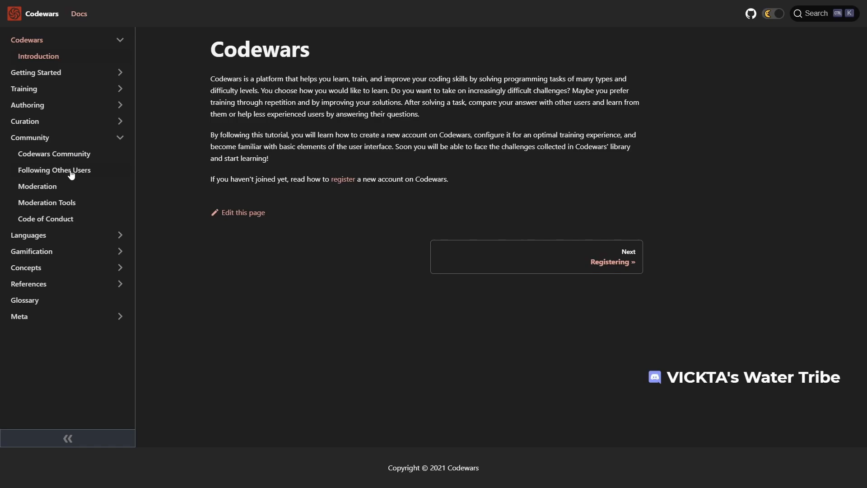
left_click(54, 170)
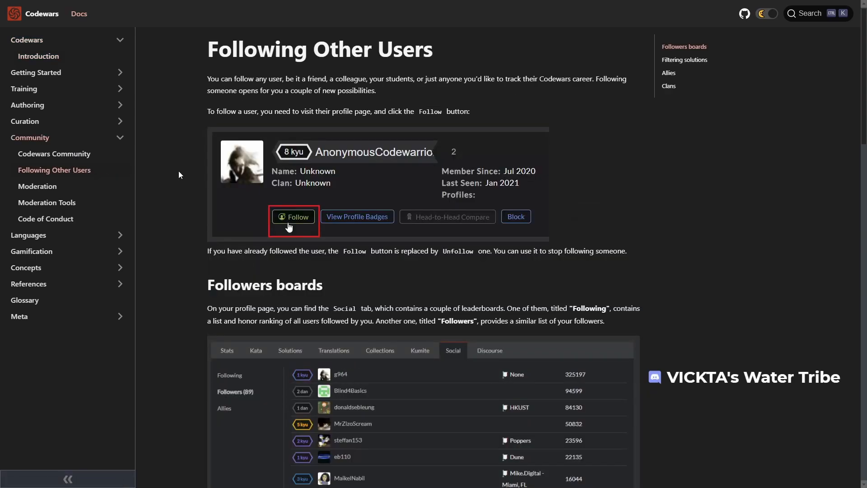
scroll("down", 3)
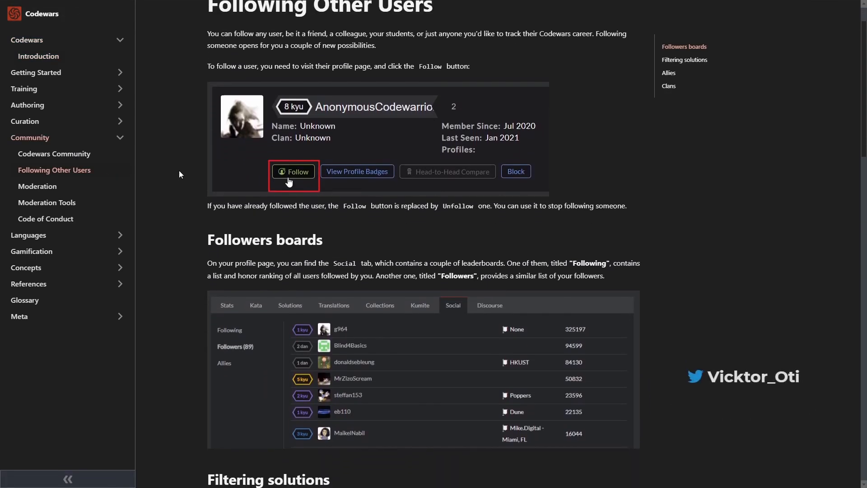
scroll("down", 3)
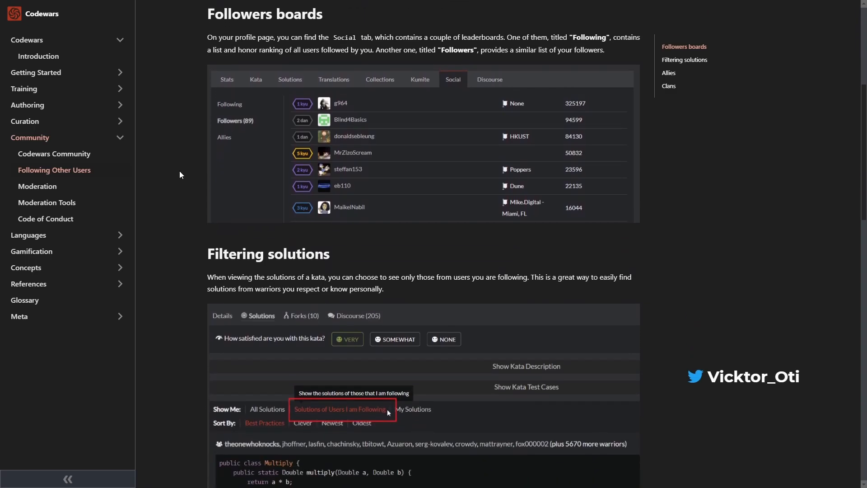
scroll("down", 3)
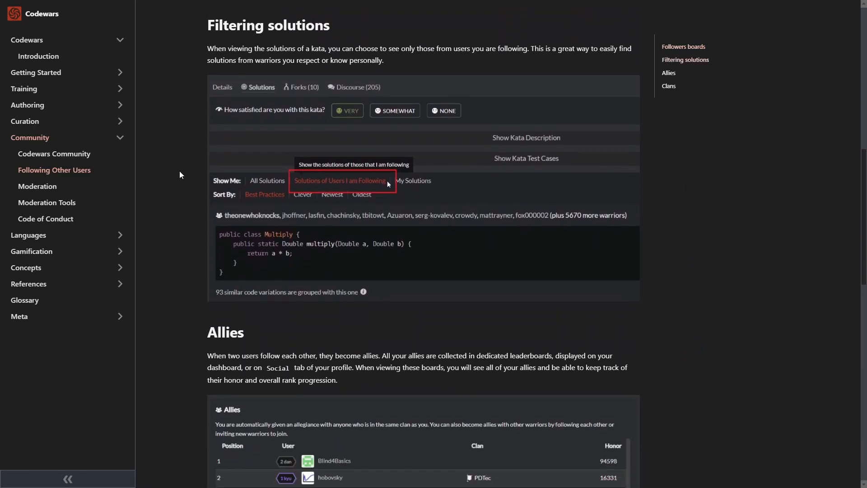
- Continue through the Allies and clans sections, then move to the Ranks guide under Gamification
scroll("down", 3)
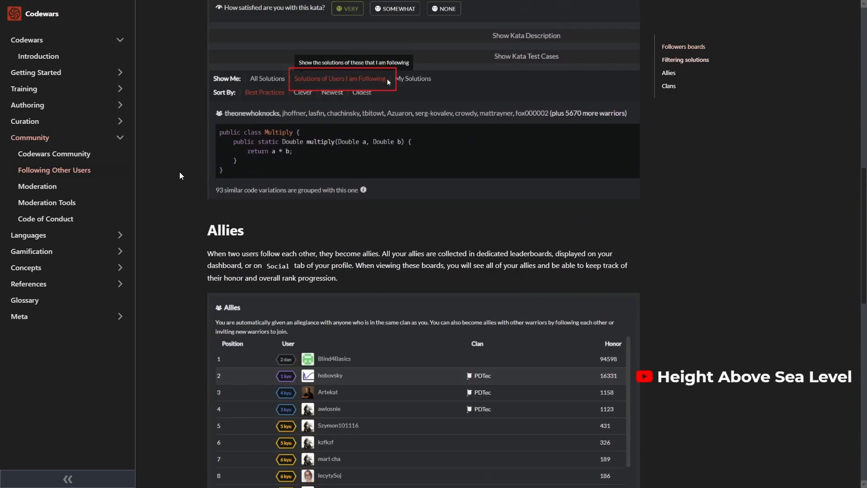
scroll("down", 3)
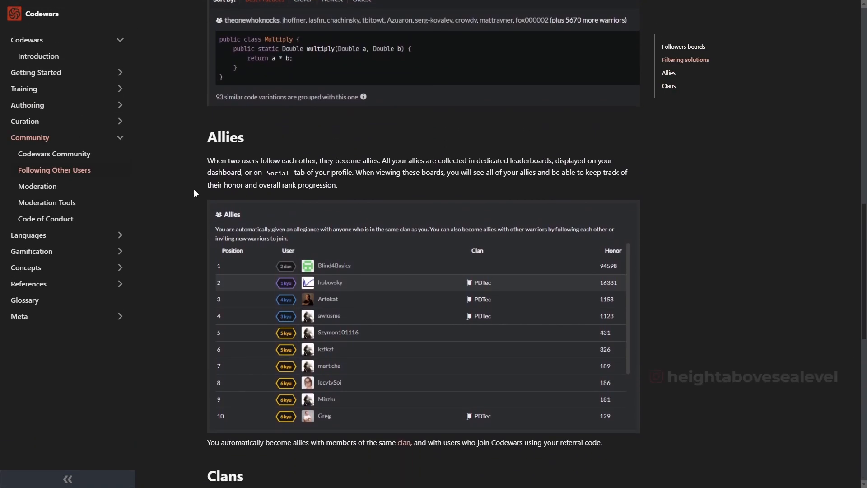
scroll("down", 3)
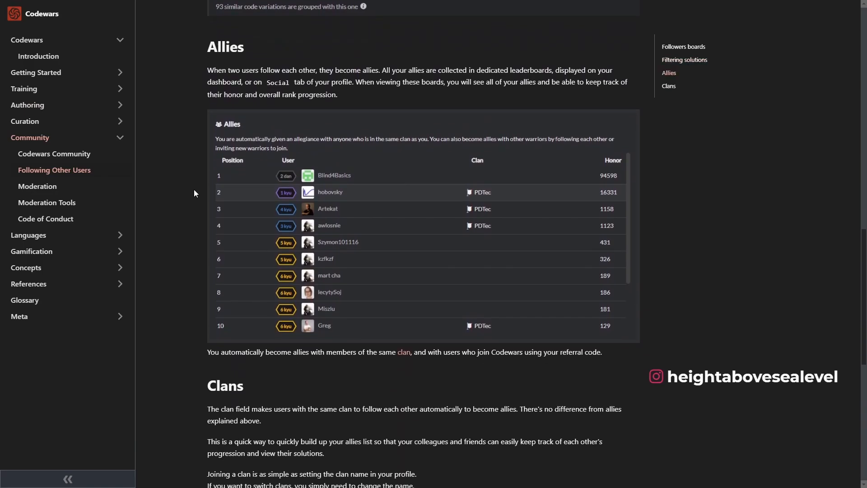
mouse_move(182, 192)
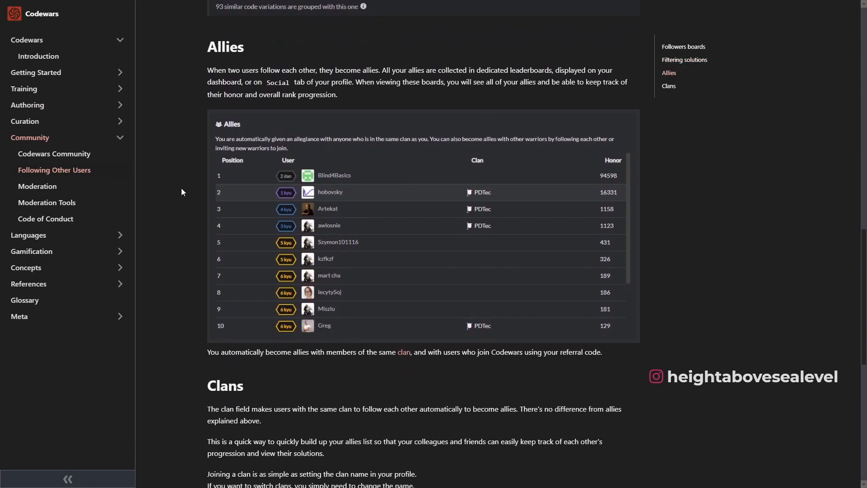
left_click(29, 137)
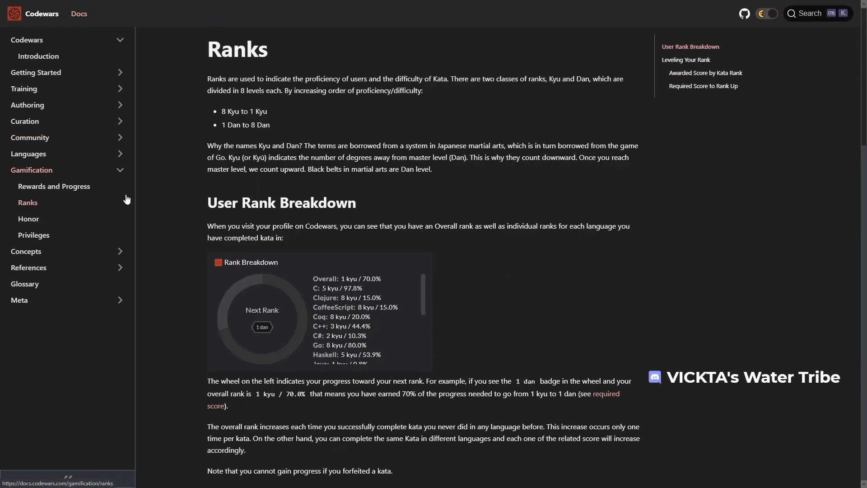
- Scroll through the Ranks guide and its score tables
scroll("down", 3)
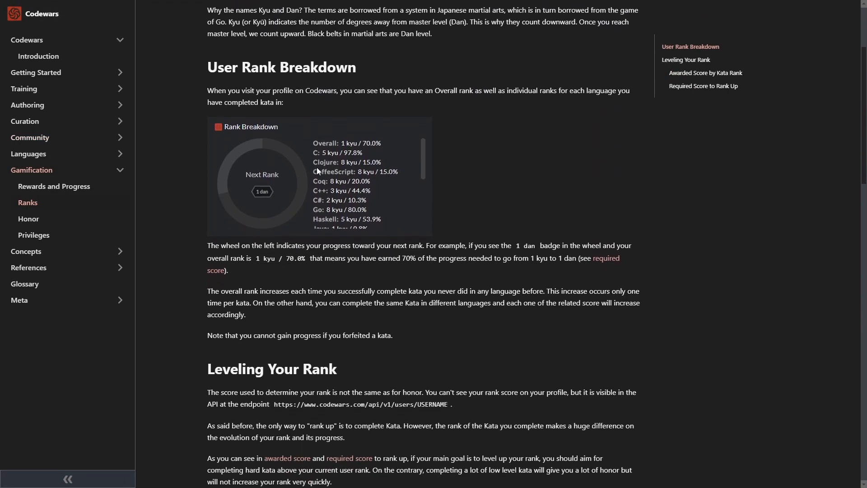
scroll("down", 3)
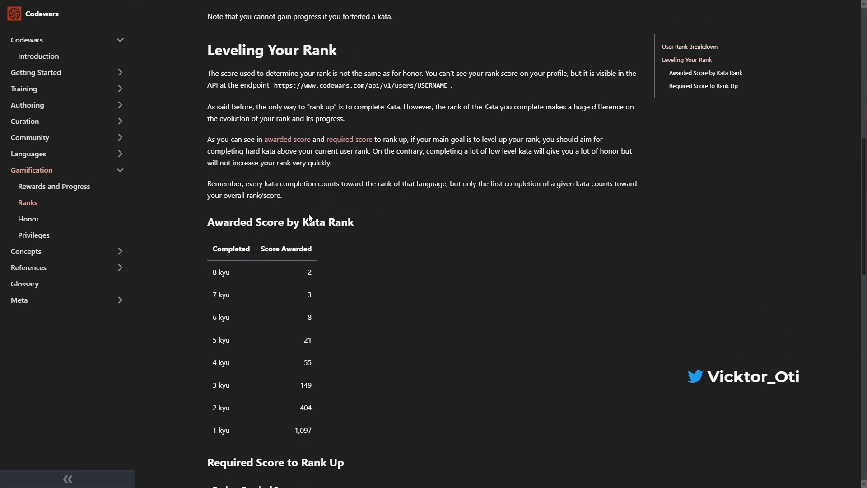
scroll("down", 3)
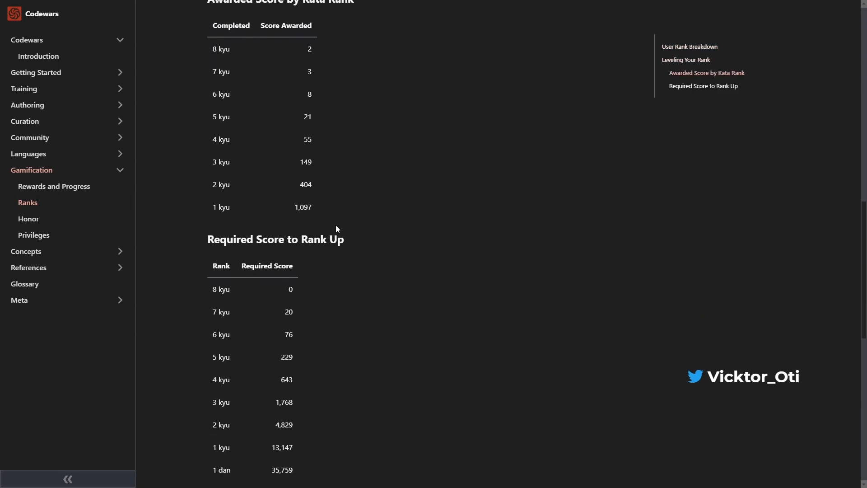
scroll("down", 3)
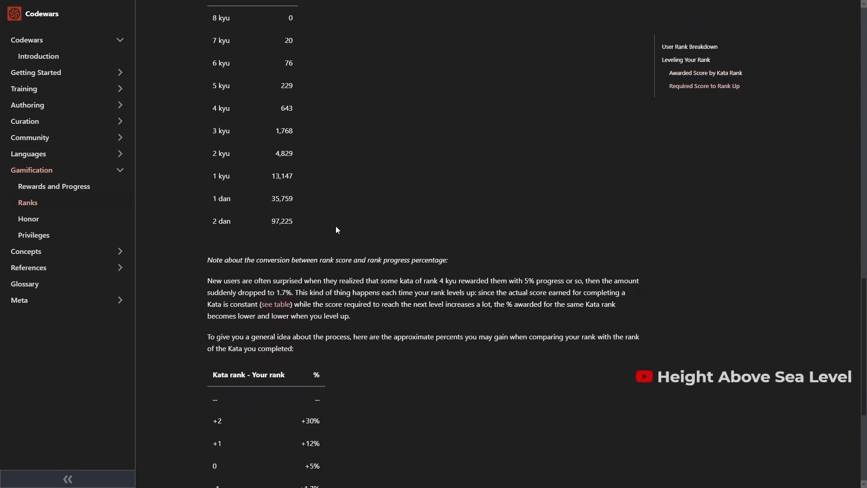
scroll("down", 3)
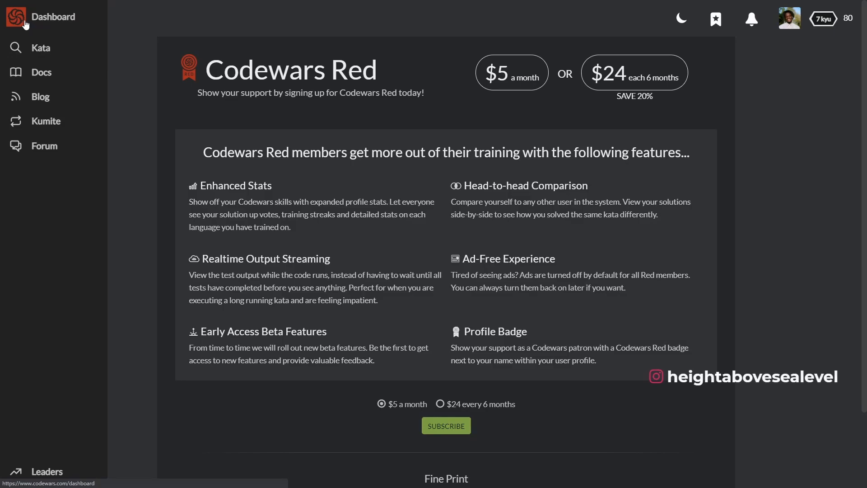
- From the dashboard, read the Talent Match Program page and its FAQ, then return to the kata library
left_click(52, 16)
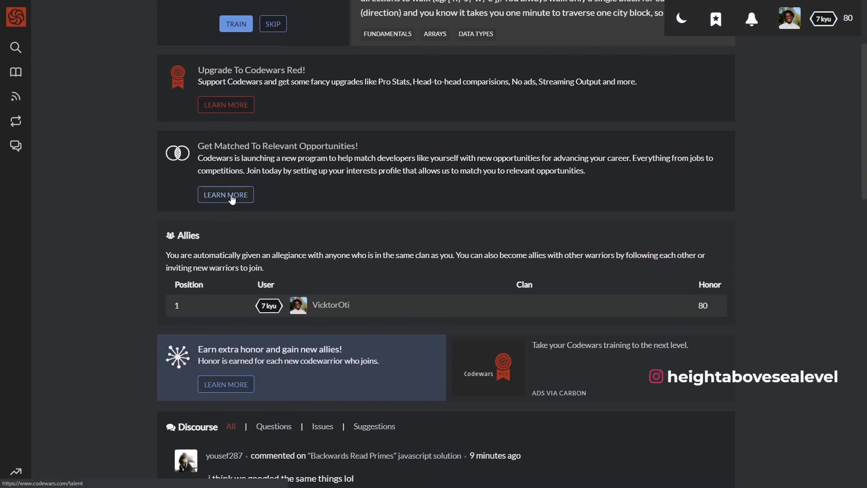
left_click(226, 194)
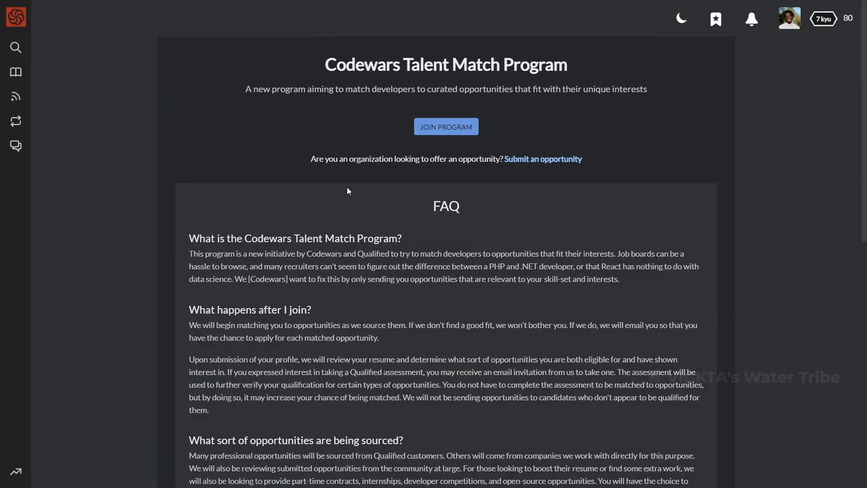
scroll("down", 3)
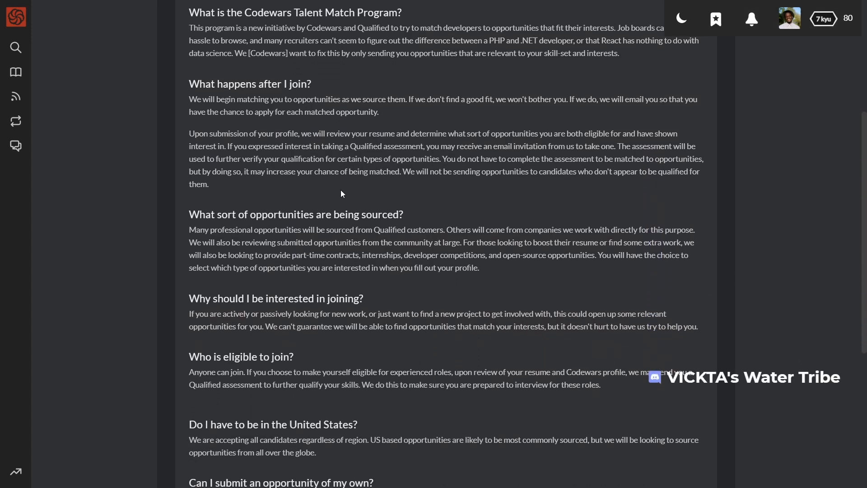
scroll("down", 3)
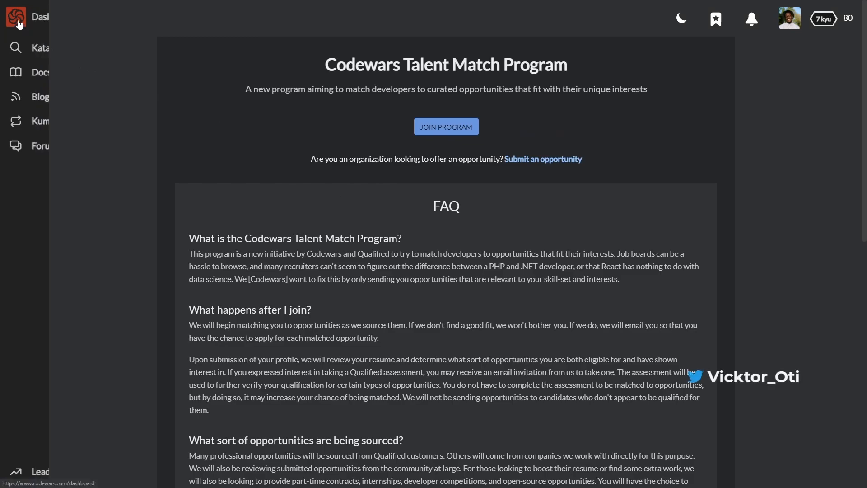
left_click(16, 48)
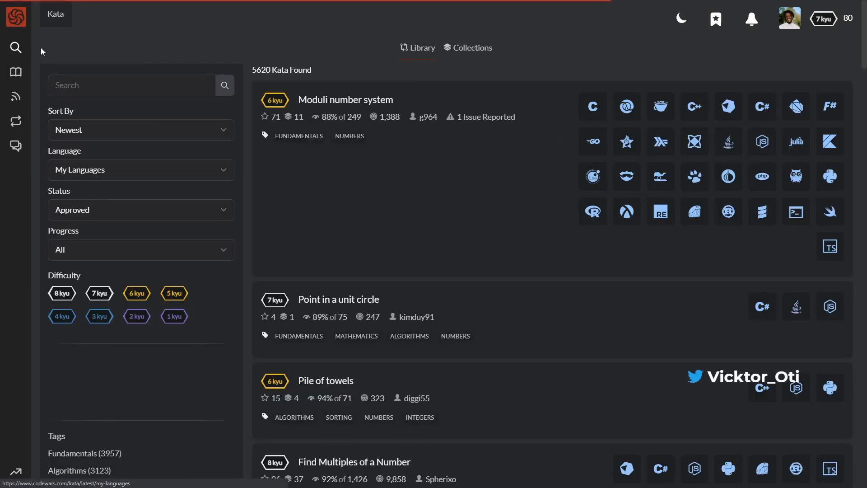
- Scroll the kata library Tags list toward the design tags to narrow results to 47 kata
scroll("down", 3)
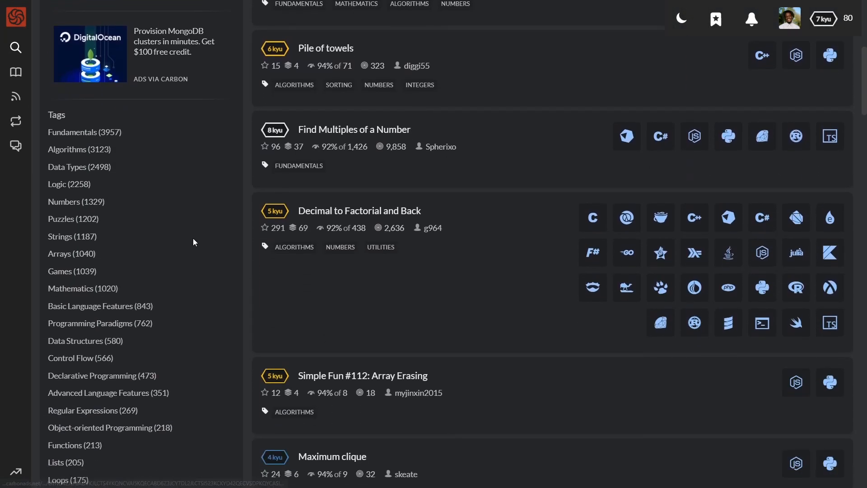
scroll("down", 3)
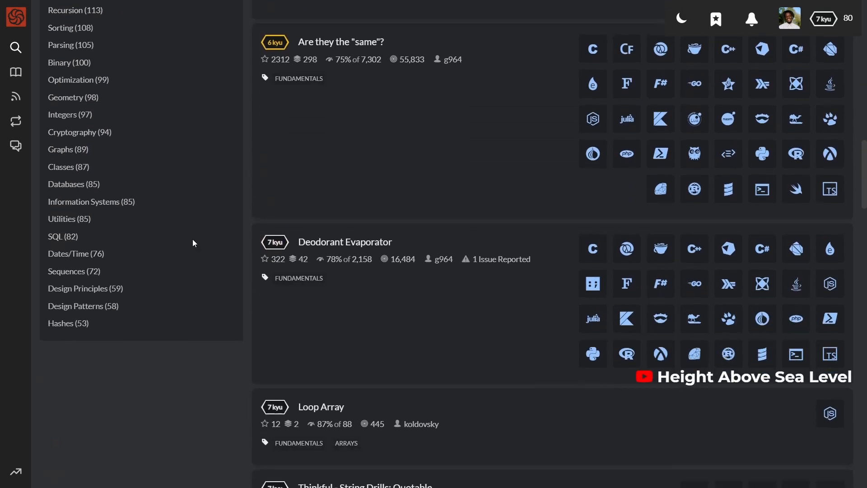
scroll("down", 3)
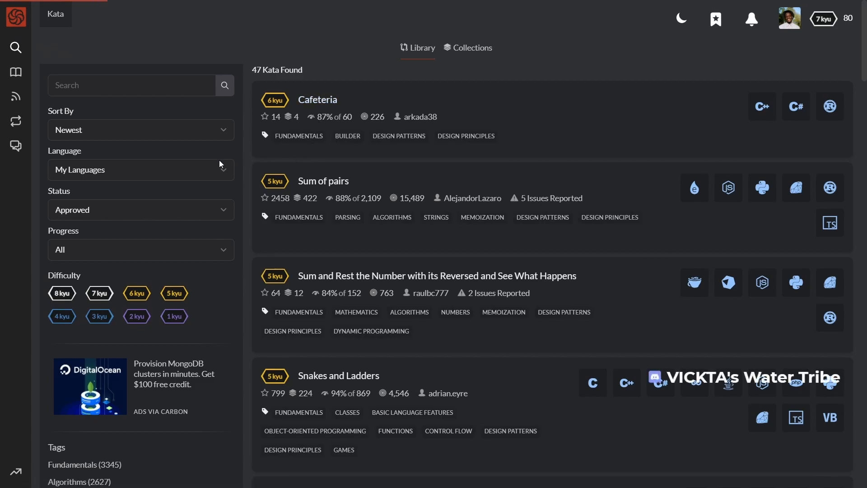
mouse_move(306, 107)
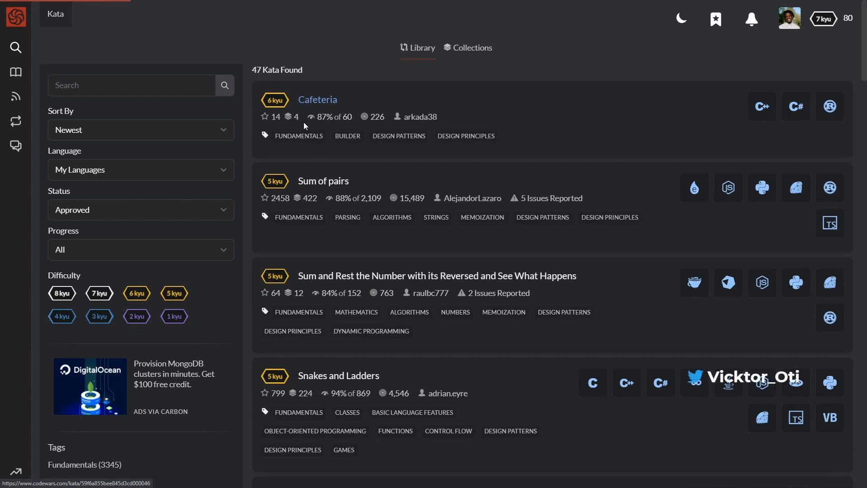
- Read the Cafeteria kata's Builder-pattern coffee task and preloaded C# structs
left_click(317, 99)
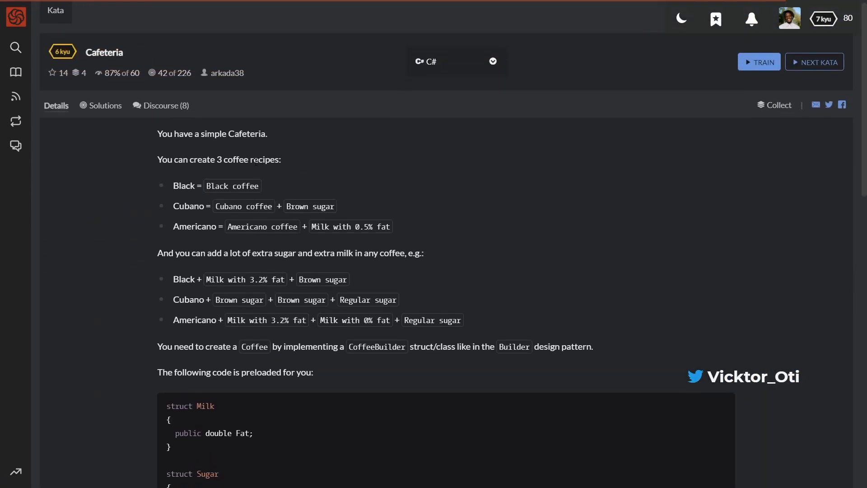
scroll("down", 3)
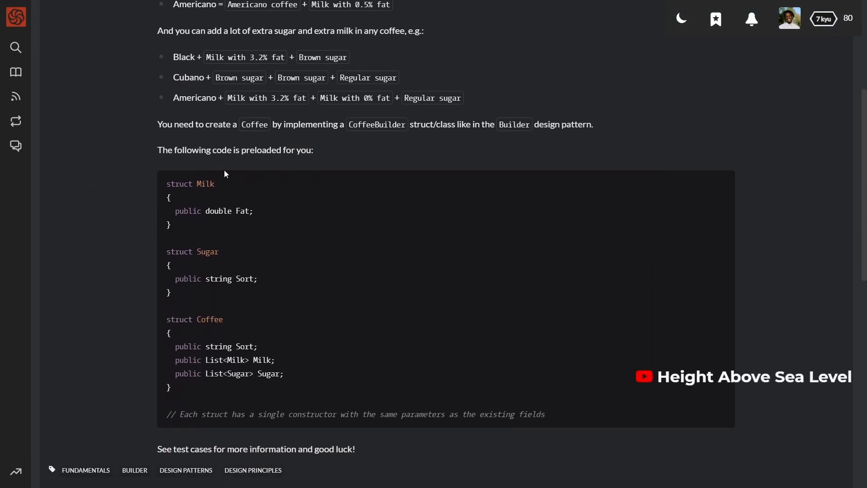